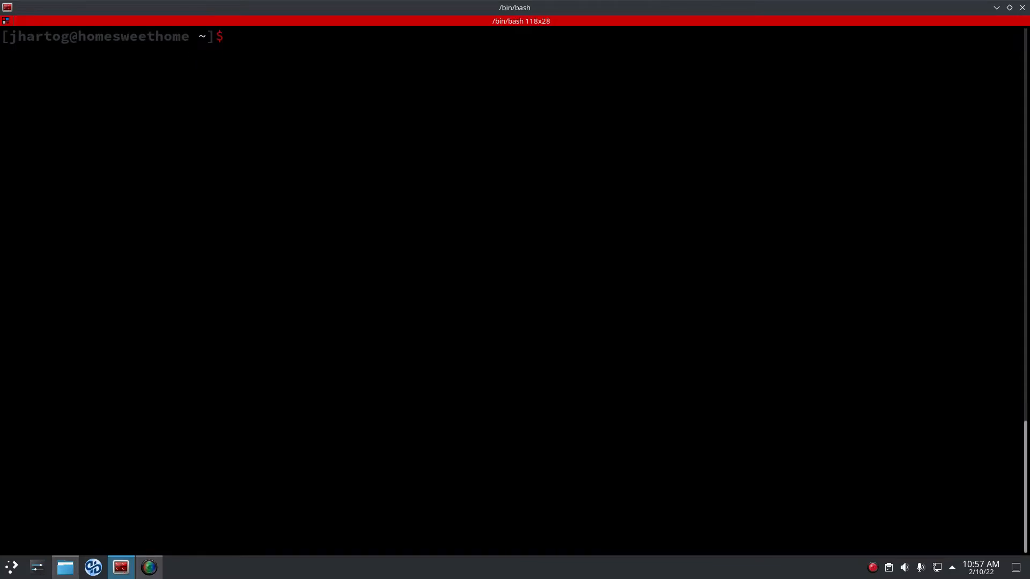
Open a.py in ~/projects/a, browse the Opcode class and its comparison/DROP opcodes, then quit.
type("cd p")
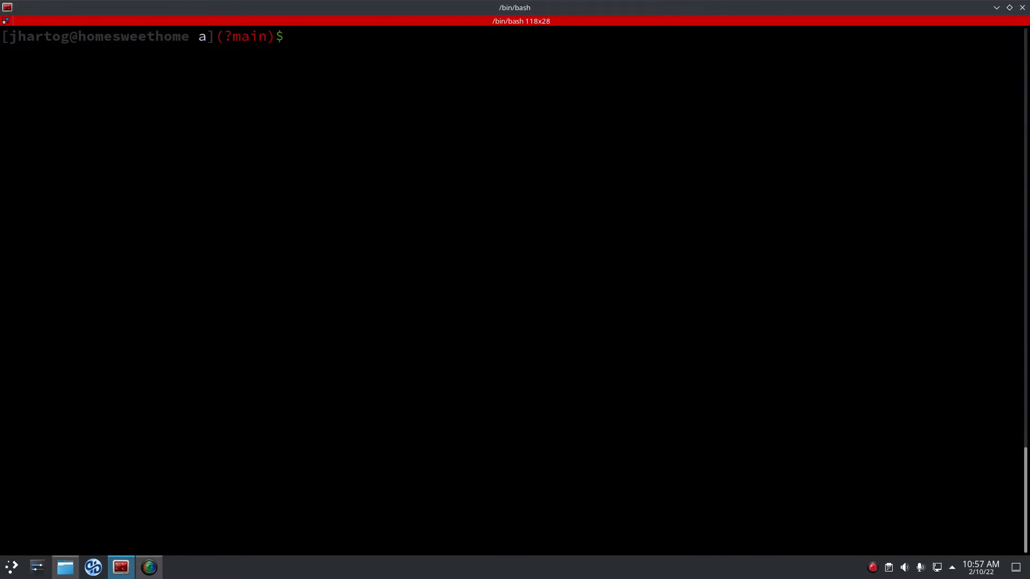
type("vim")
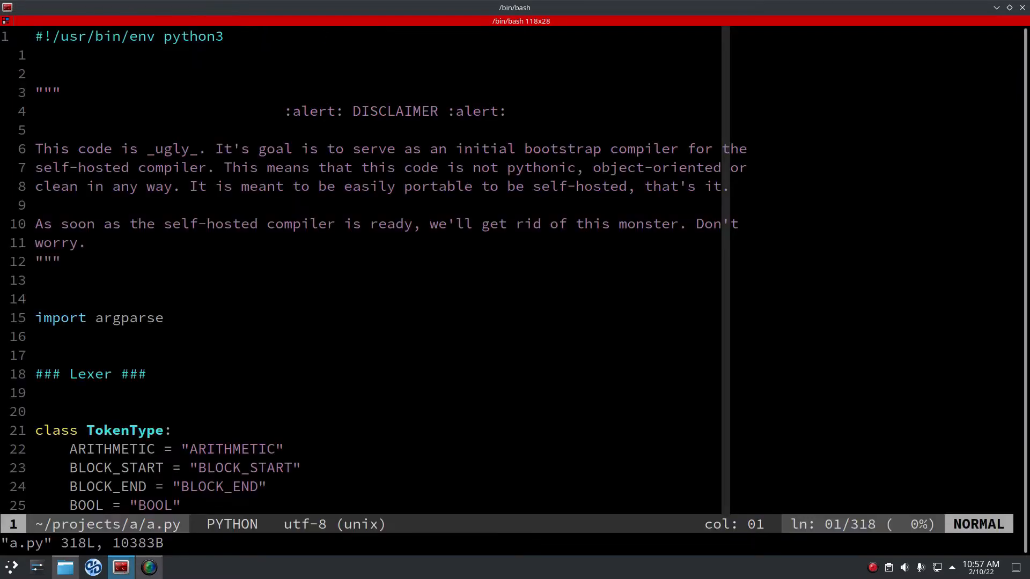
key("G")
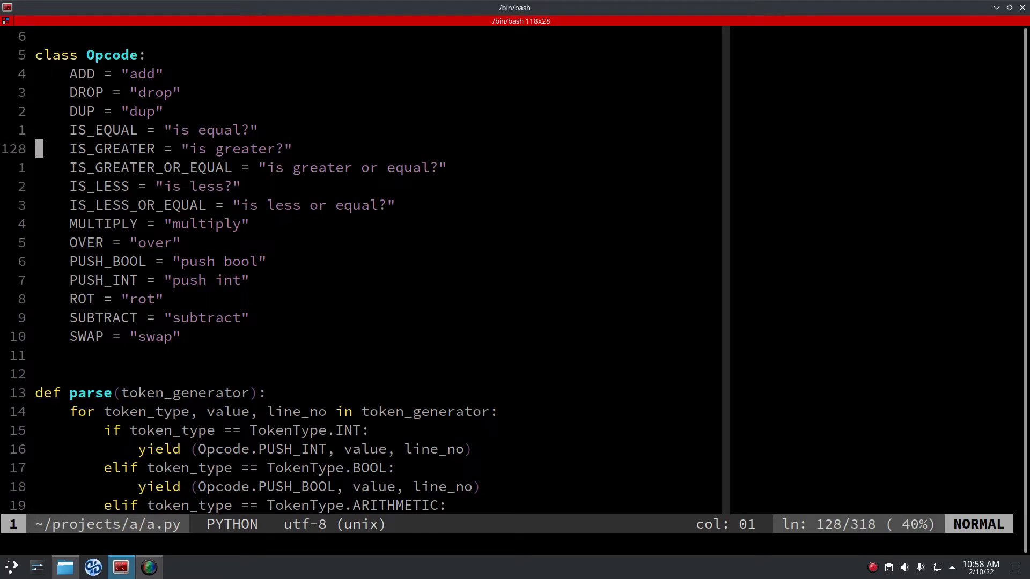
key("j")
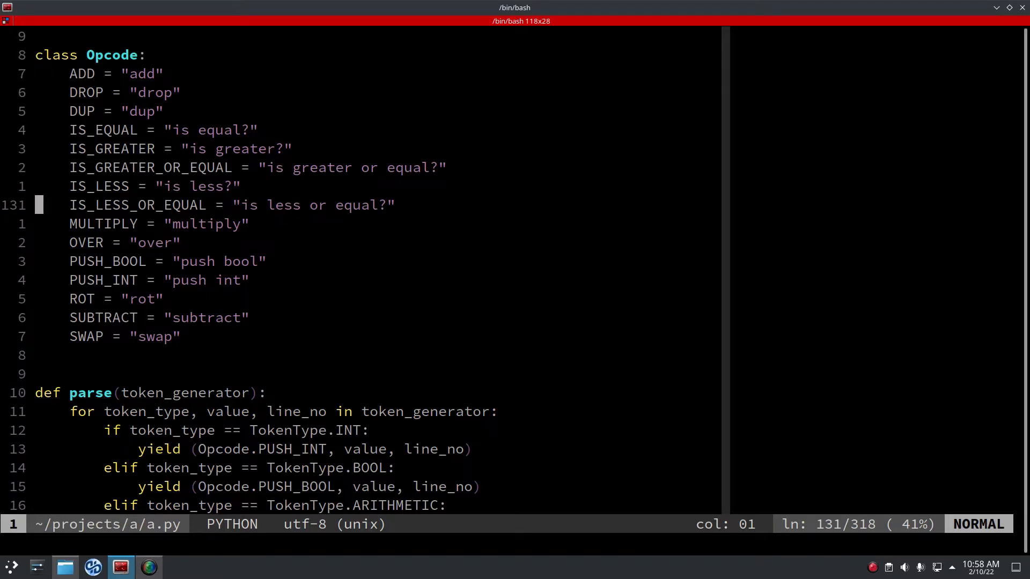
key("j")
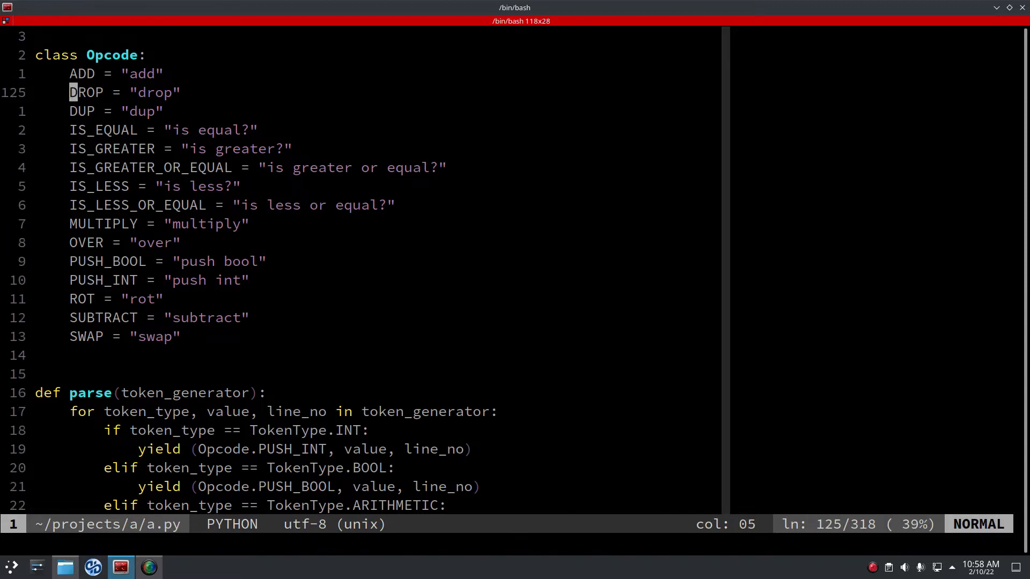
key("j")
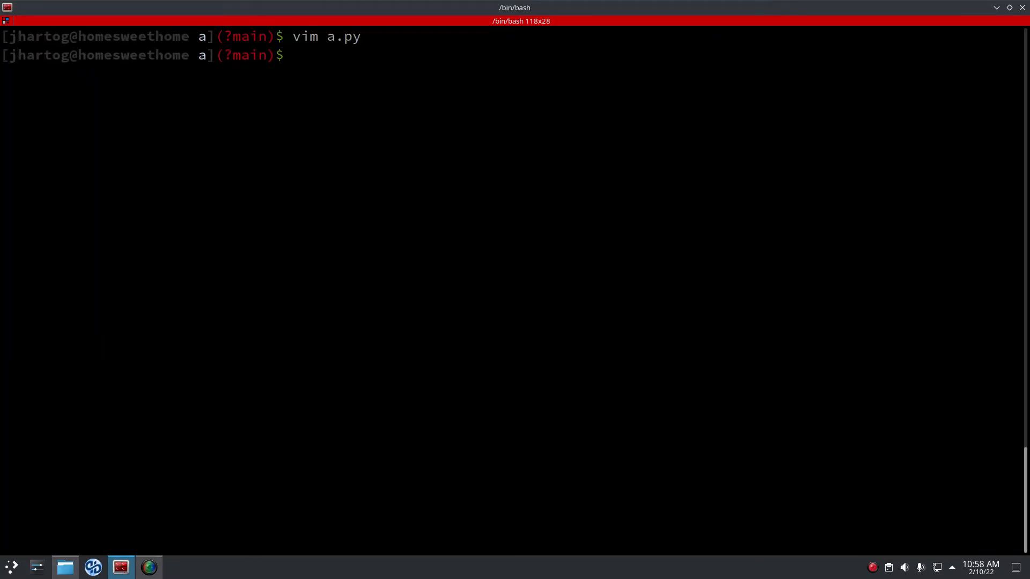
List tests/, review tests/multiply.a, then run ./test.sh from the project folder.
type("ls tests")
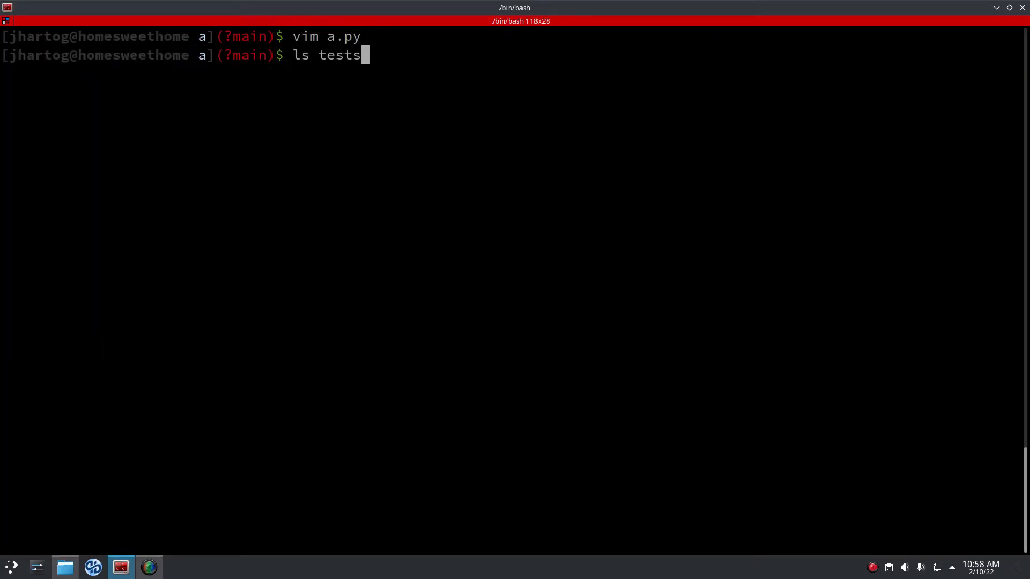
type("/")
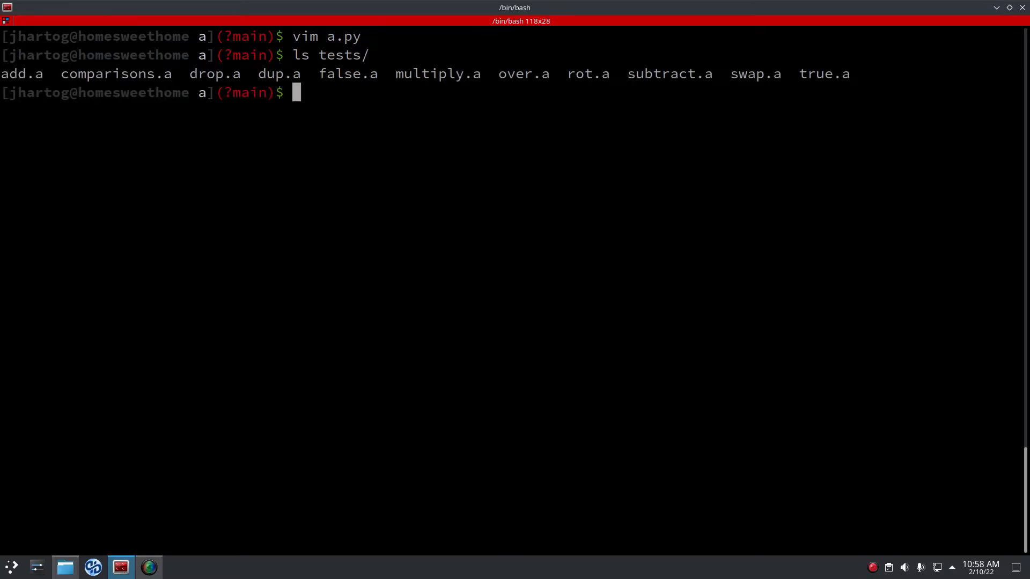
type("vim tests/m")
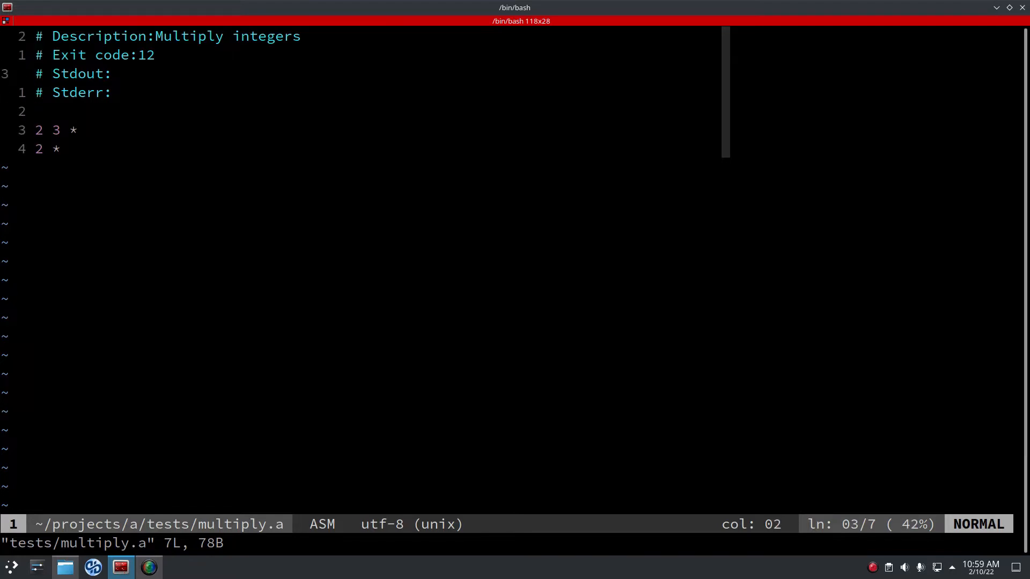
key("up")
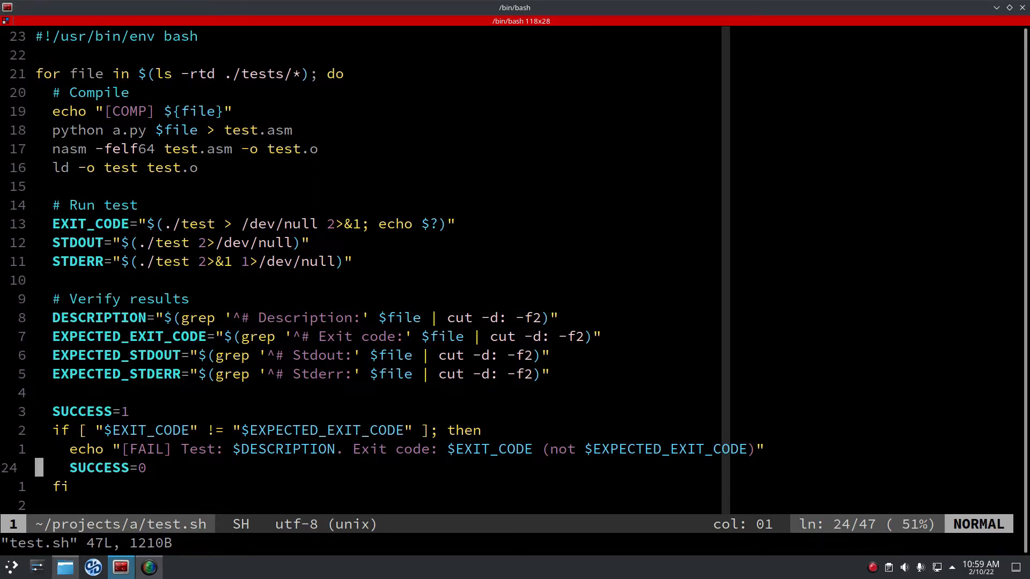
scroll("down", 3)
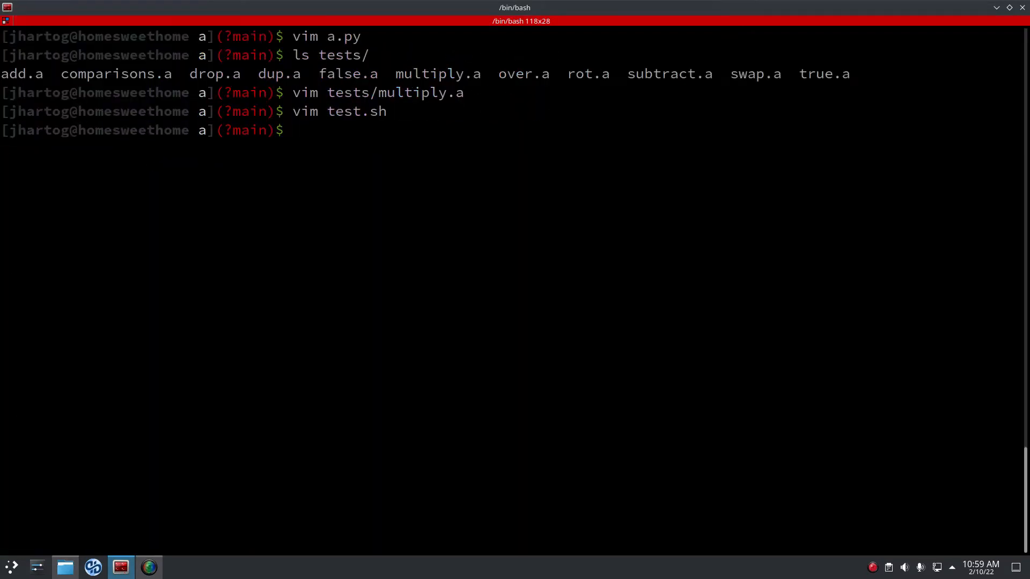
type("./test.sh")
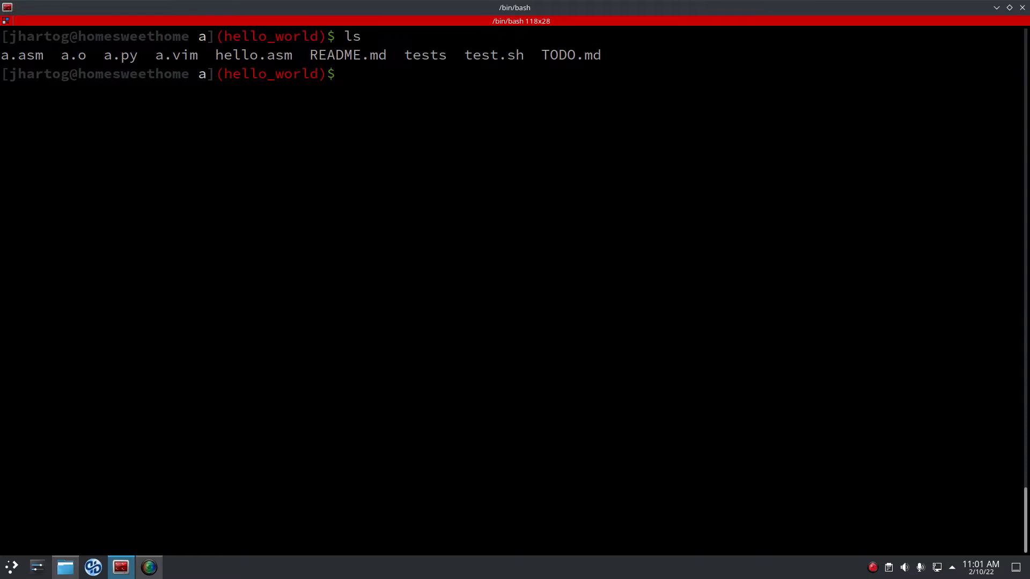
Open hello.asm in Vim to view the write syscall push/pop block.
type("vim hello.asm")
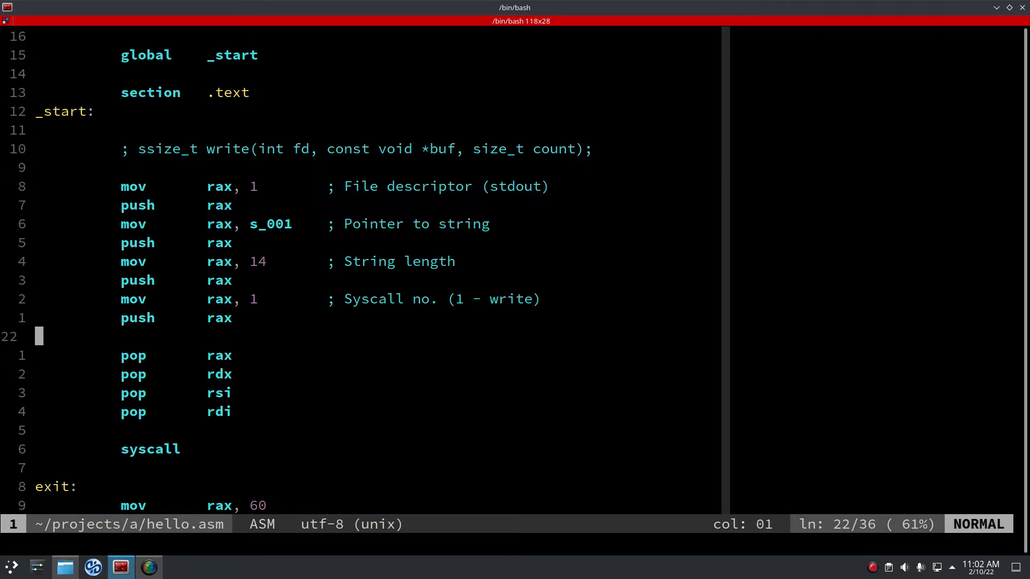
Review hello.asm's syscall register comment and pop rax/rdx lines, then close it.
key("gg")
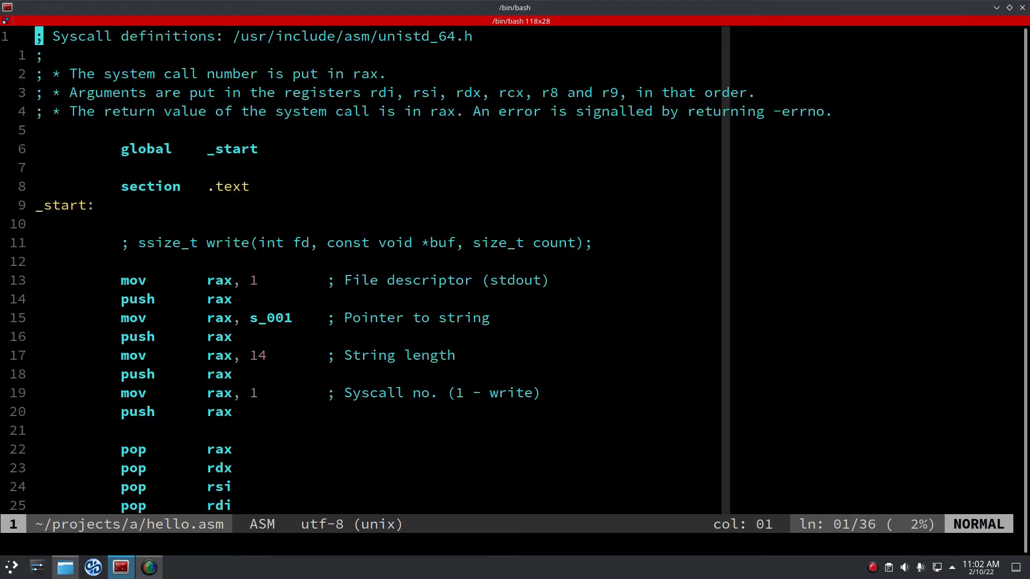
mouse_move(478, 148)
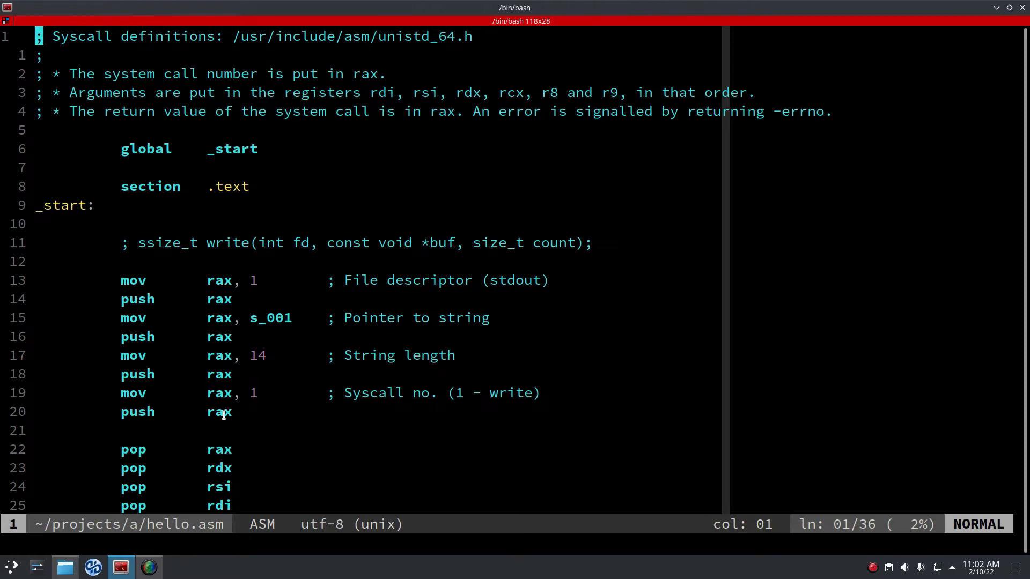
double_click(219, 450)
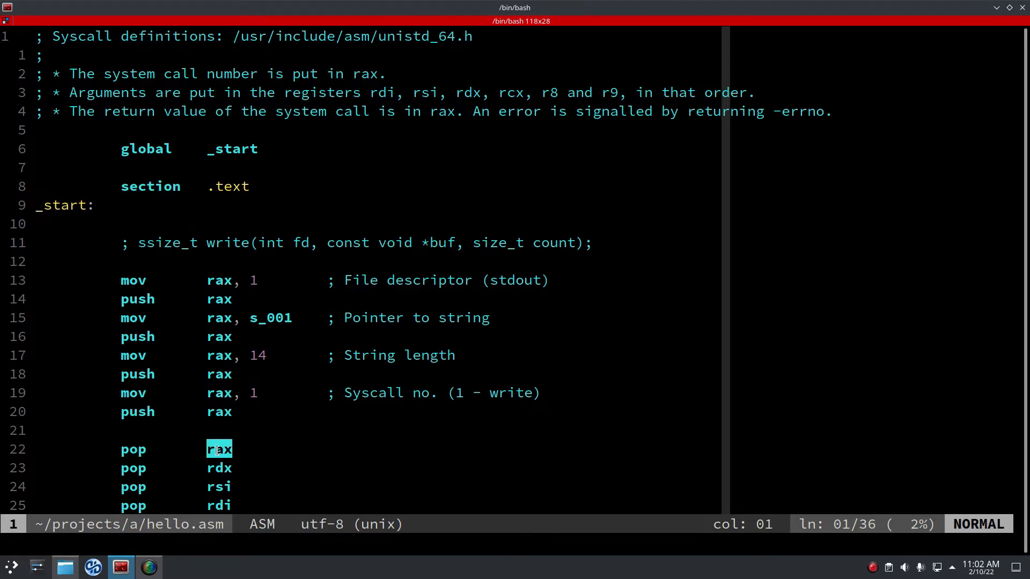
mouse_move(257, 90)
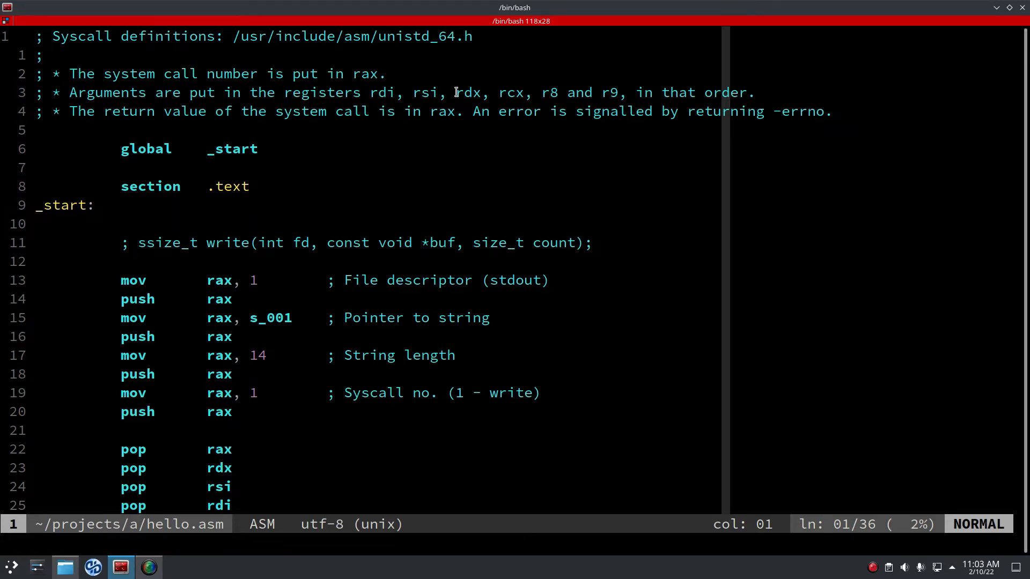
left_click_drag(367, 92, 618, 92)
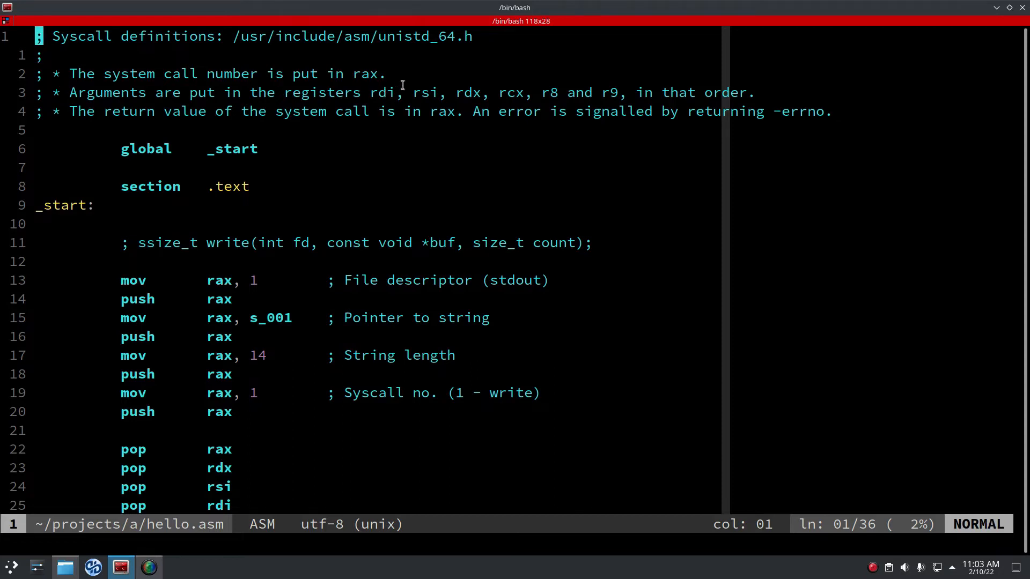
mouse_move(396, 171)
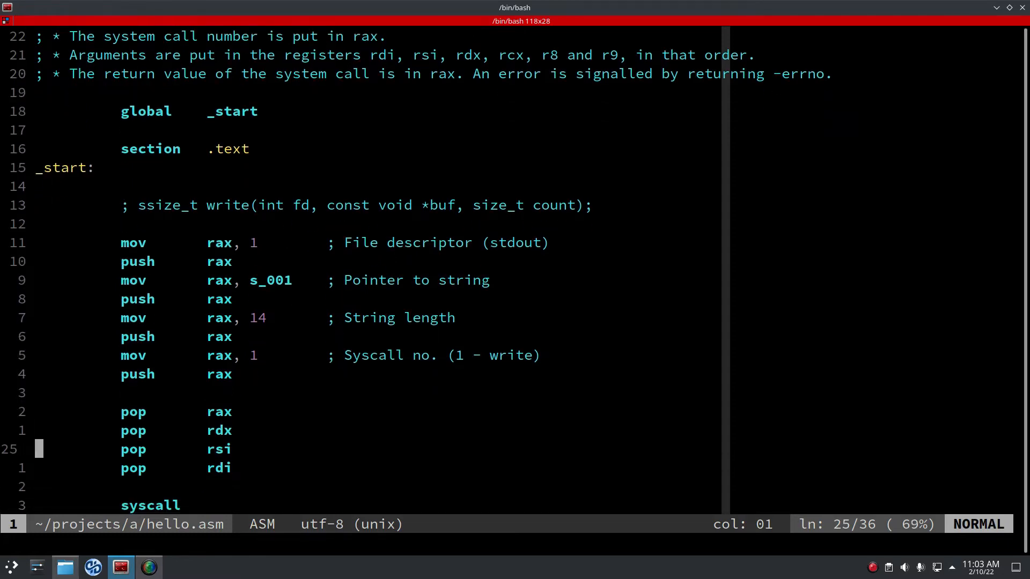
key("Up")
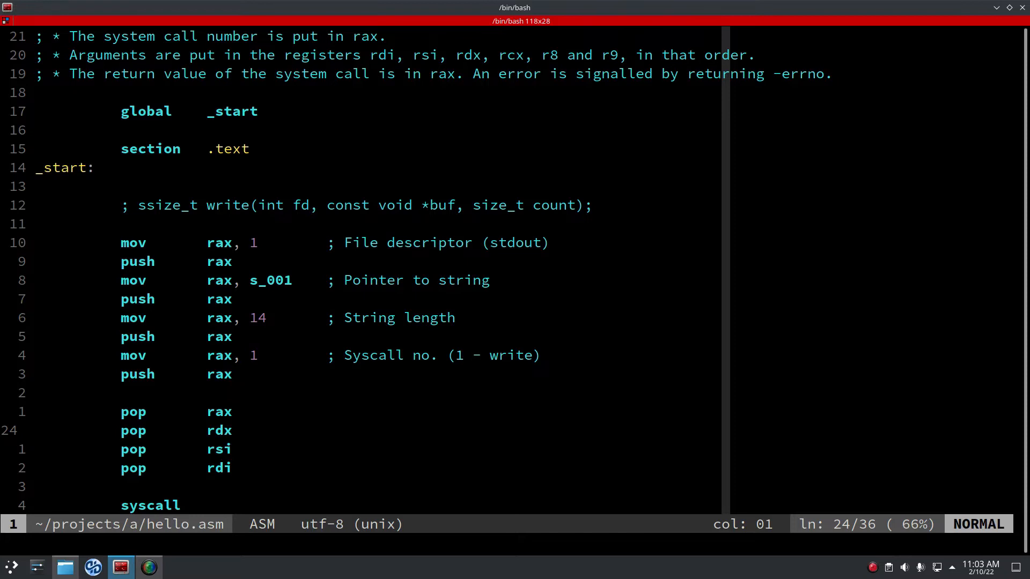
scroll("down", 3)
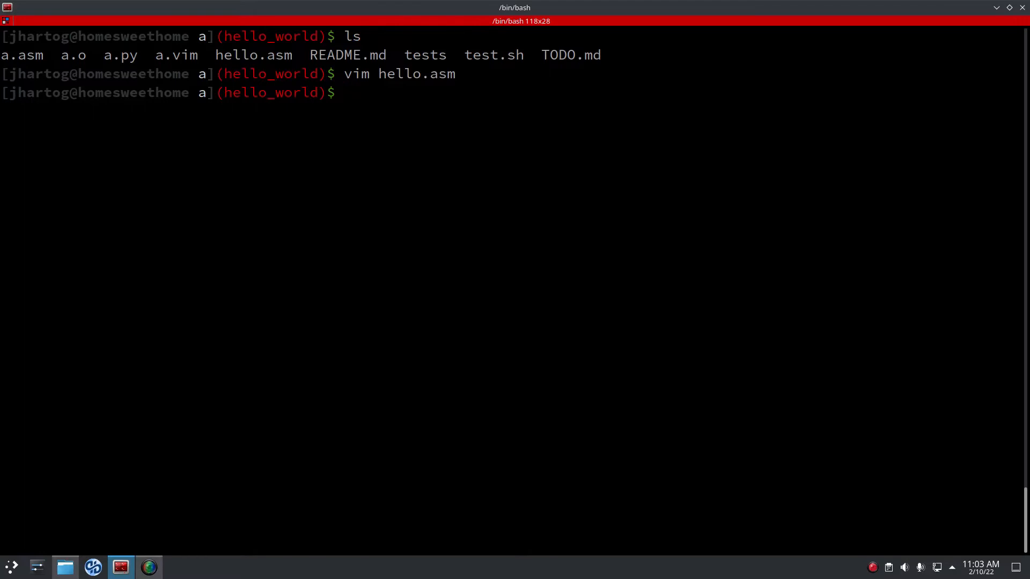
Reopen a.py and add an elif startswith("syscall") lexer branch yielding TokenType.KEYWORD with program[7:], saved.
type("vi")
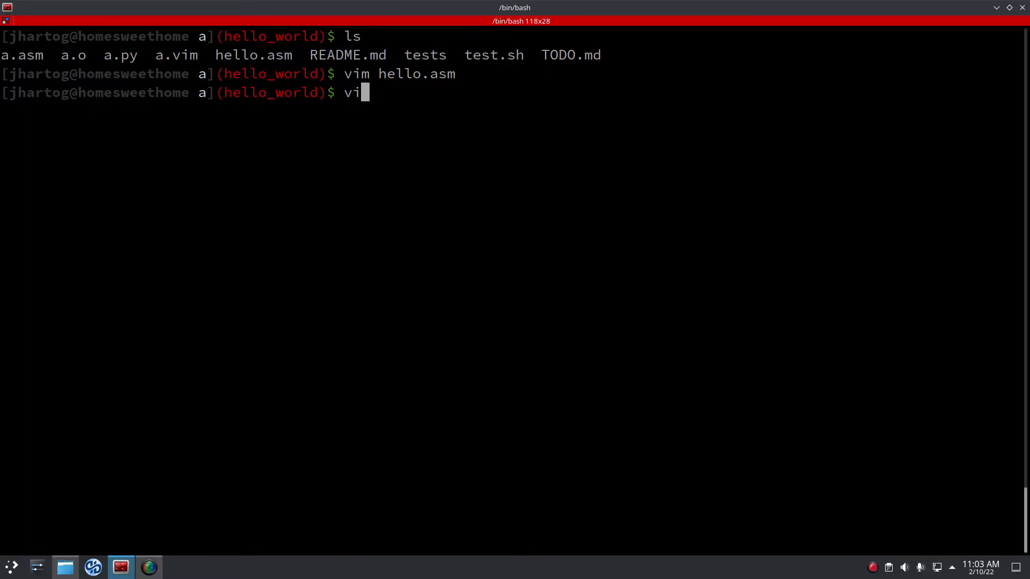
type("m")
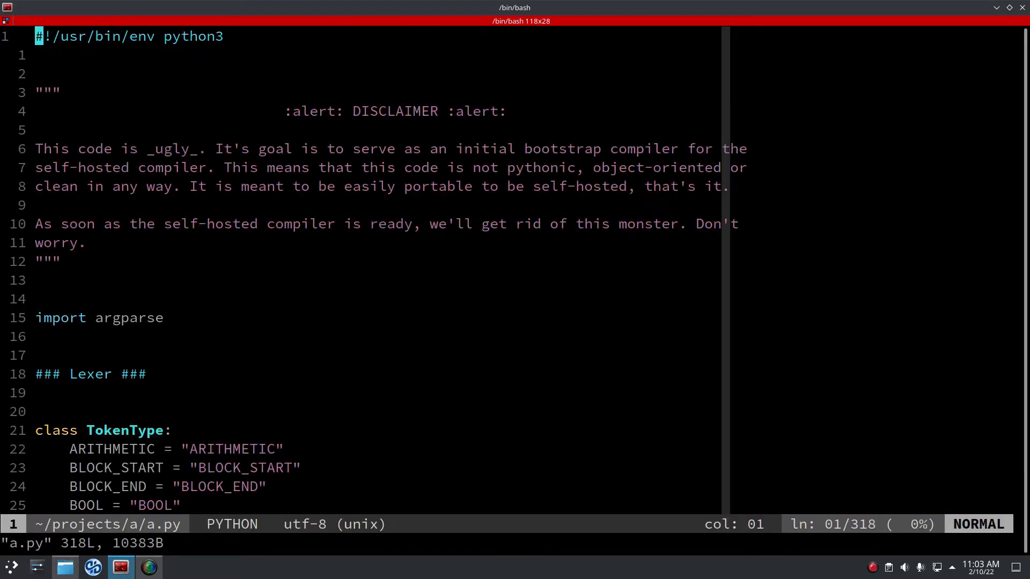
scroll("down", 3)
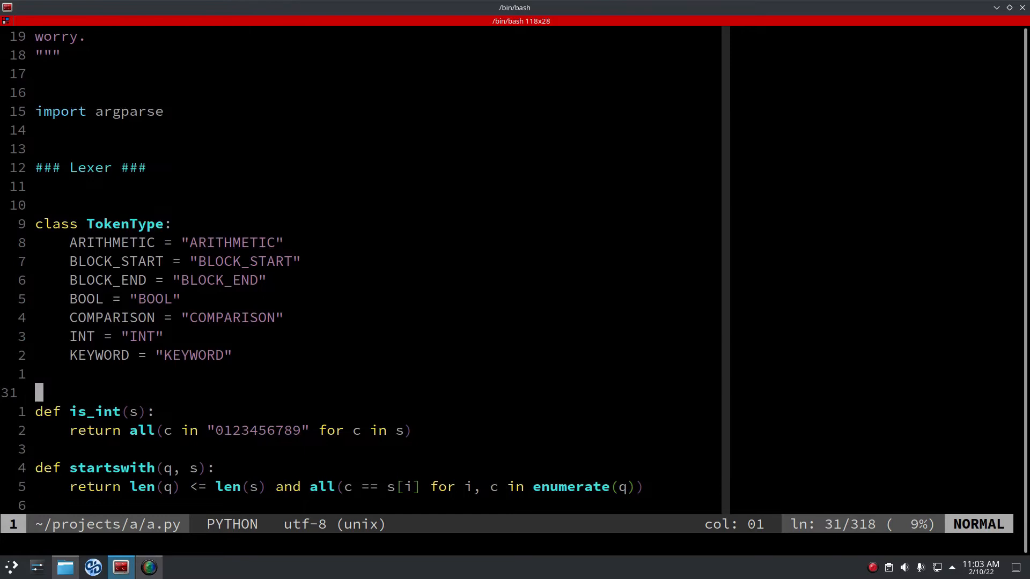
scroll("down", 3)
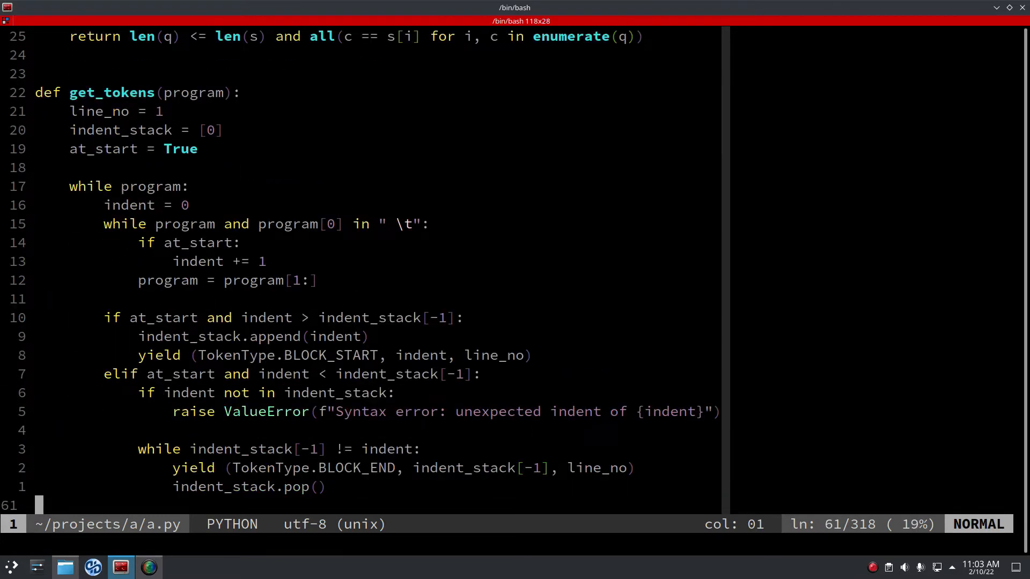
scroll("down", 3)
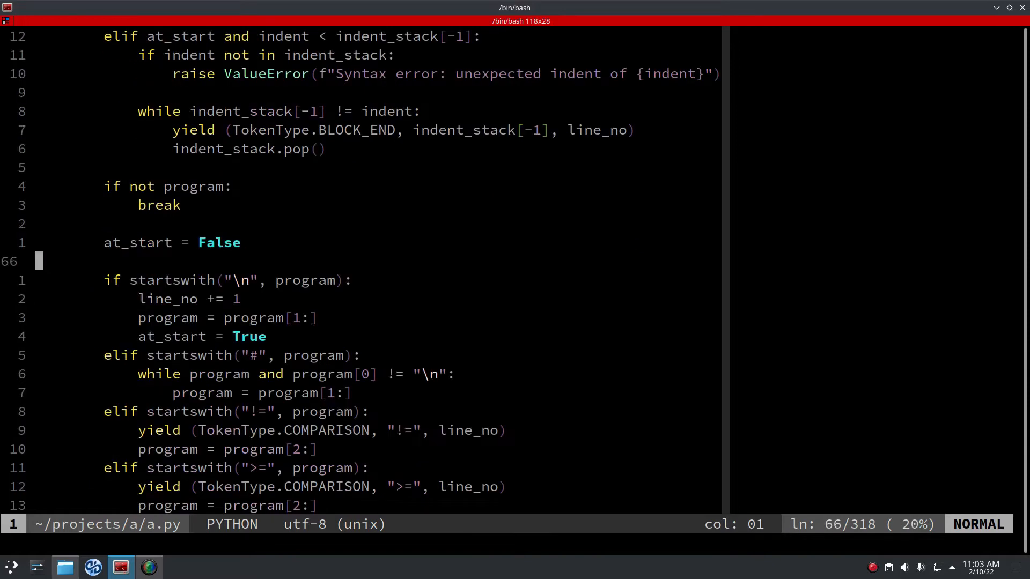
scroll("down", 3)
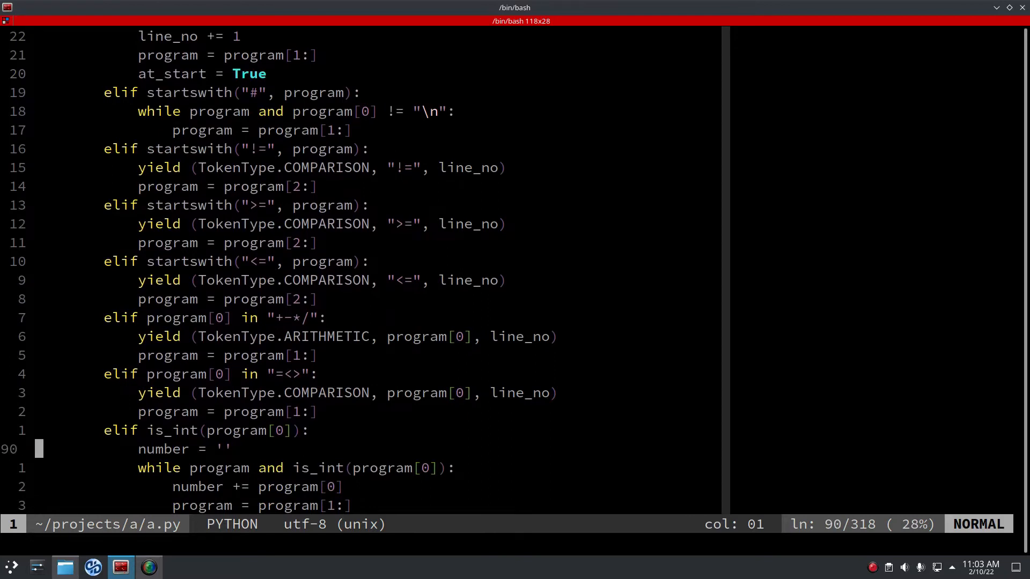
scroll("down", 3)
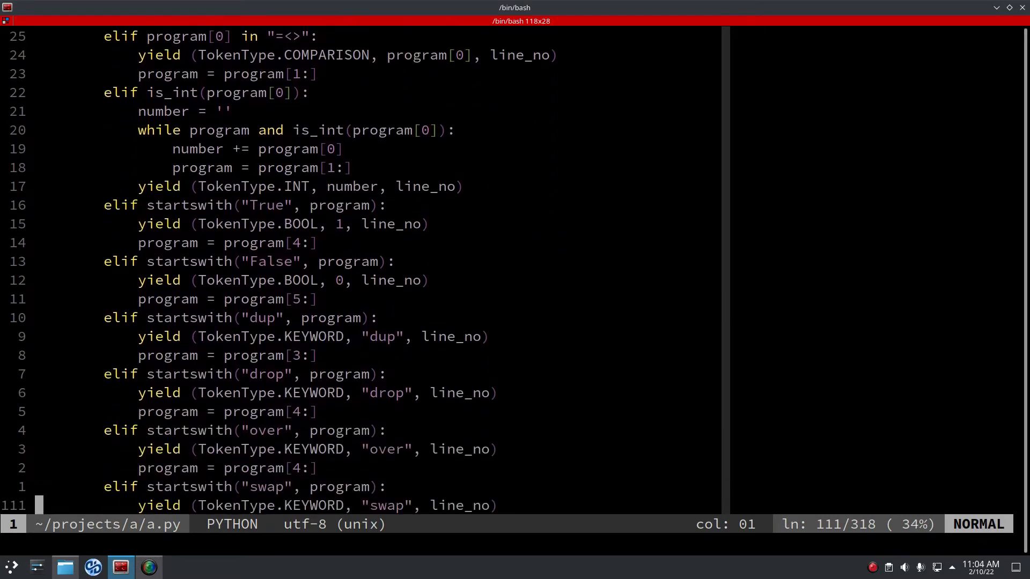
scroll("down", 3)
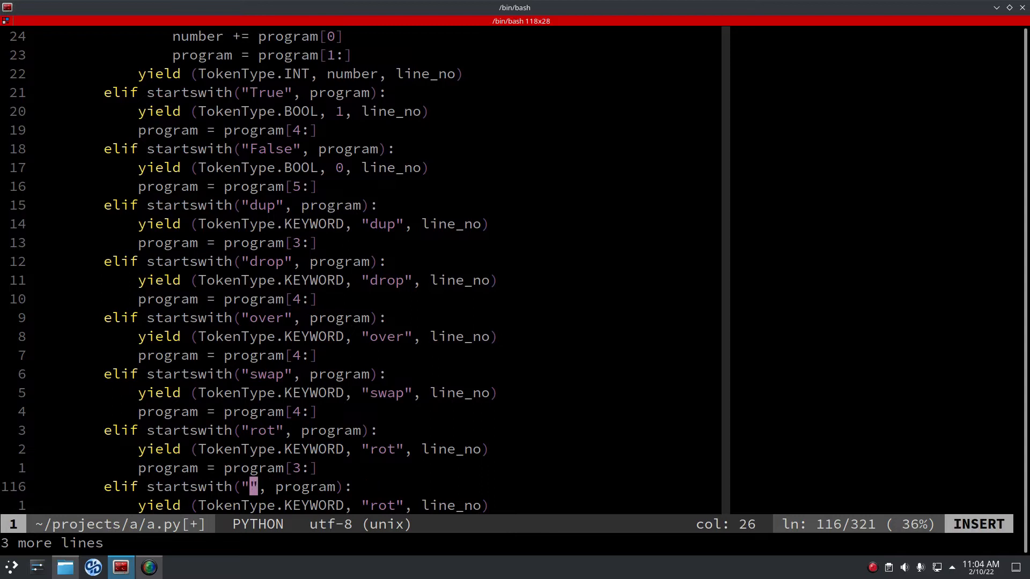
type("syscall")
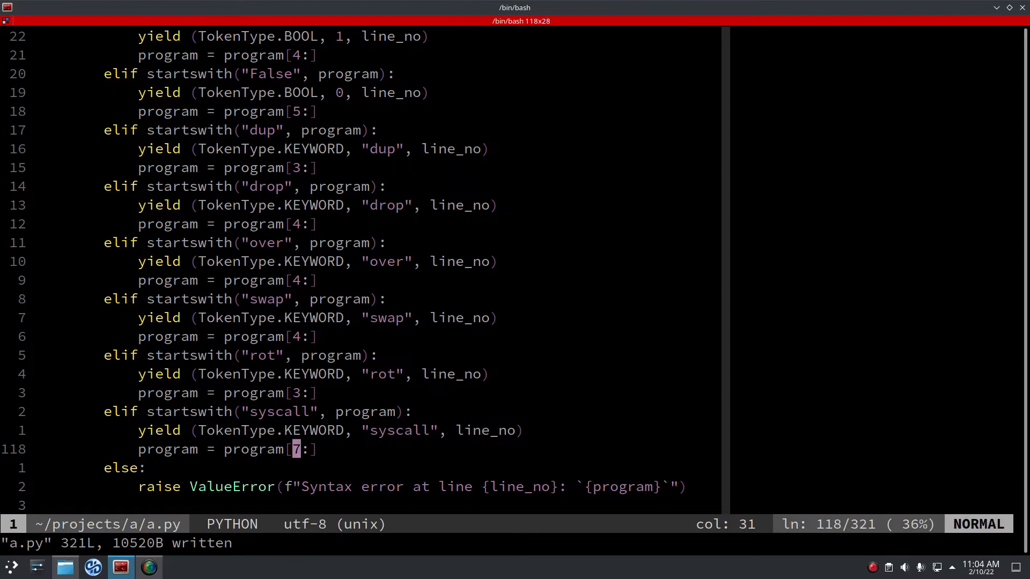
key("j")
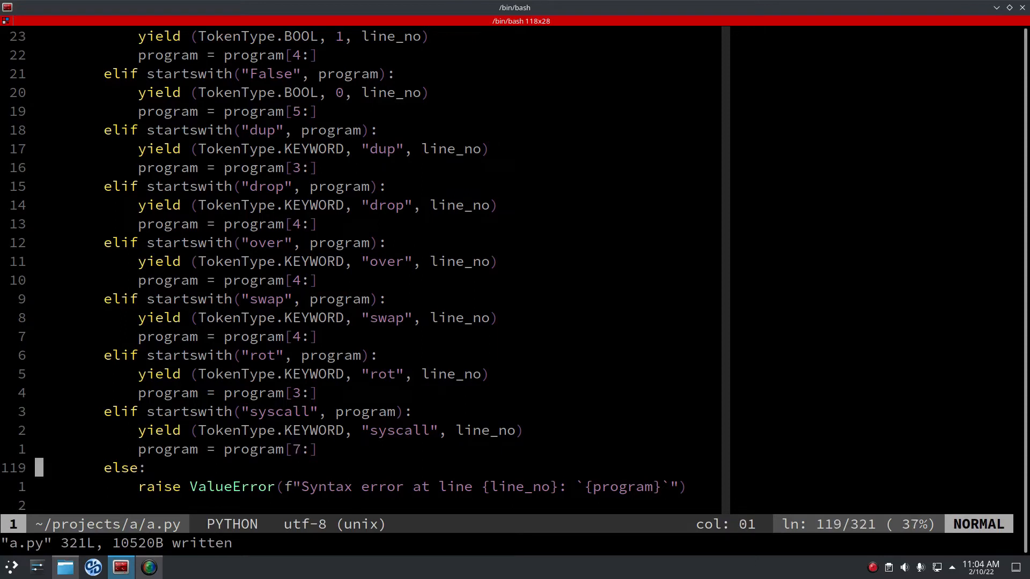
Add SYSCALL = "syscall" to the Opcode class.
scroll("down", 3)
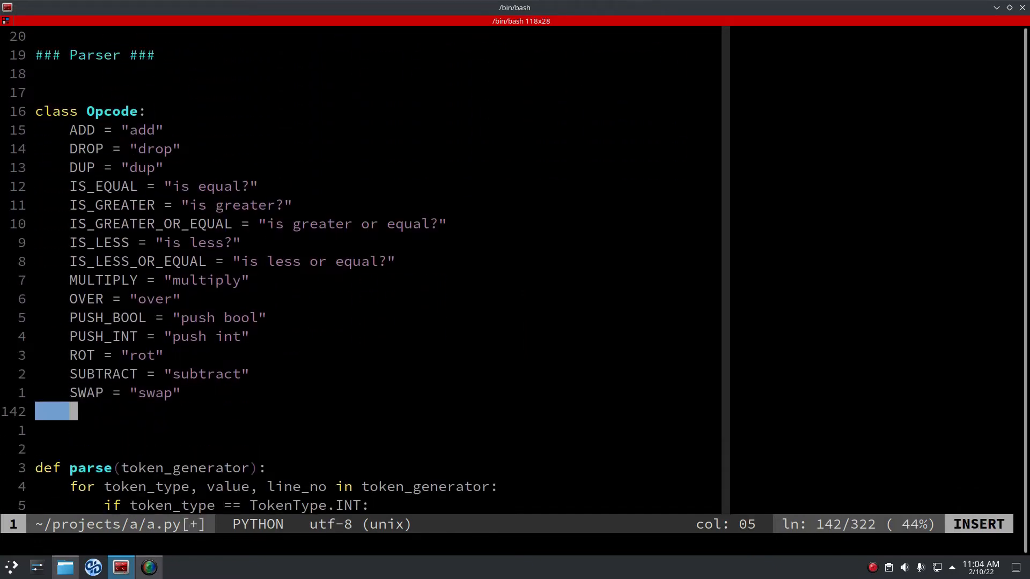
type("SYSCALL")
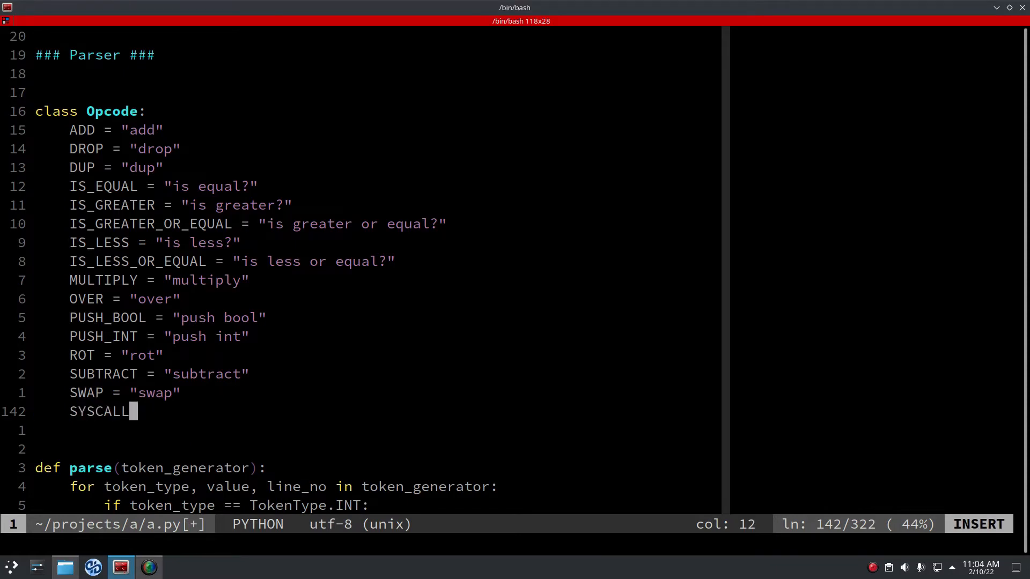
type("= \"syscall")
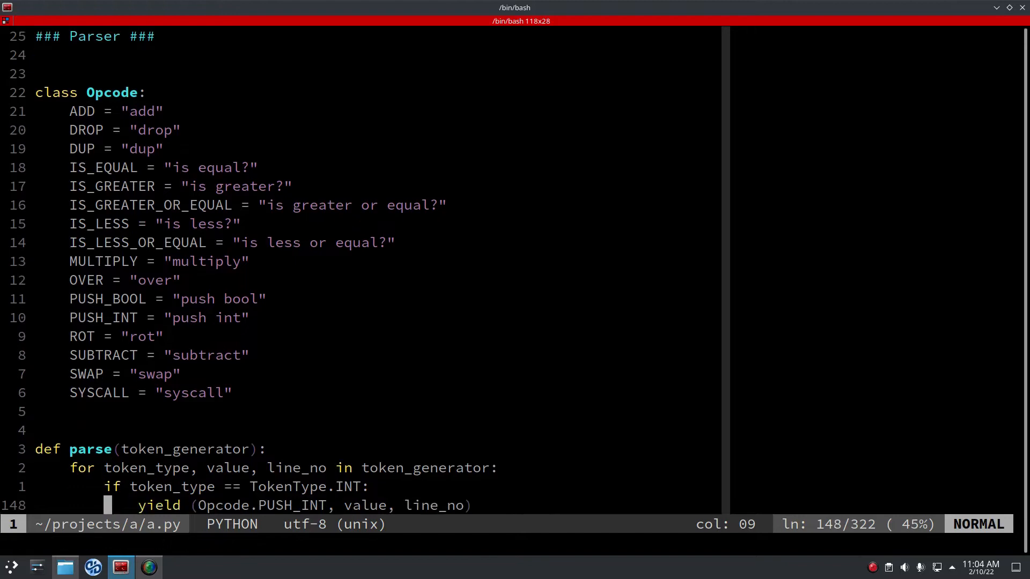
Add a parse() branch mapping the syscall keyword to Opcode.SYSCALL with operand 3, and save.
scroll("down", 3)
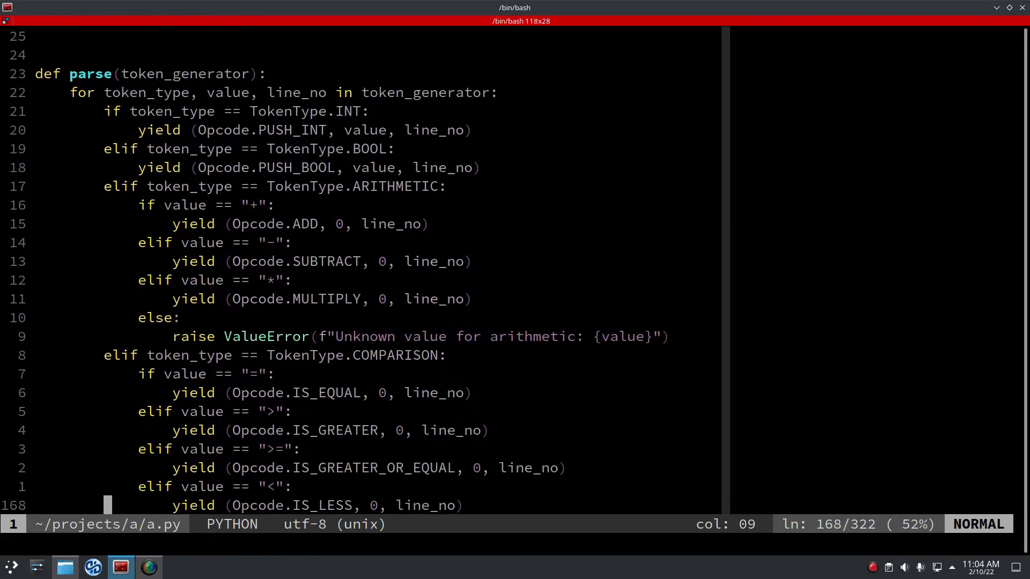
scroll("down", 3)
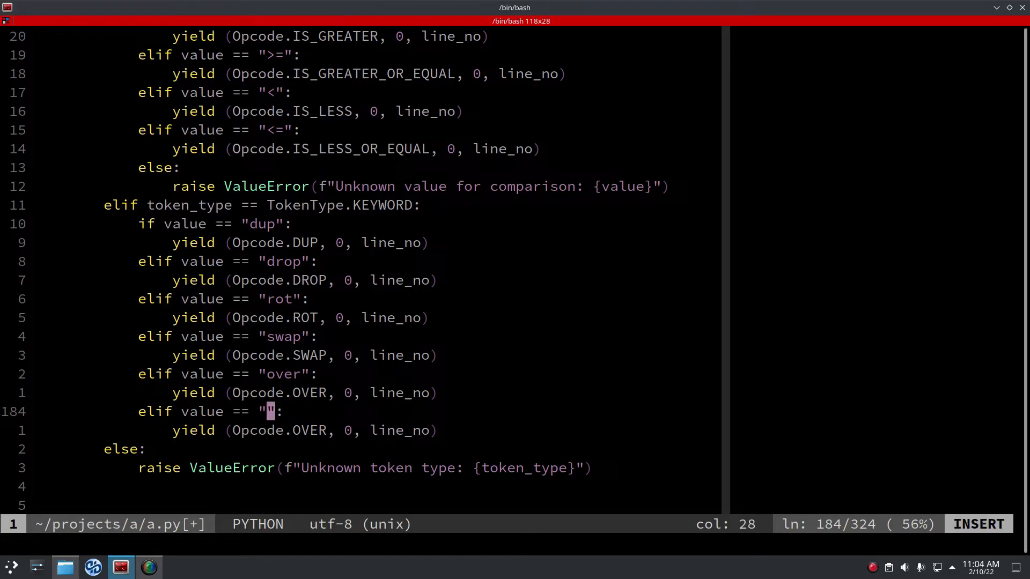
type("sysc")
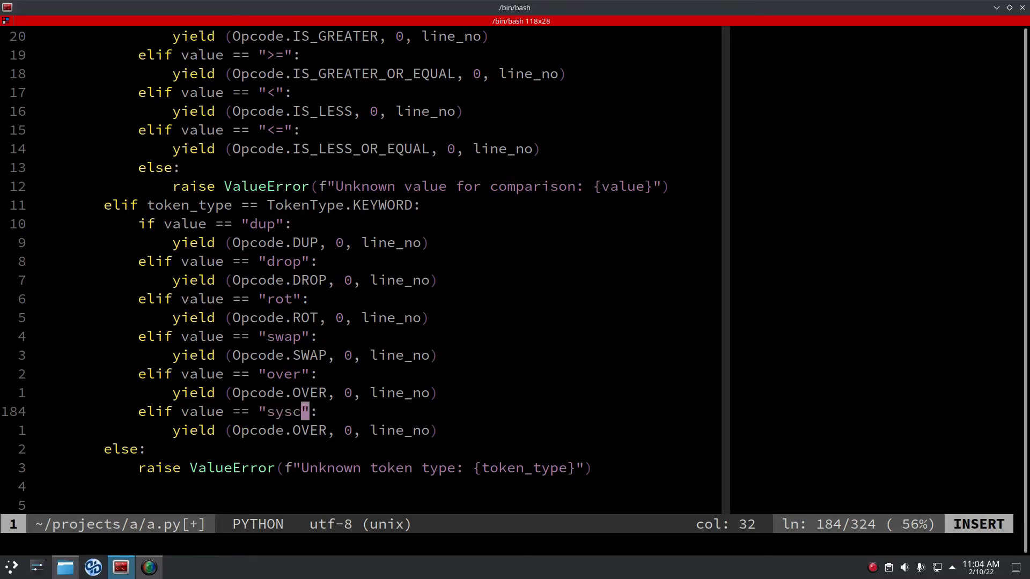
type("all")
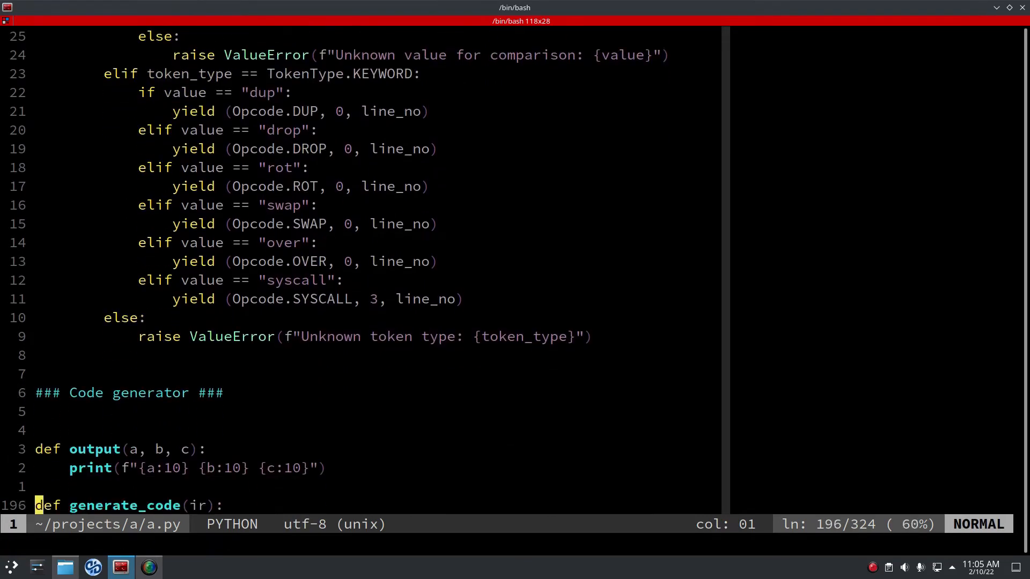
Scroll through generate_code, split Konsole horizontally and start opening hello.asm in the new pane.
scroll("down", 3)
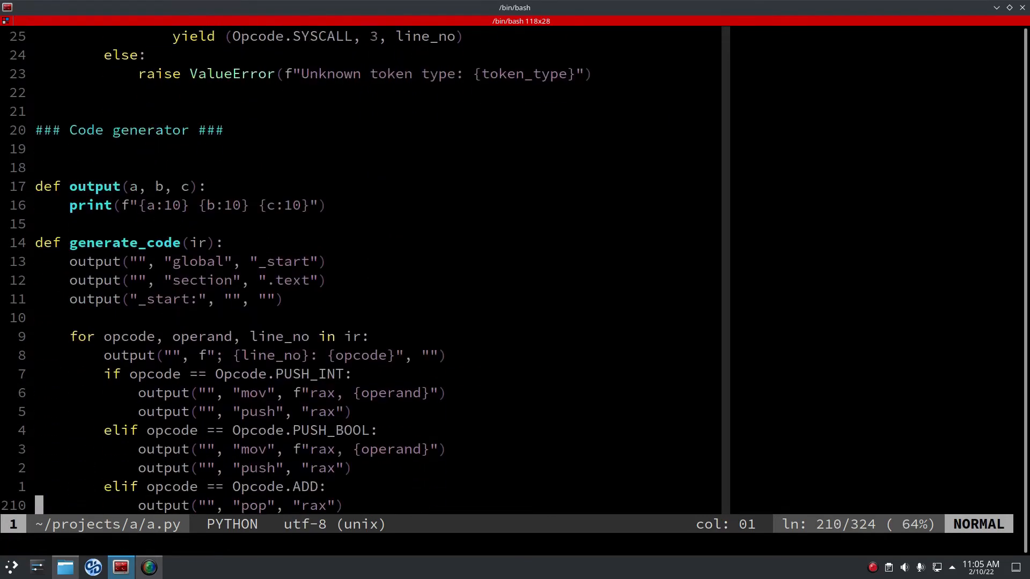
scroll("down", 3)
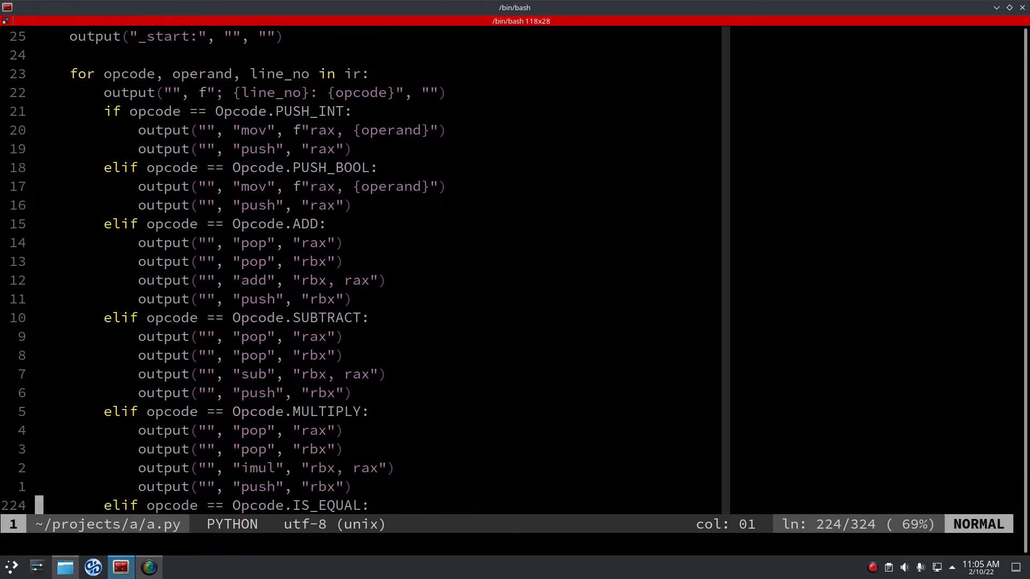
scroll("down", 3)
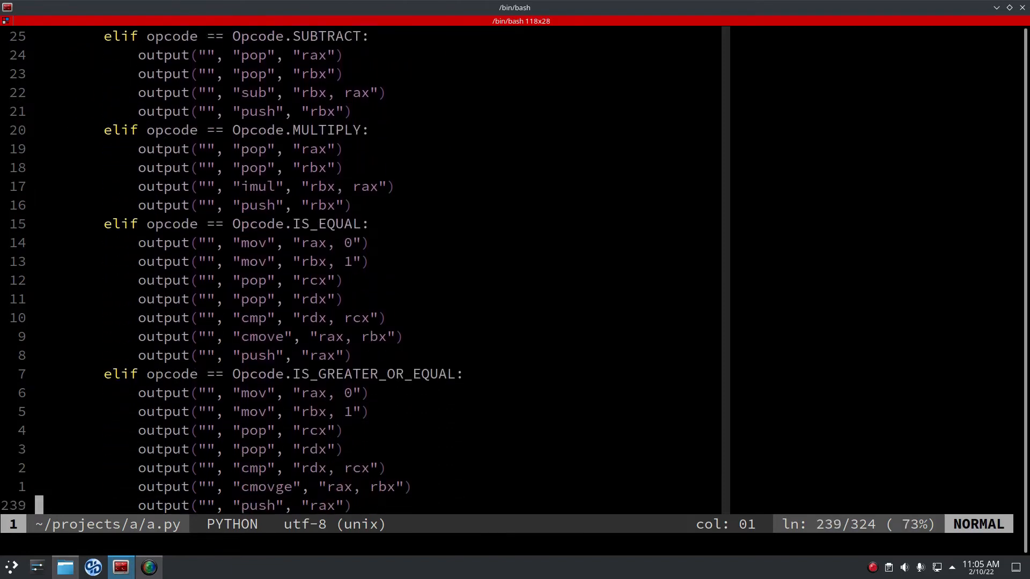
scroll("down", 3)
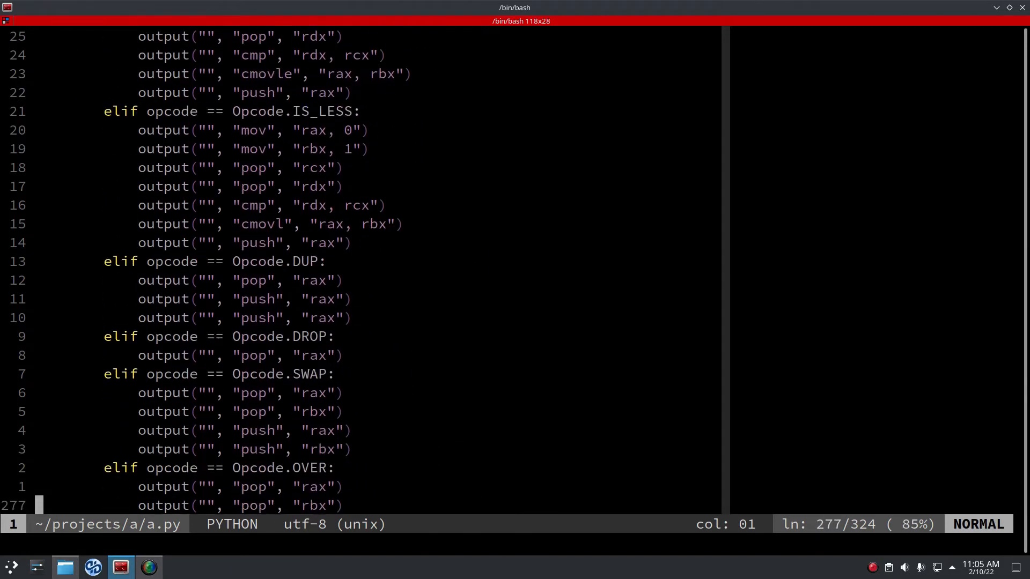
scroll("down", 3)
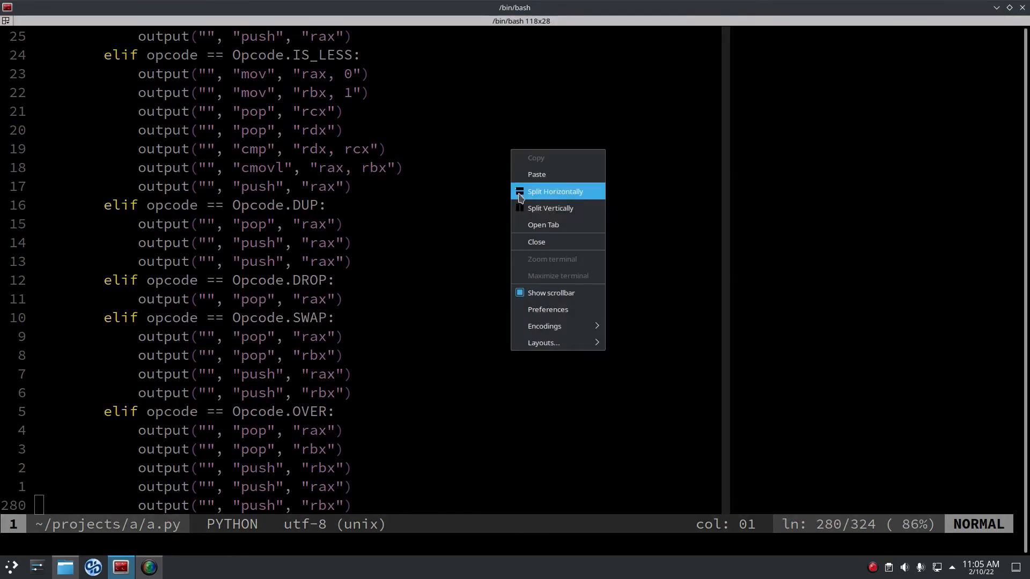
left_click(549, 208)
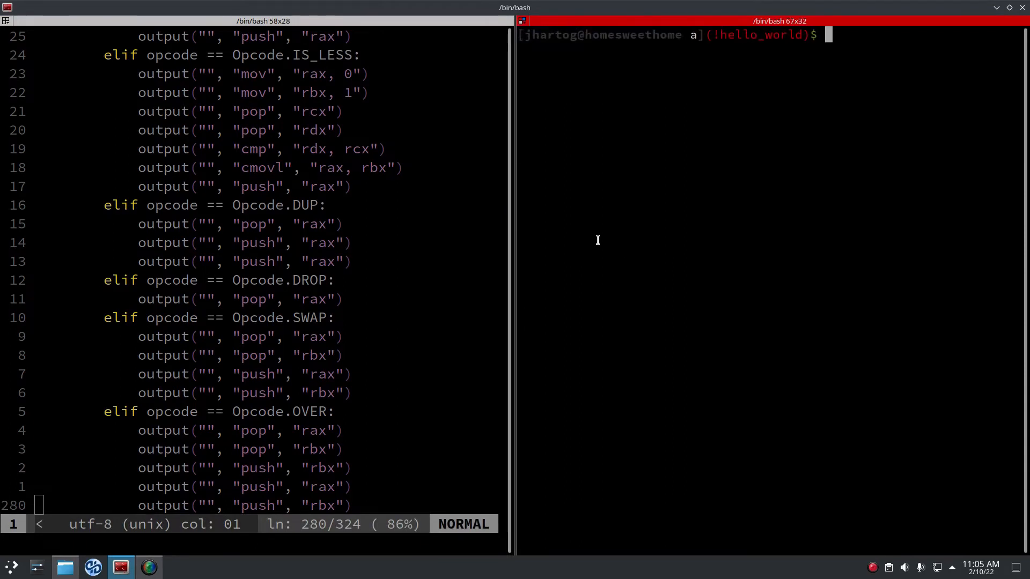
type("vim helo")
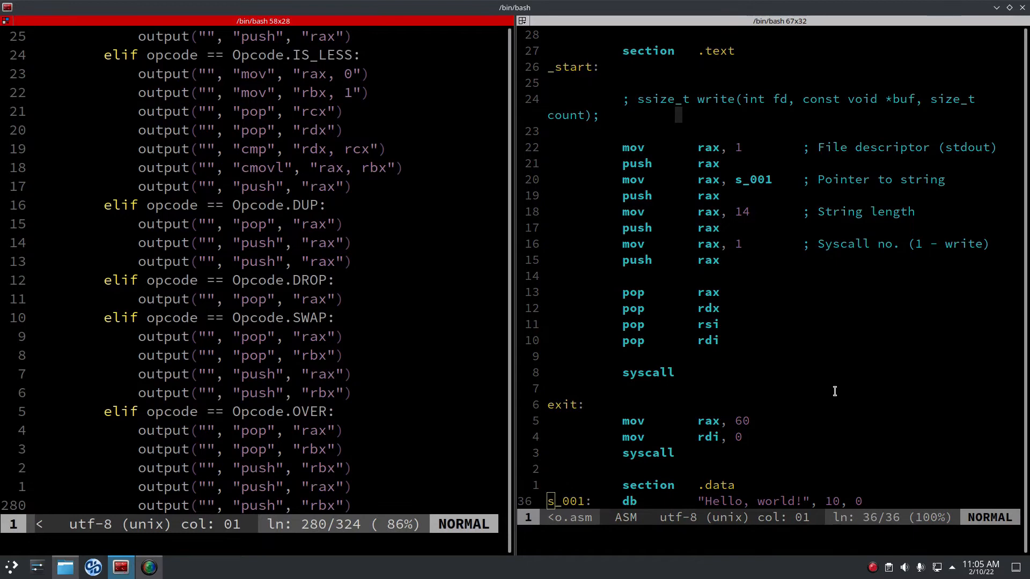
Add an elif opcode == Opcode.SYSCALL branch outputting pop rax, rdx, rsi, rdi, then save and quit.
scroll("down", 3)
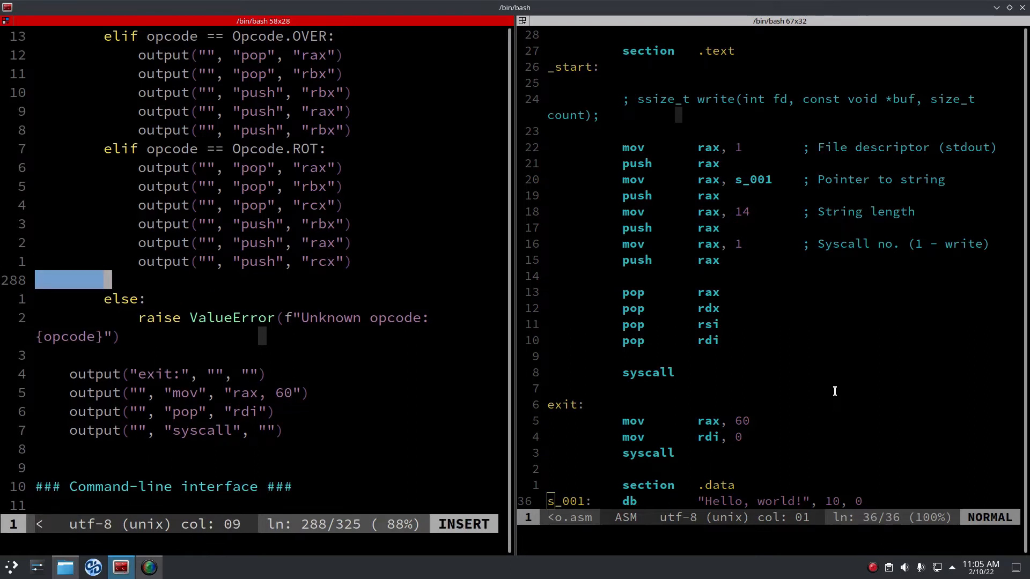
type("elif opcode = Opcode.")
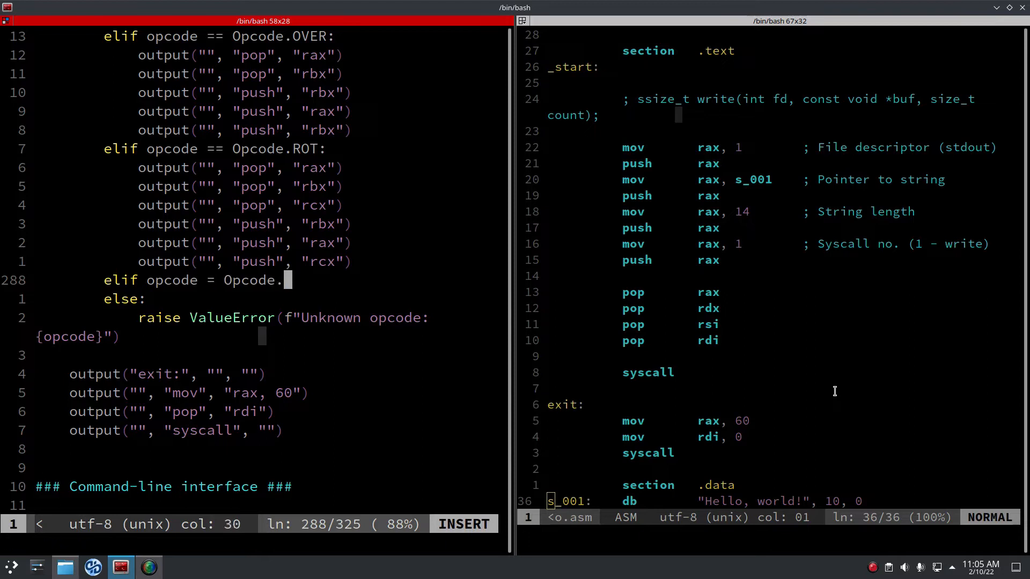
type("SYSCALL:")
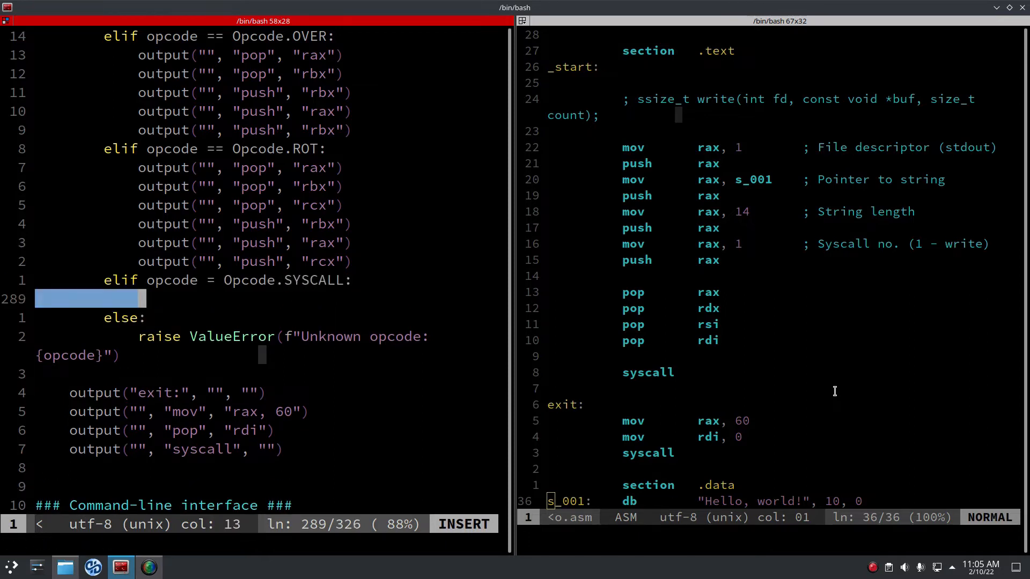
type("output(\"\",")
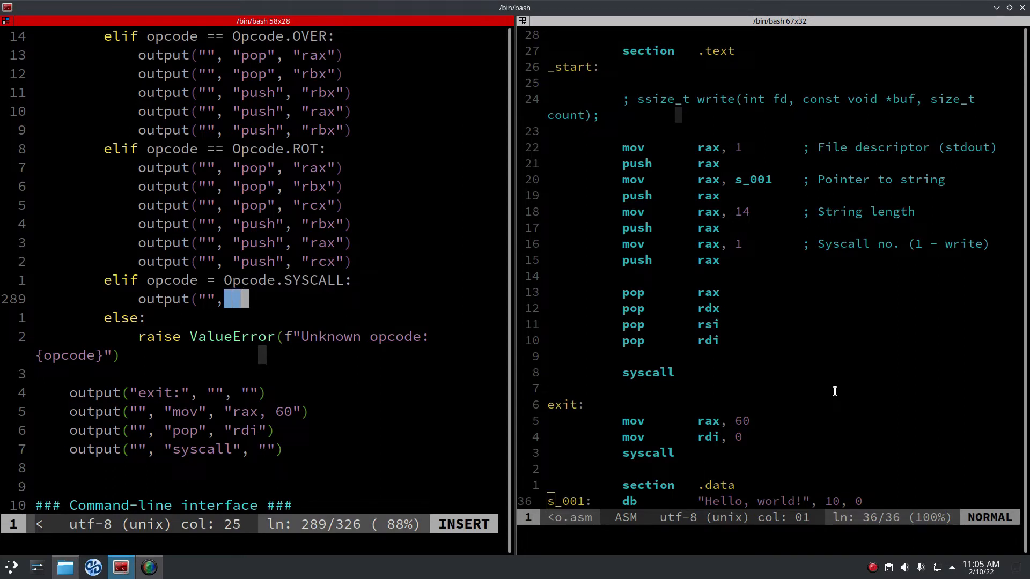
type("pop rax\"")
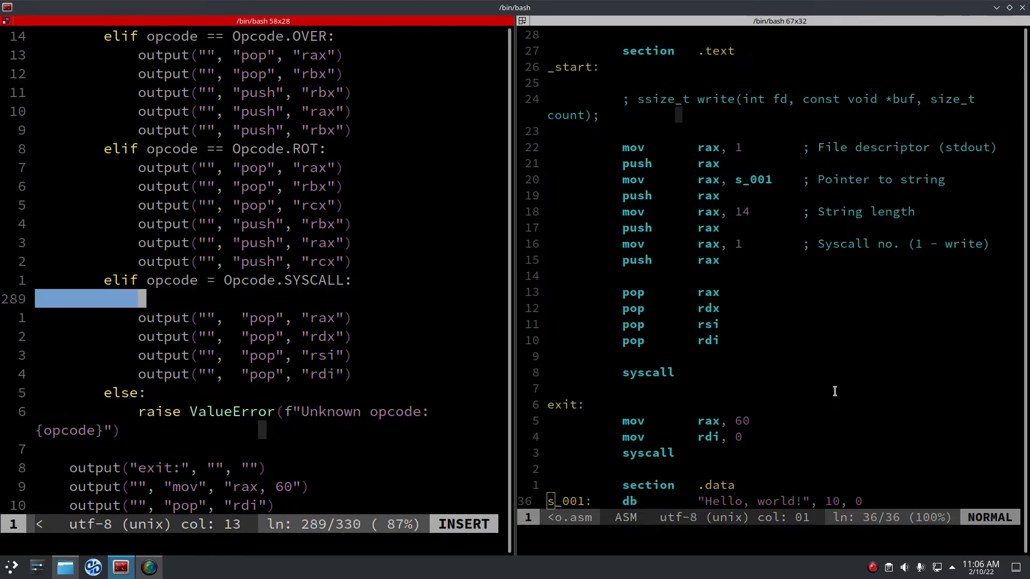
type("ass")
type("vim")
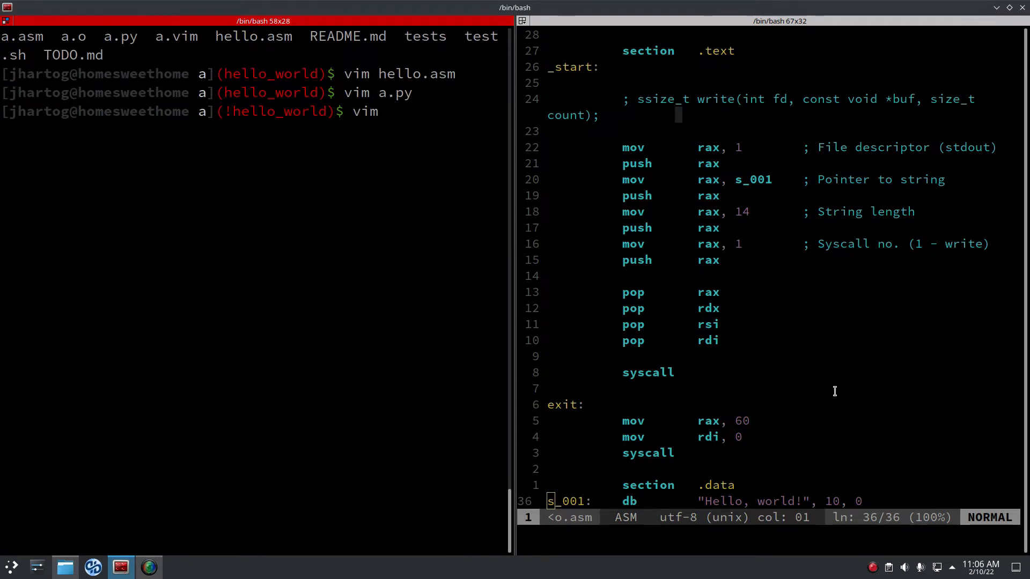
Create test.a containing syscall and compile it with ./a.py test.a to print the pop/syscall assembly.
type("test.")
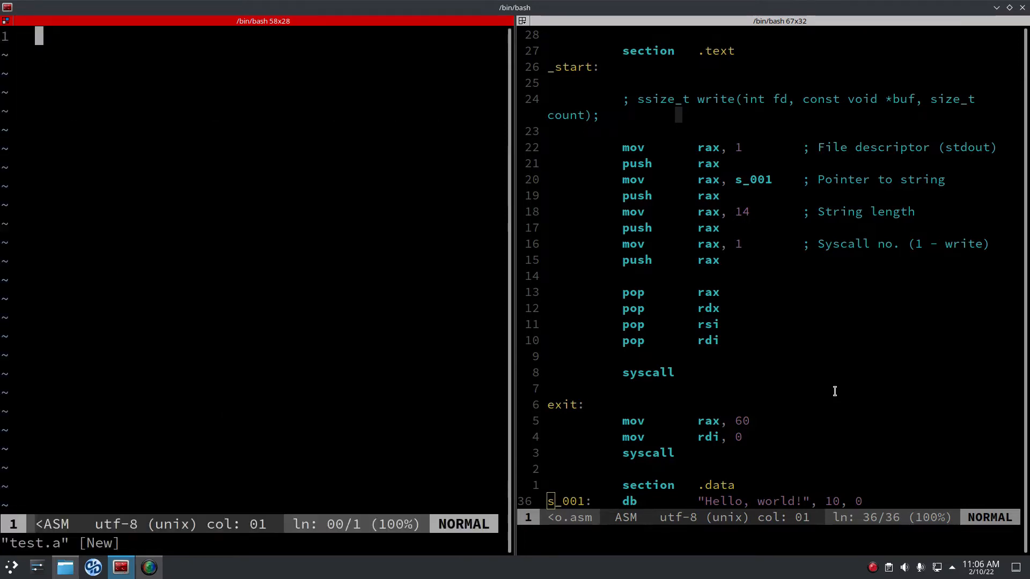
type("syscall")
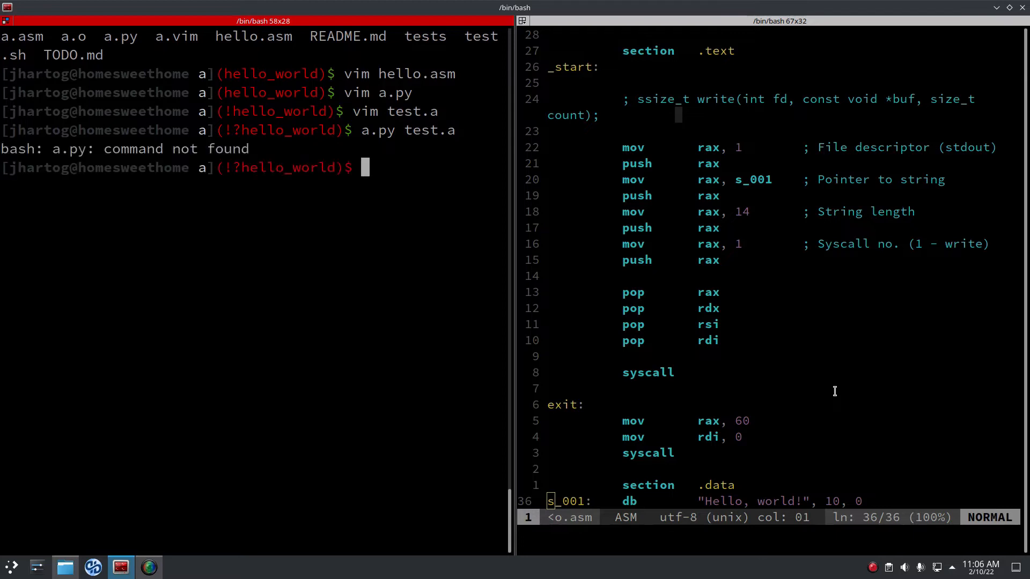
key("Up")
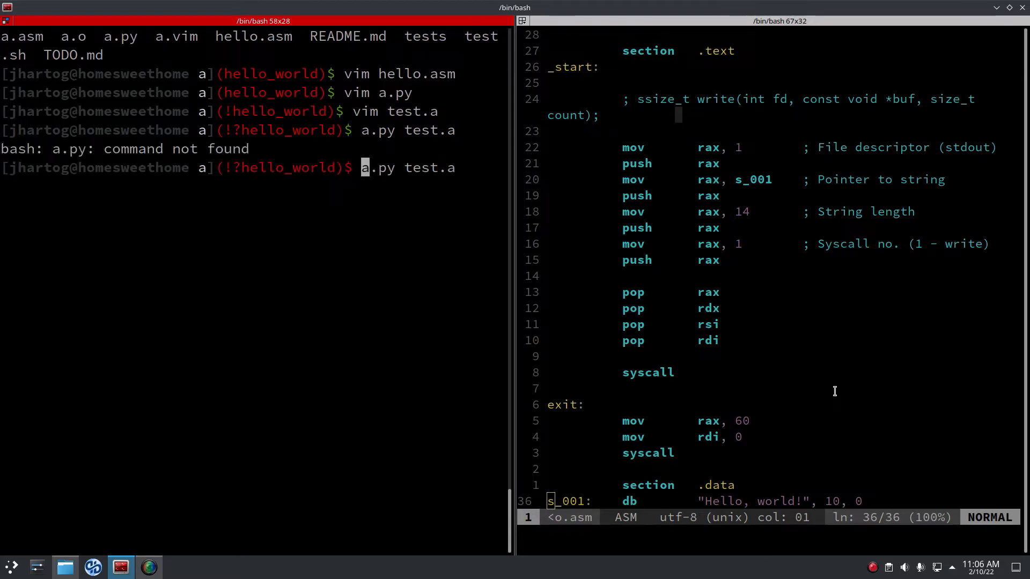
type("./")
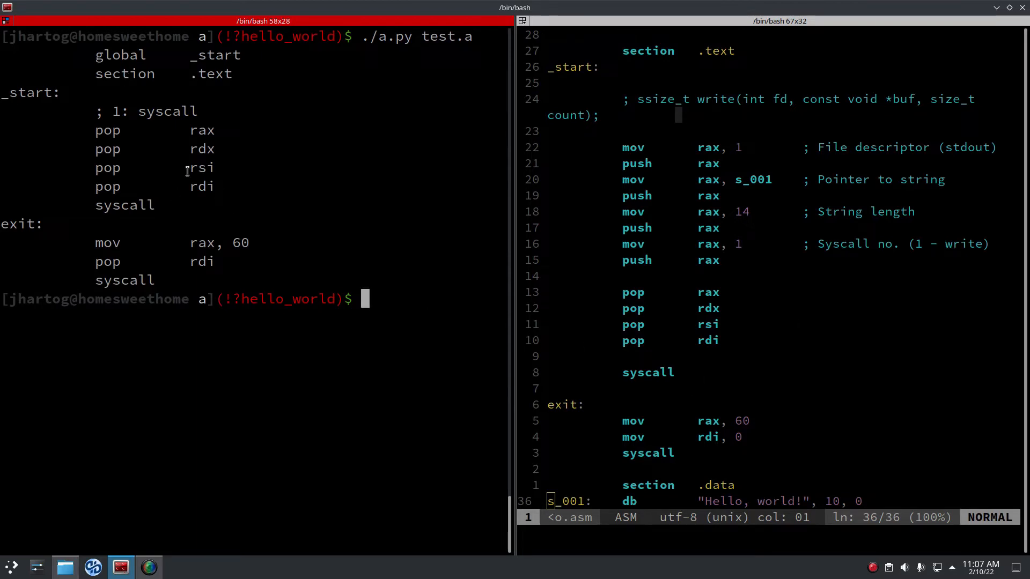
mouse_move(789, 379)
type("m")
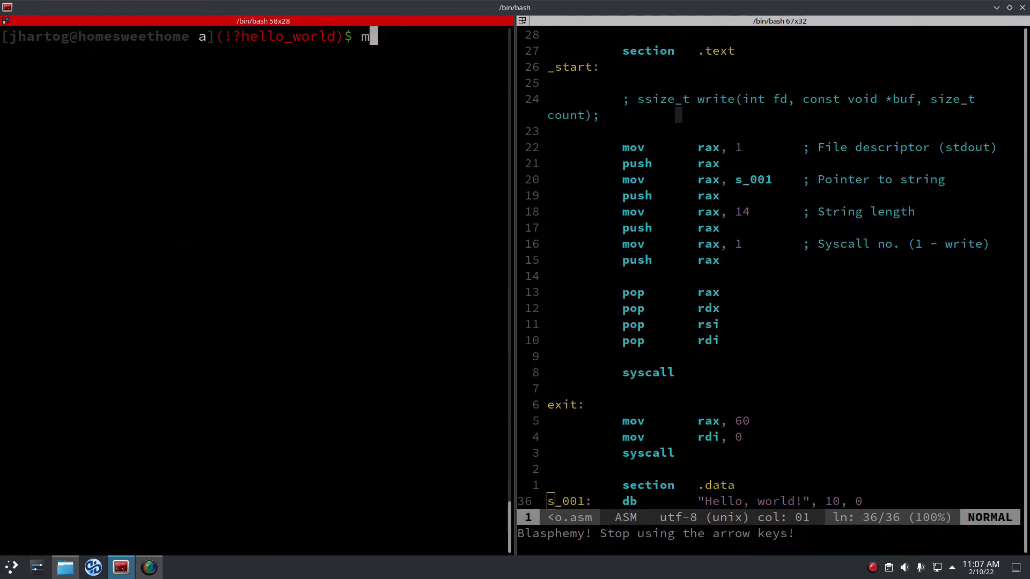
Reopen a.py in Vim and move down to the lexer's get_tokens branches.
type("im")
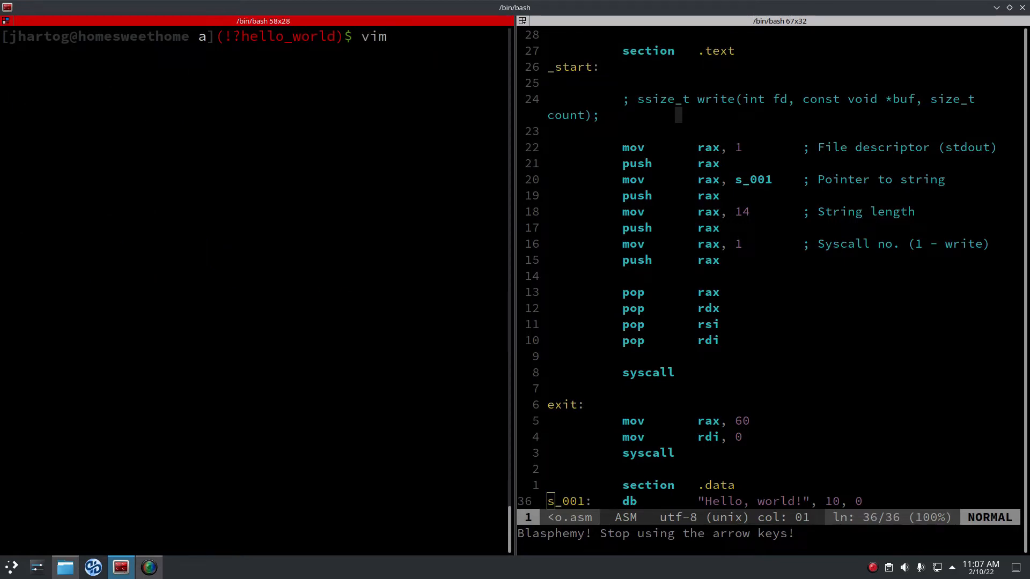
type("a.p")
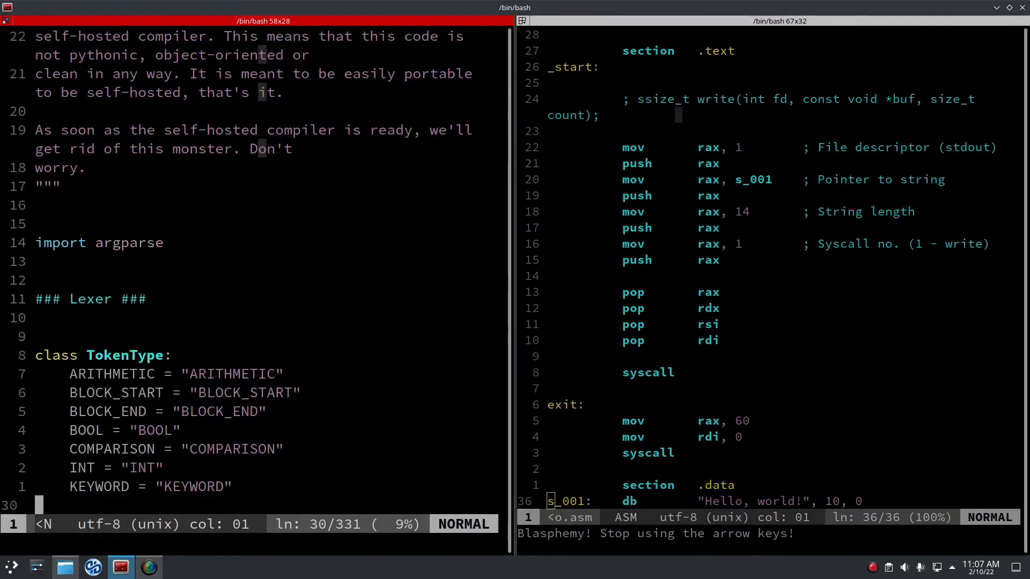
scroll("down", 3)
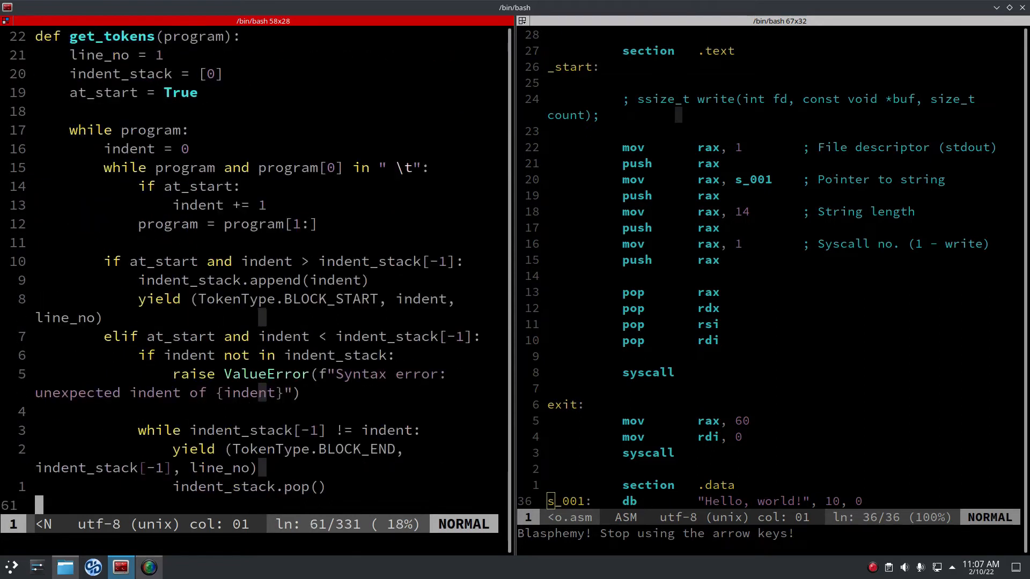
scroll("down", 3)
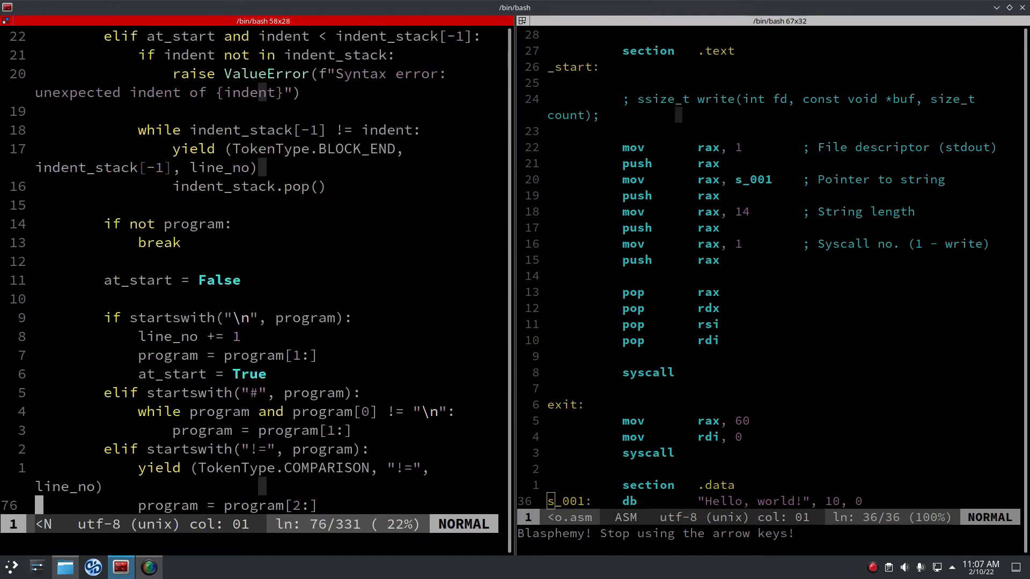
scroll("down", 3)
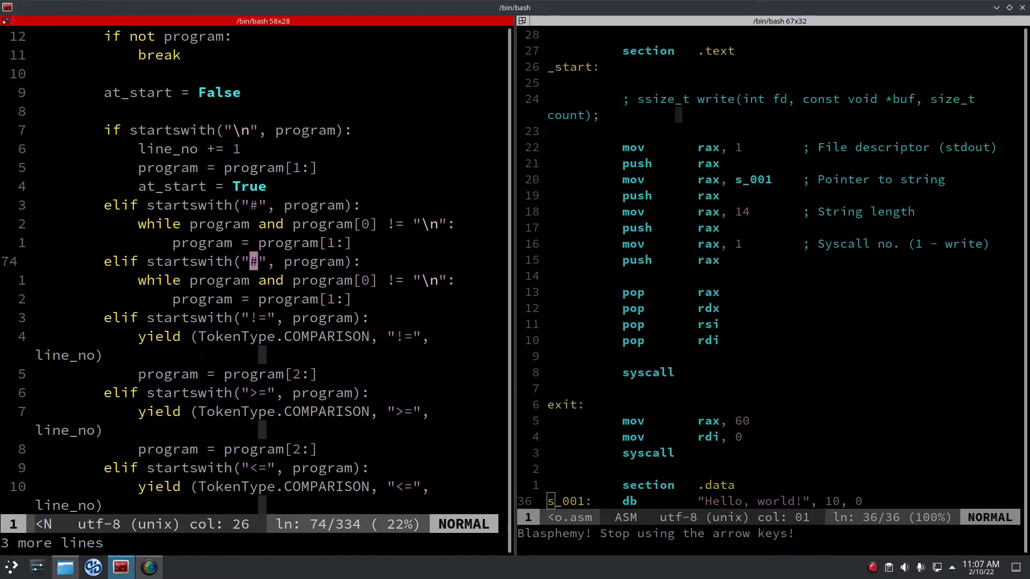
Duplicate the comment-skipping elif for a \" test and add a 'TODO: escape quotes stuff' comment.
type("r\\")
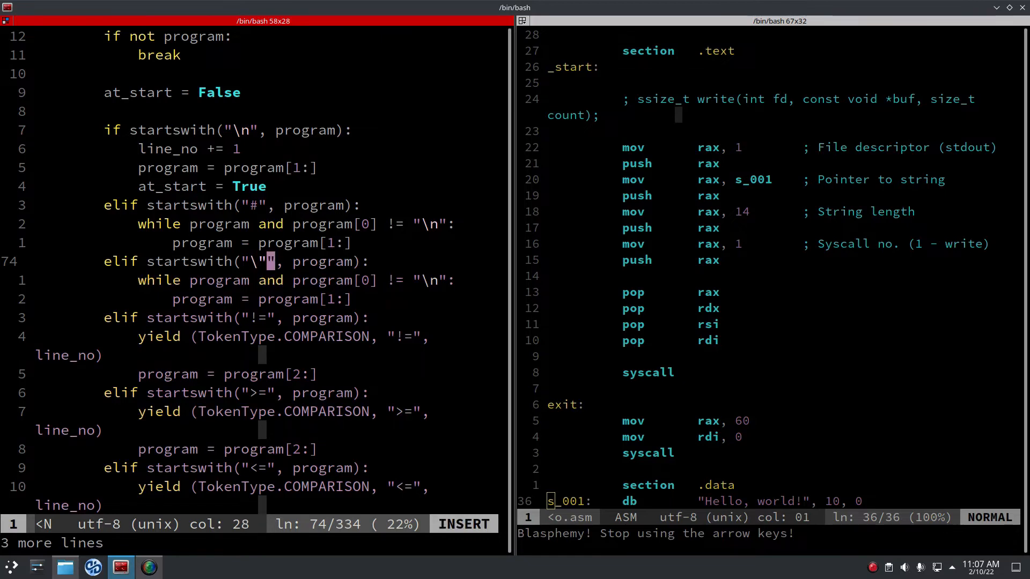
key("Escape")
type("#")
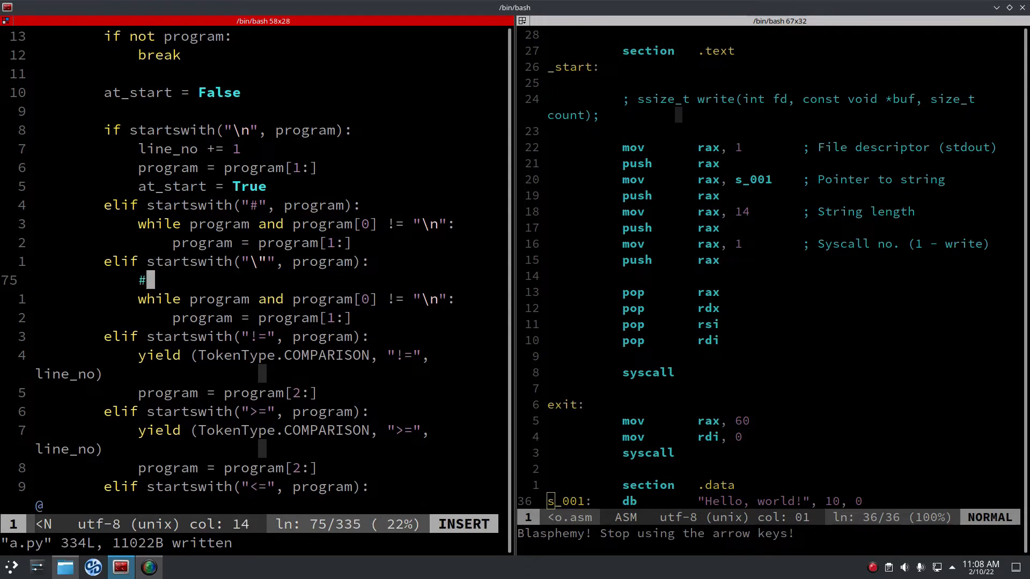
type("TODO: escape")
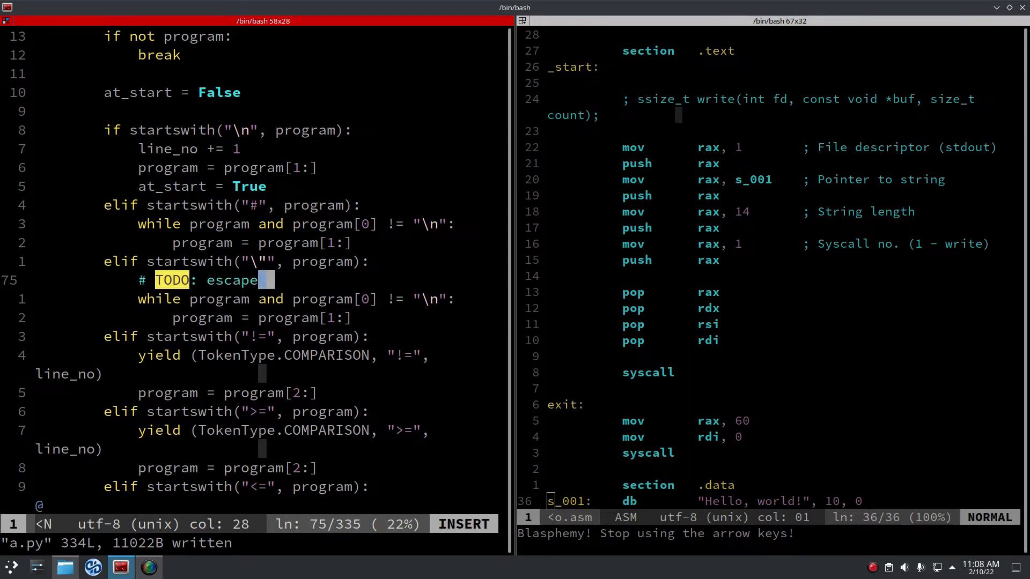
type("quotes and")
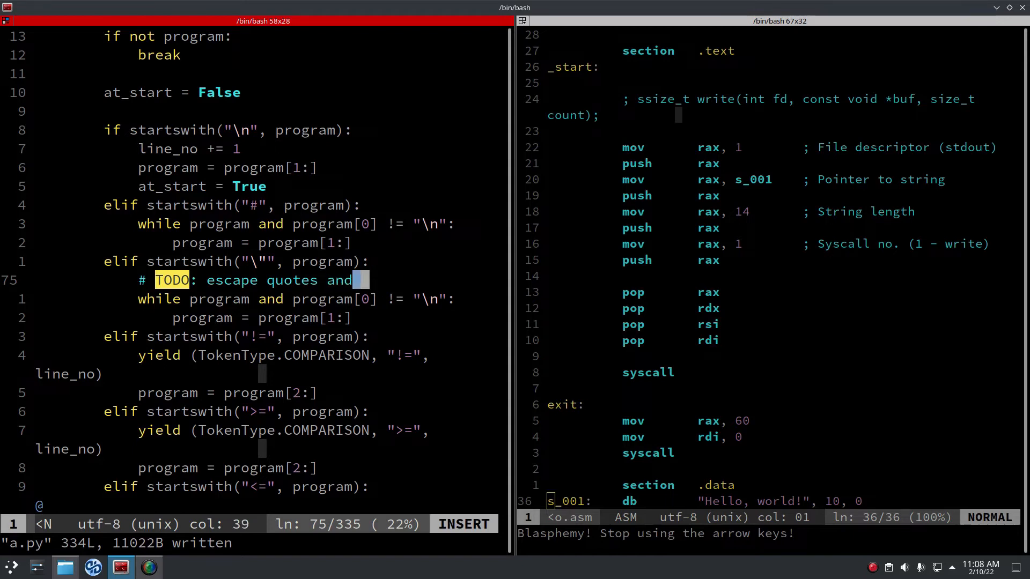
type("stuff")
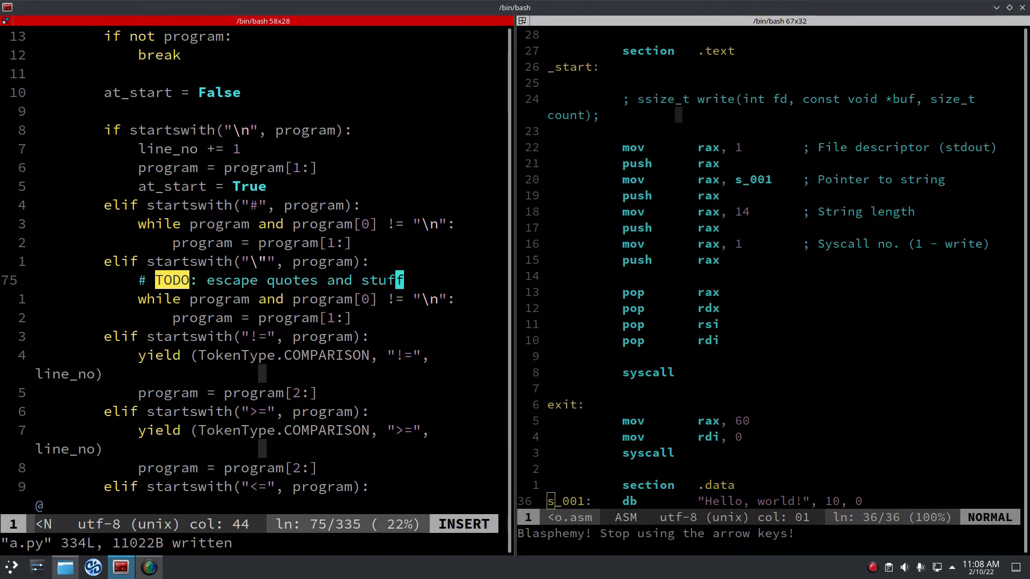
key("Escape")
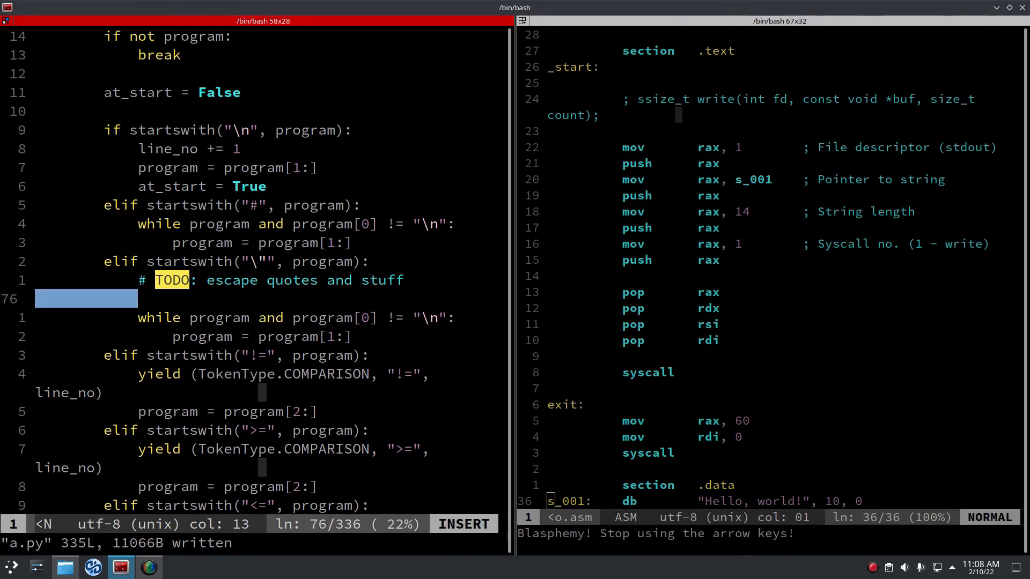
Accumulate characters into string with += program and yield a TokenType.STRING token.
type("program = program[1:")
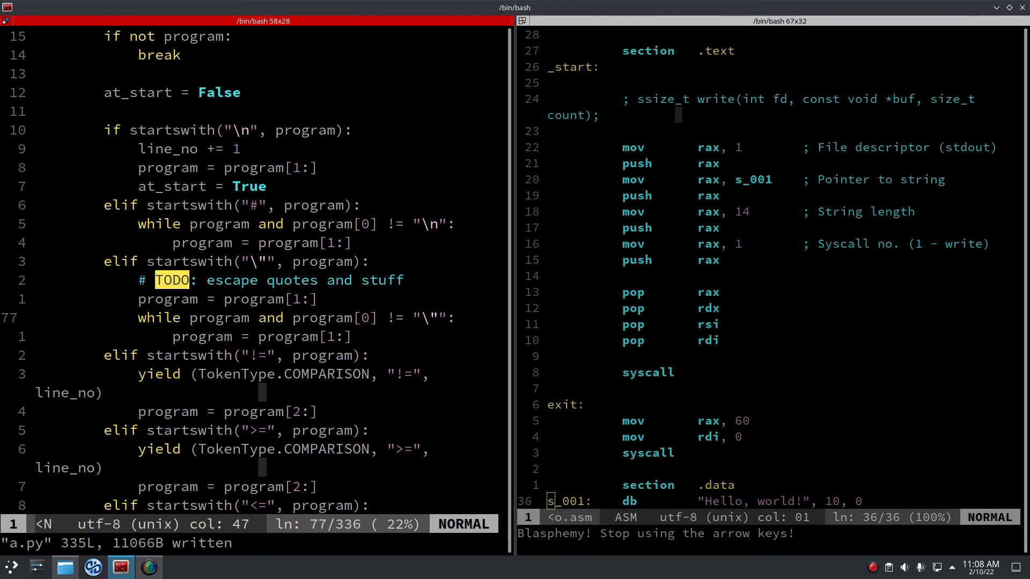
type("string = '")
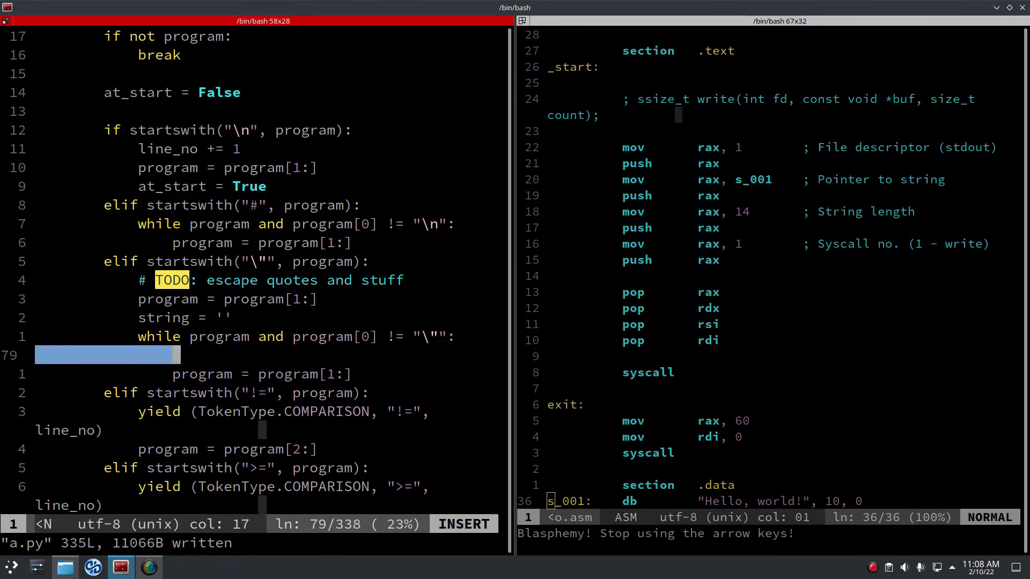
type("string =")
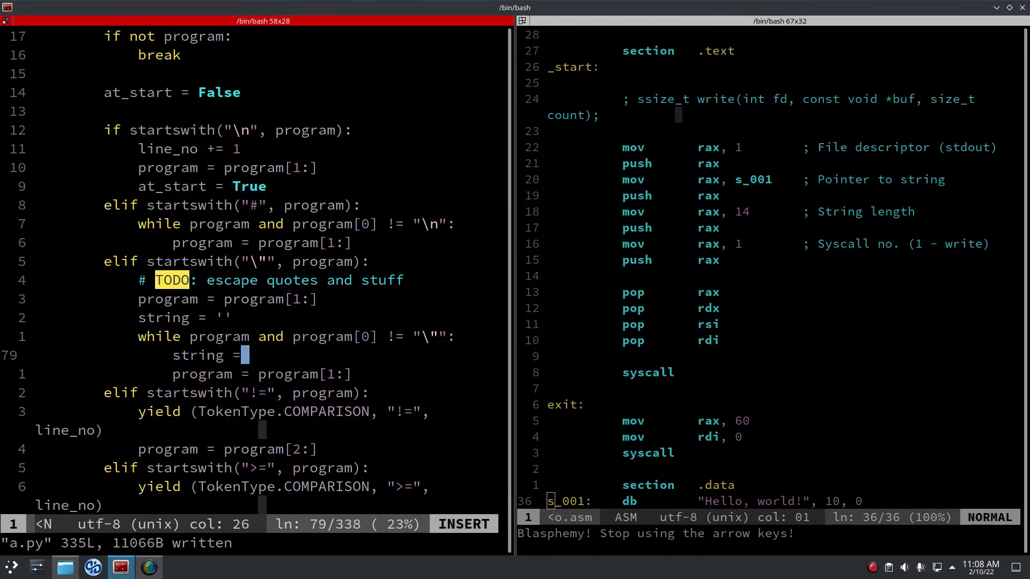
type("+= program[0")
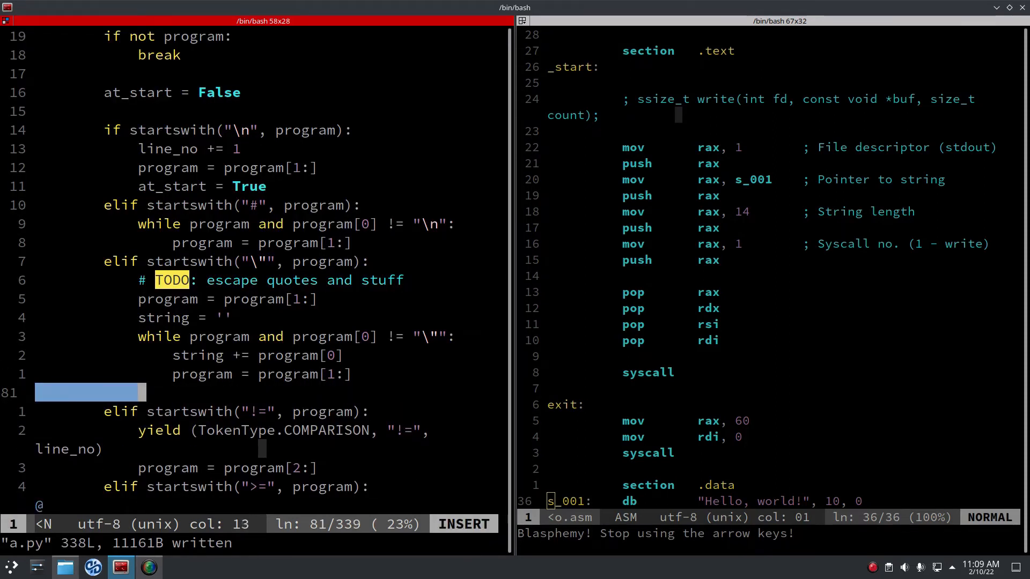
type("yield (")
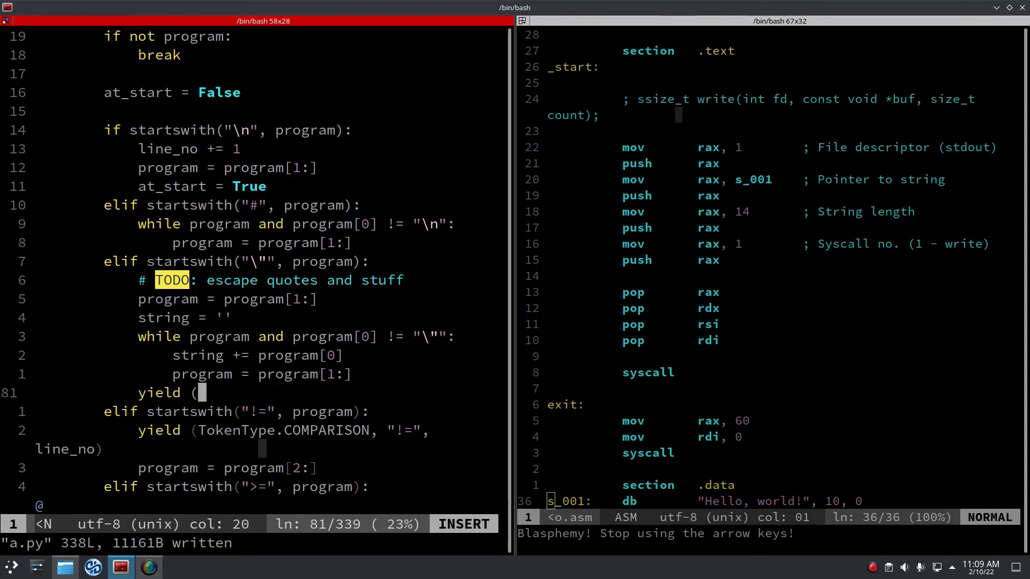
type("TokenType.STRING,")
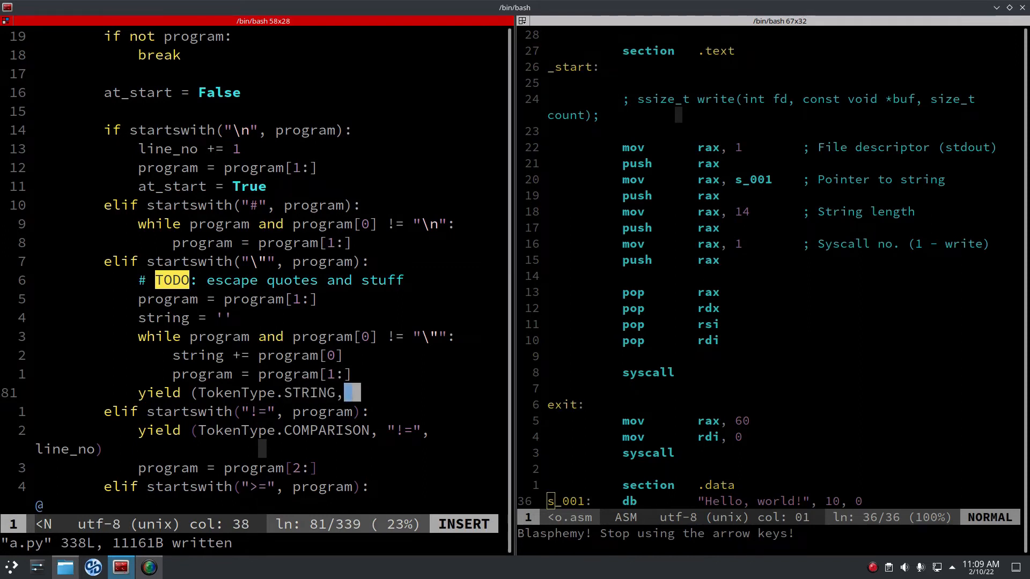
type("string")
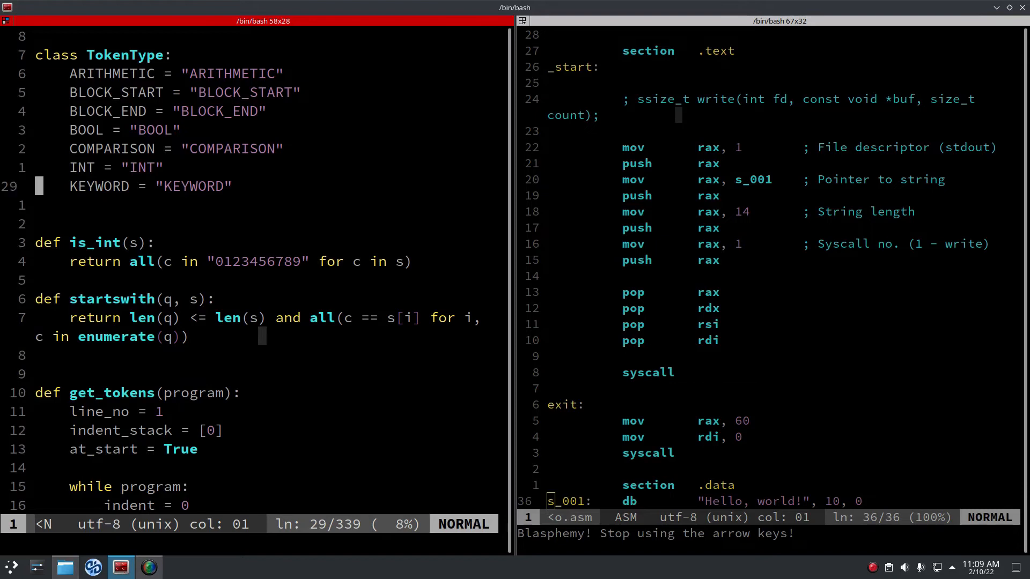
Add STRING = "STRING" to the TokenType class after KEYWORD and save a.py.
type("STRING")
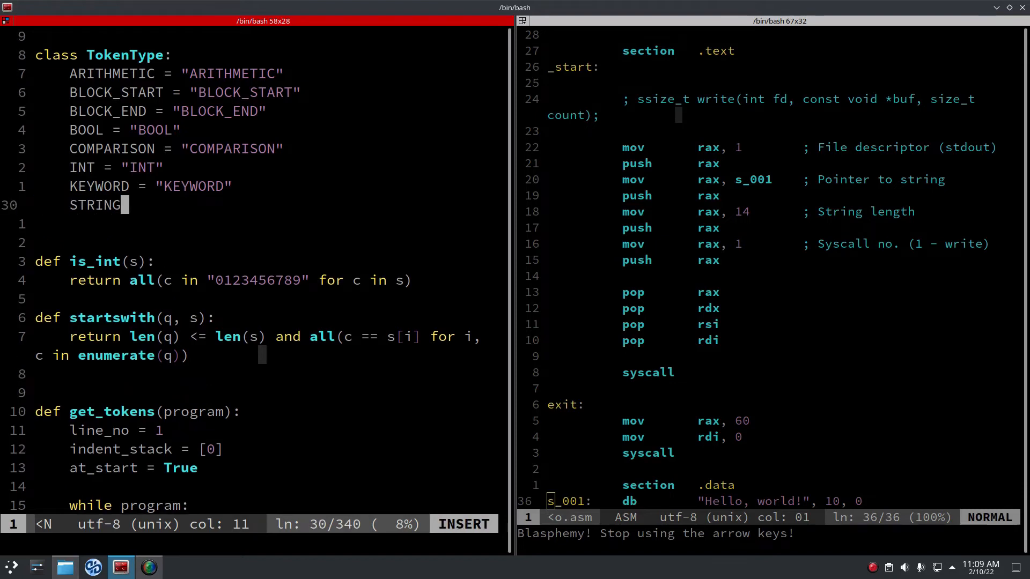
type("= \"STRING")
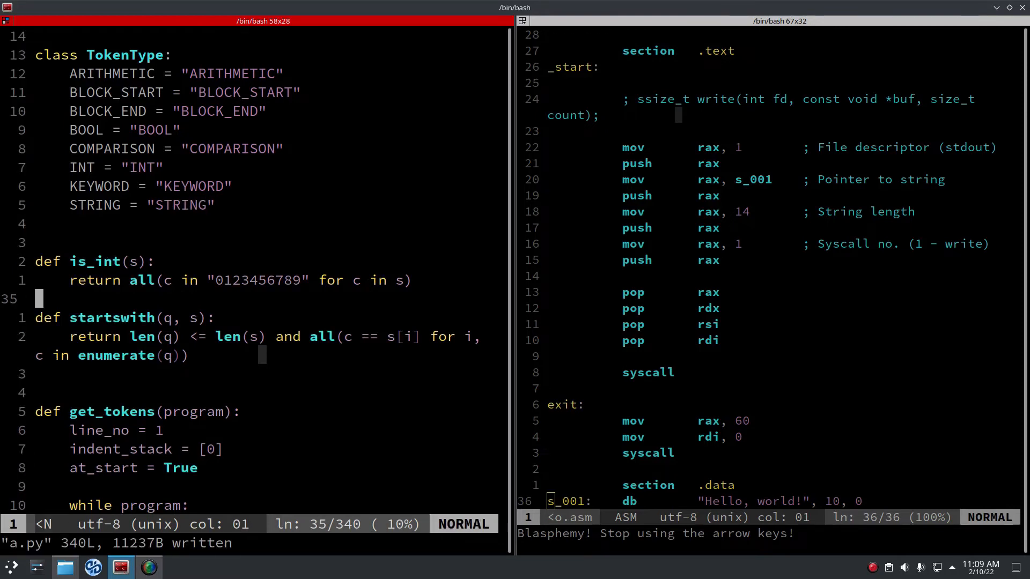
scroll("down", 3)
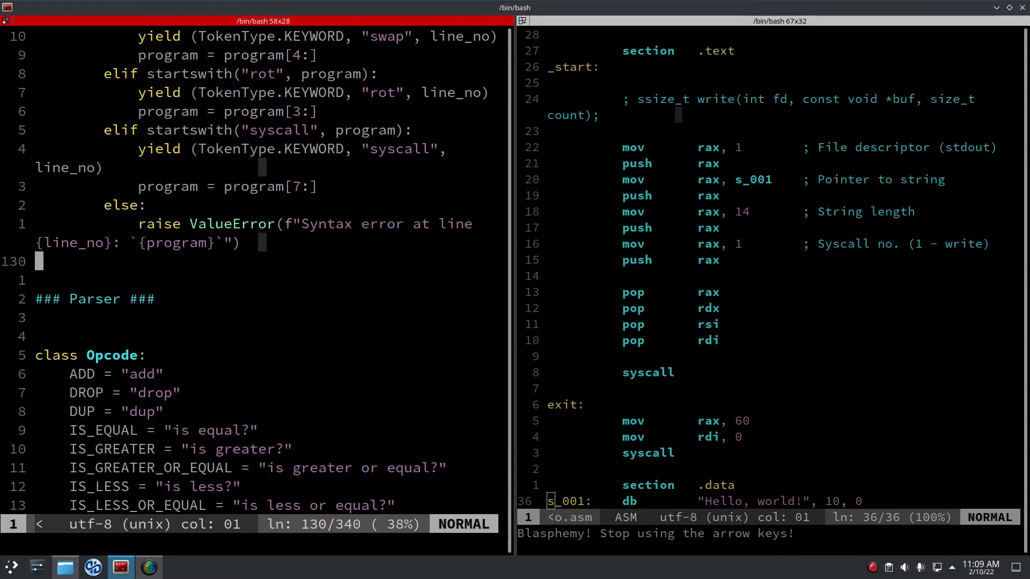
Add a test loop printing each token from get_tokens("1 \"hi\"").
type("print")
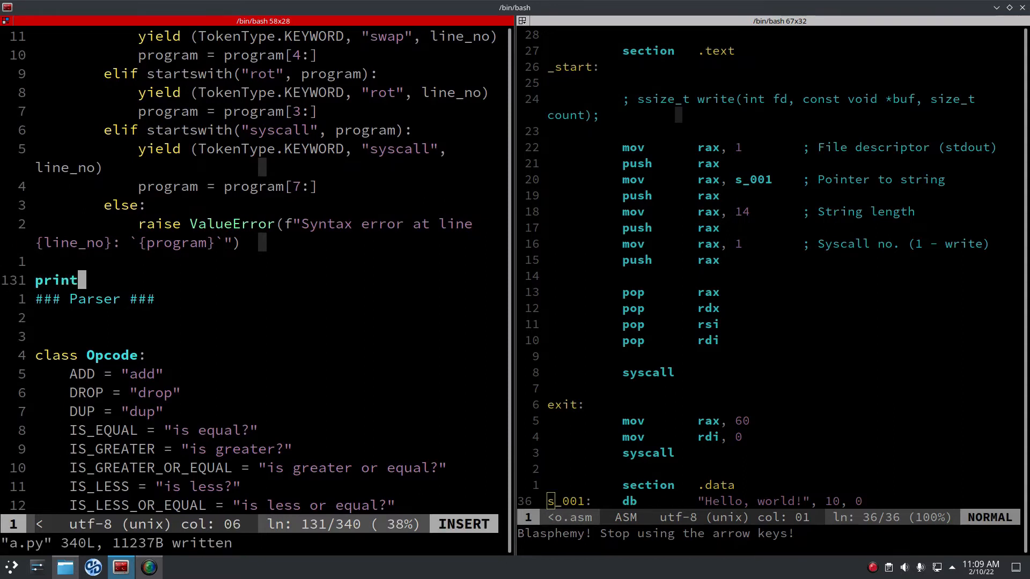
type("(get")
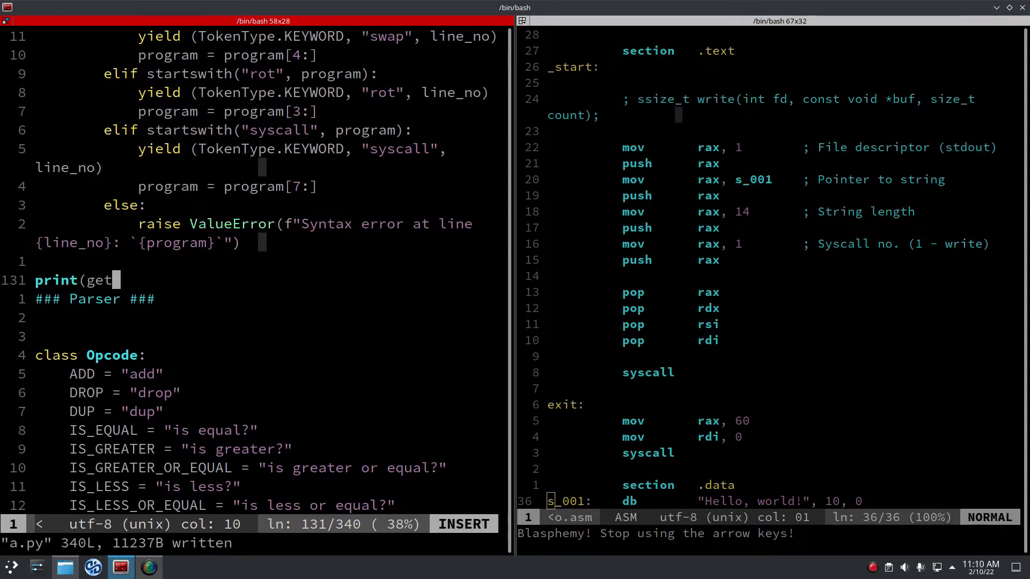
type("_tokens")
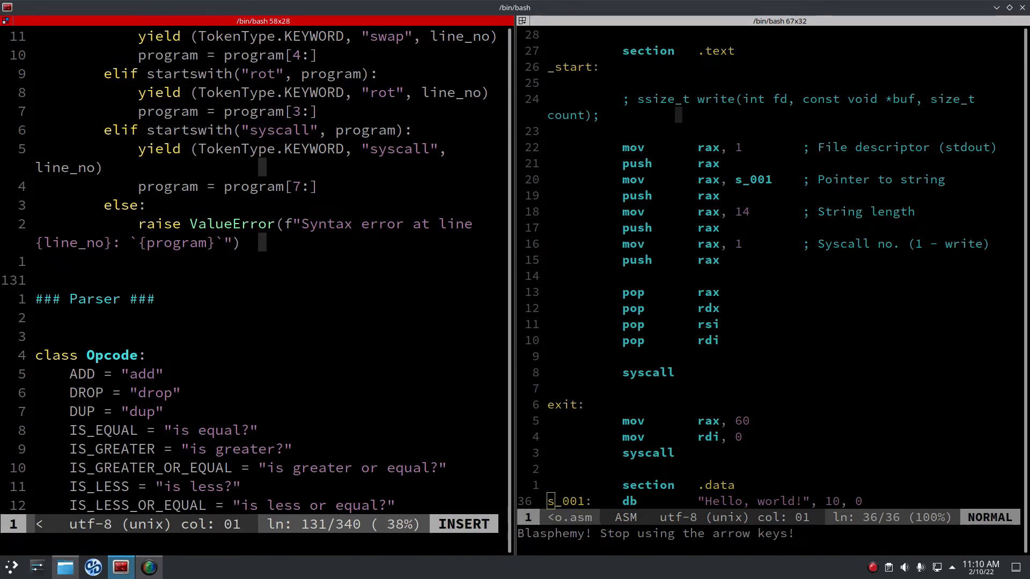
type("for token in get")
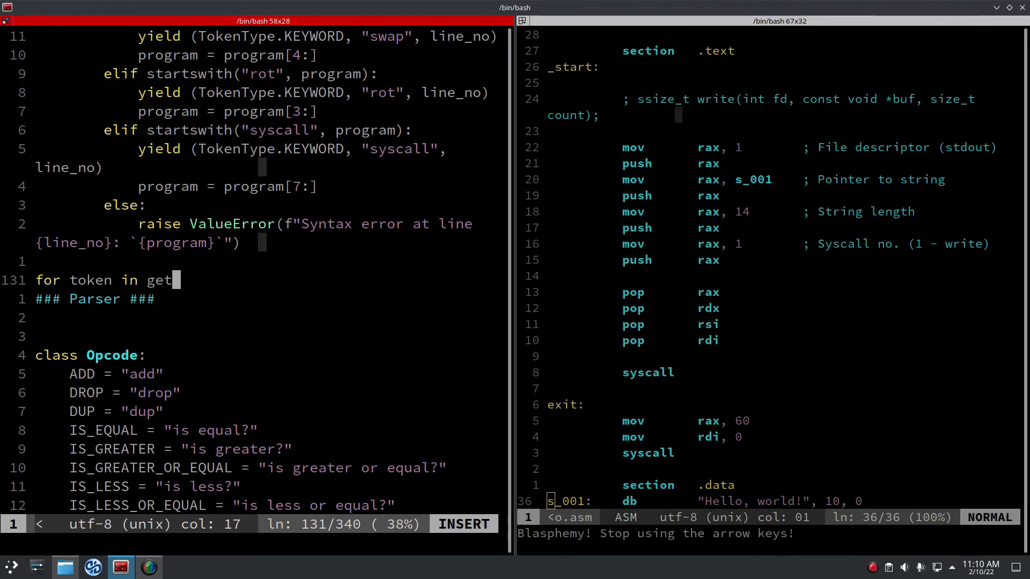
type("_tokens")
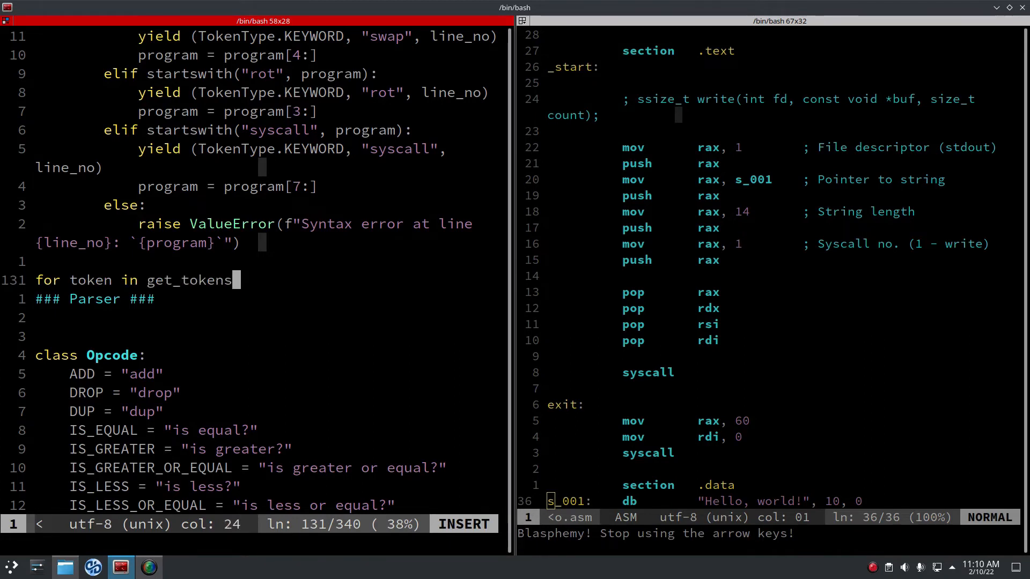
type("(\"")
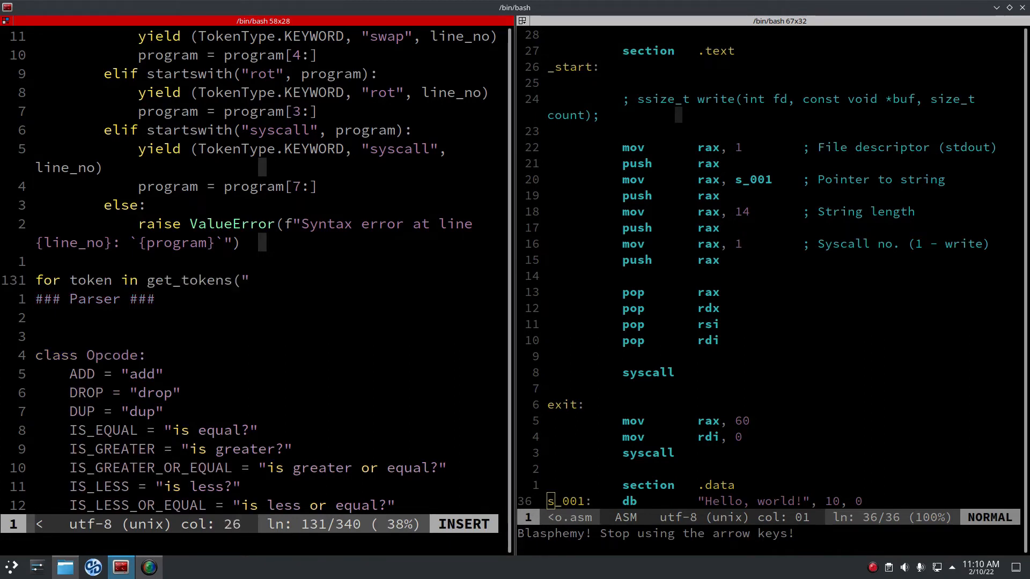
type("1")
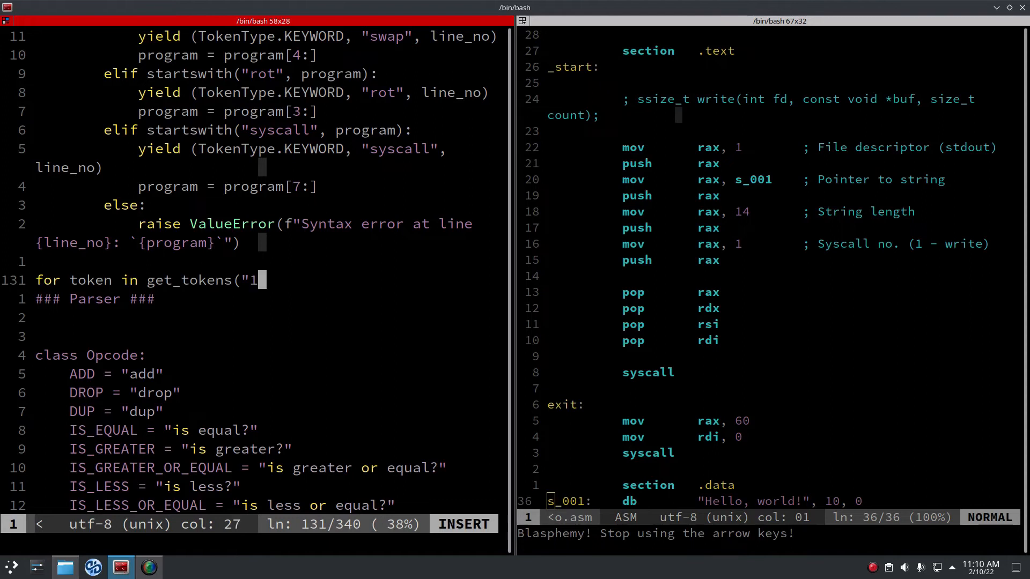
type("\\\"")
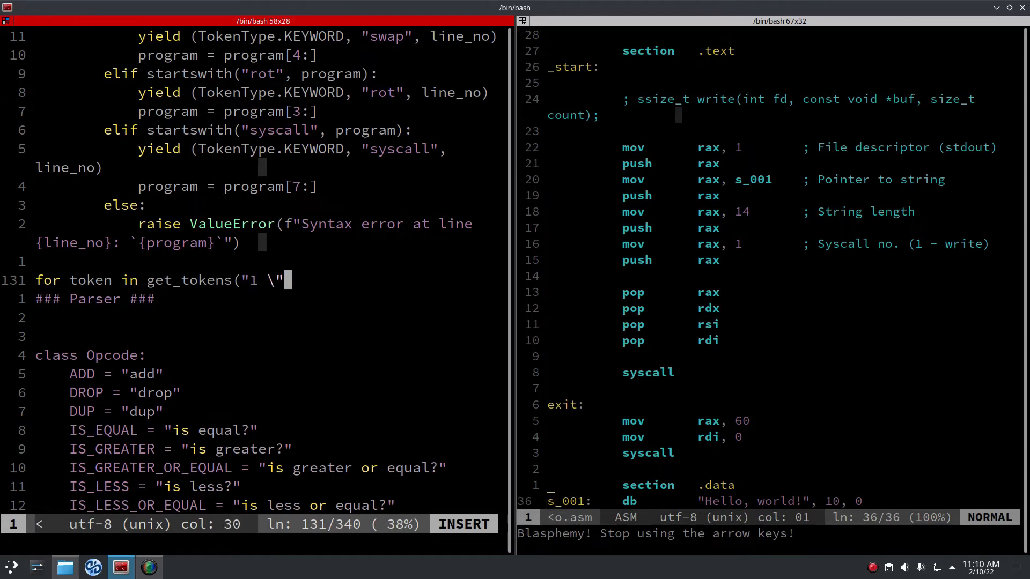
type("h")
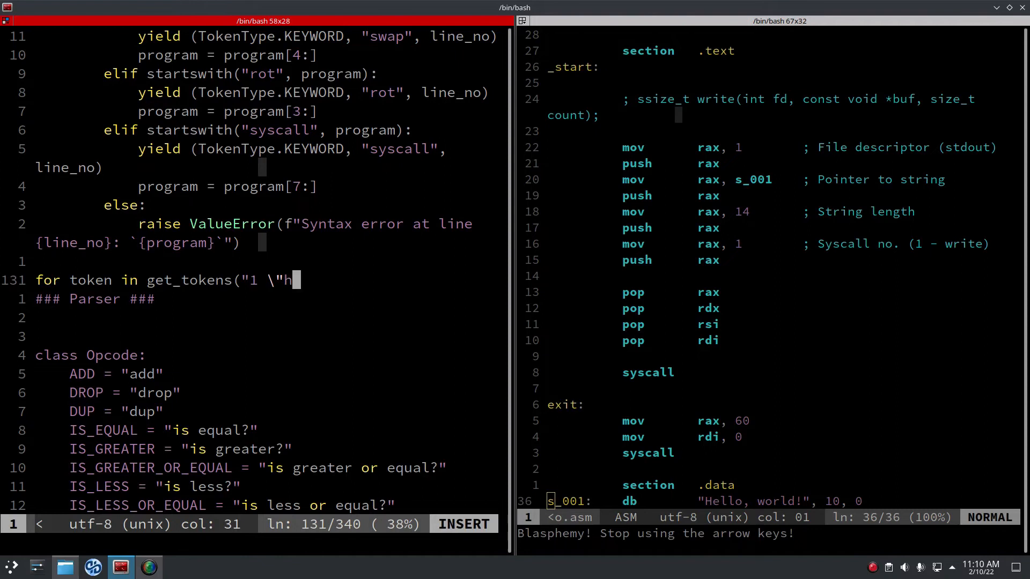
type("i\\\"")
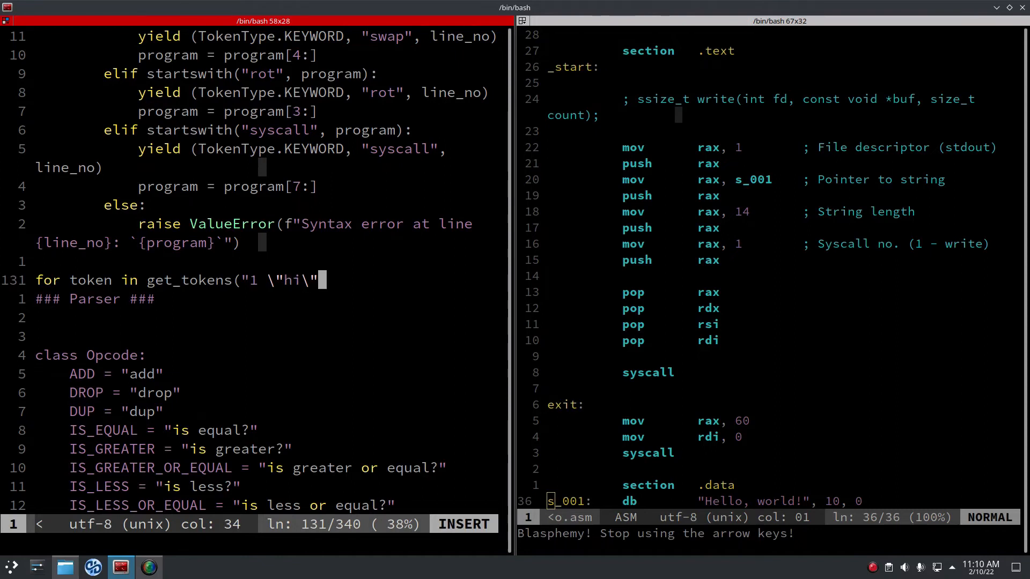
key("Escape")
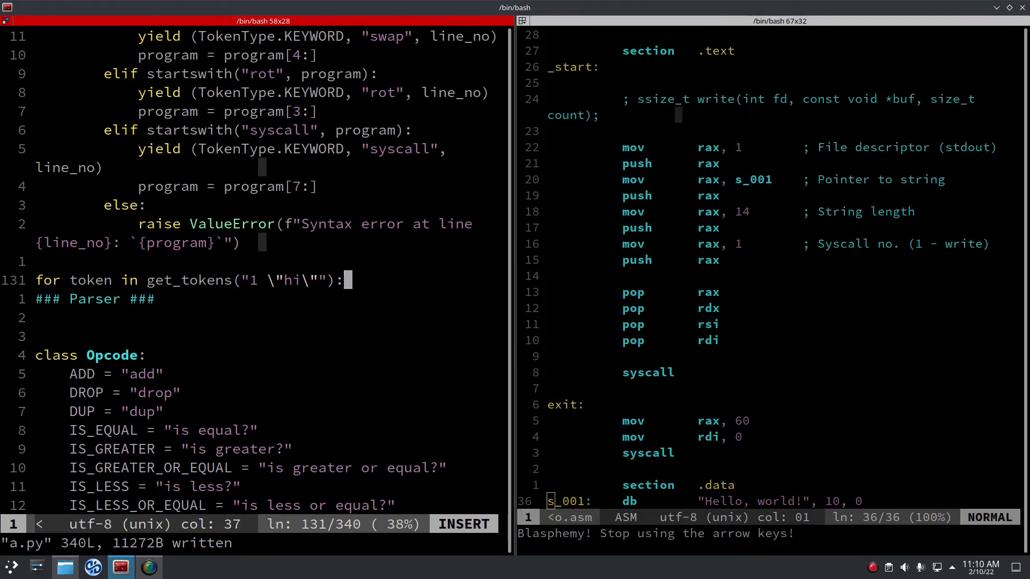
type("print(to")
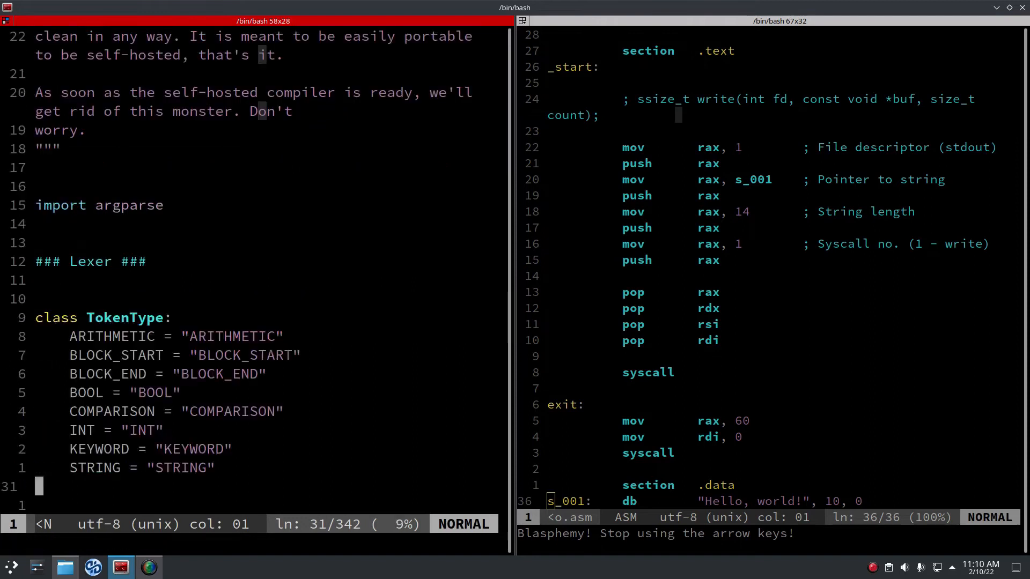
Jump to the lexer's string-literal branch and start editing its 'if prog' condition.
scroll("down", 3)
type("?string")
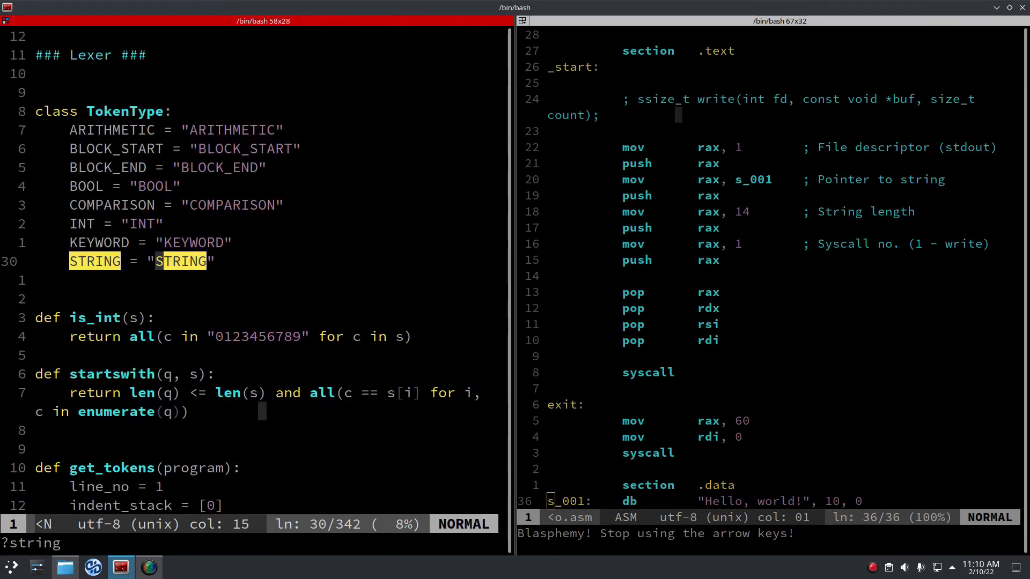
key("n")
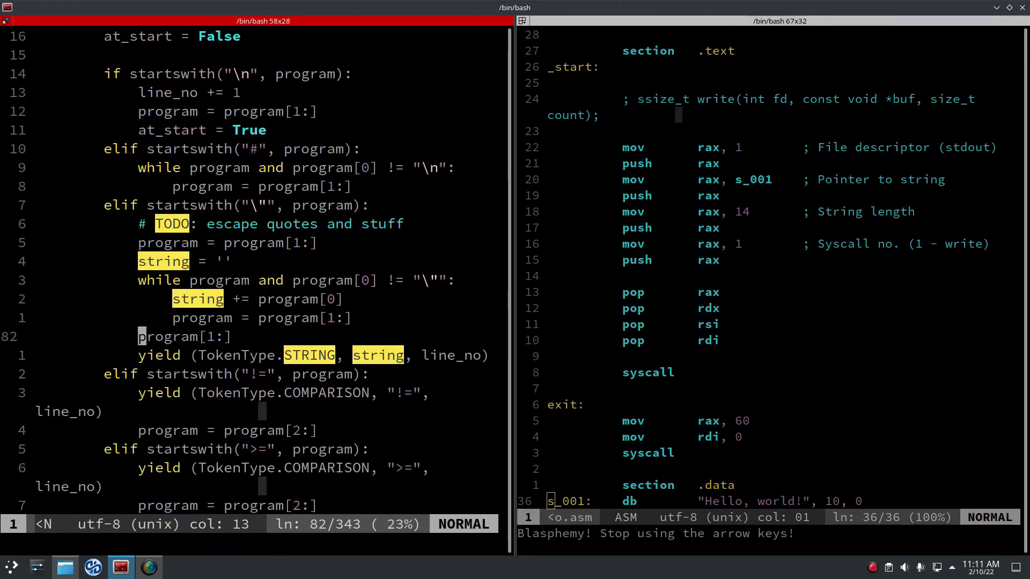
key("i")
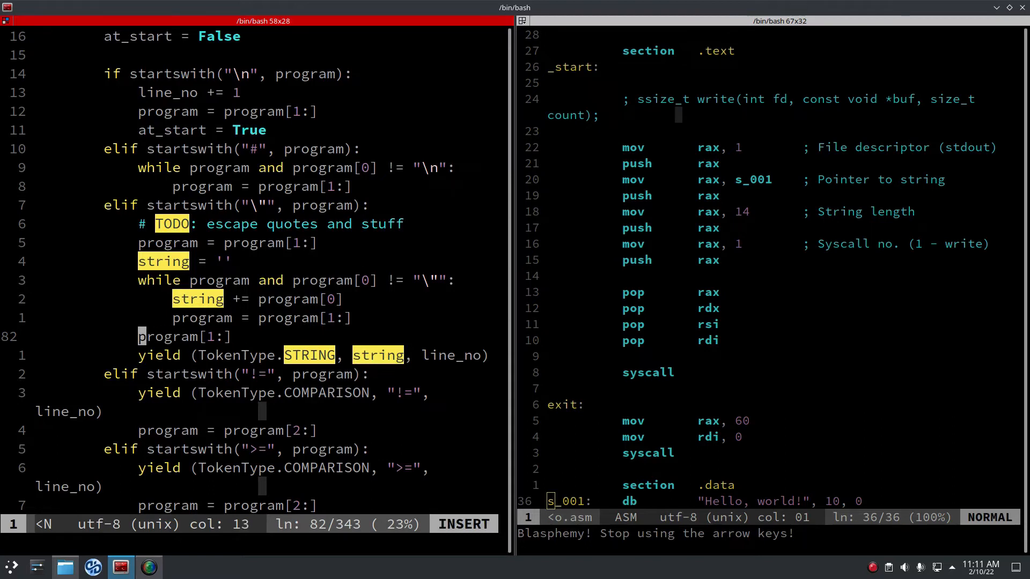
type("if prog")
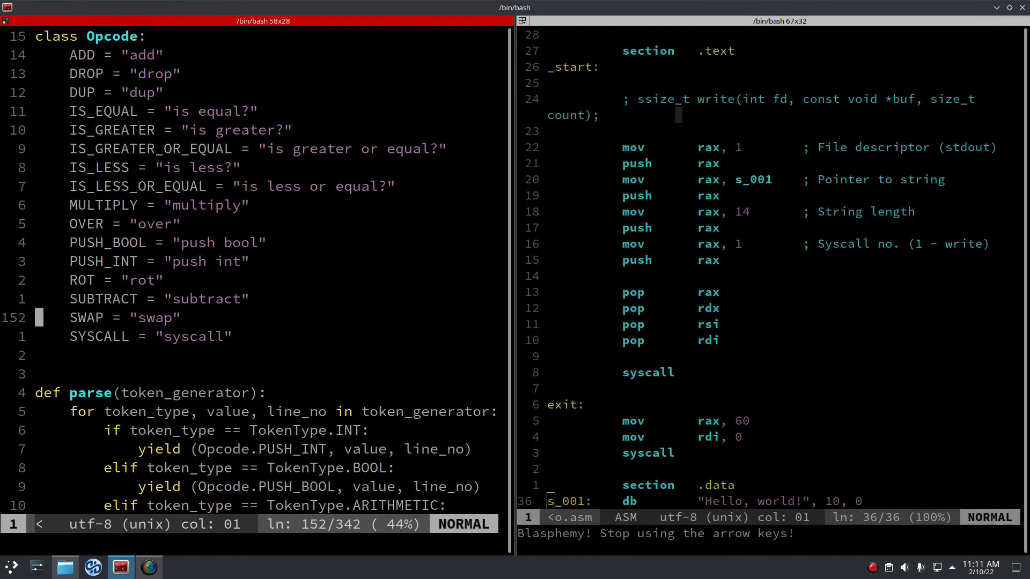
Duplicate parse's TokenType.BOOL branch as a STRING branch, then move down to the code generator.
key("Up")
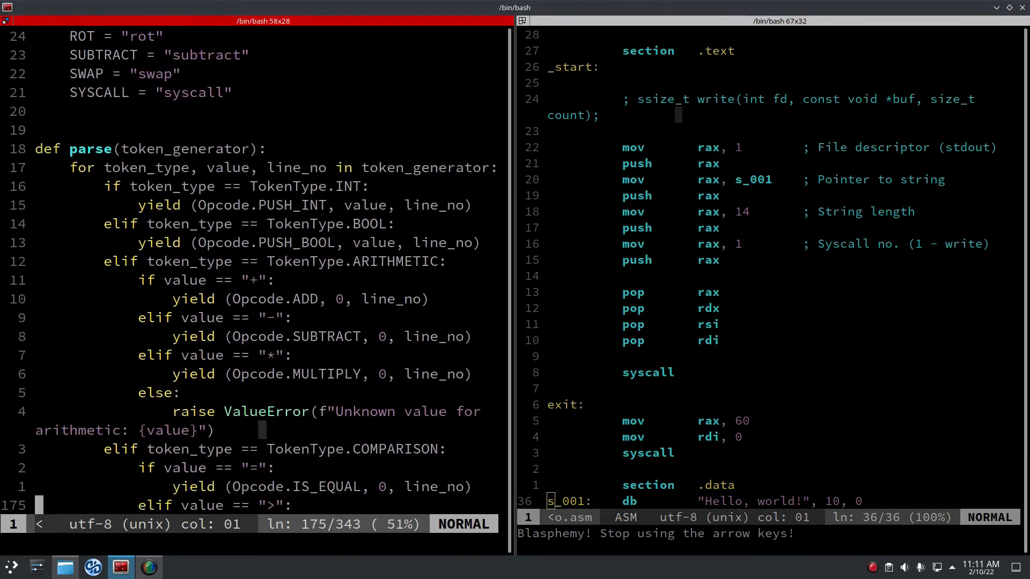
scroll("down", 3)
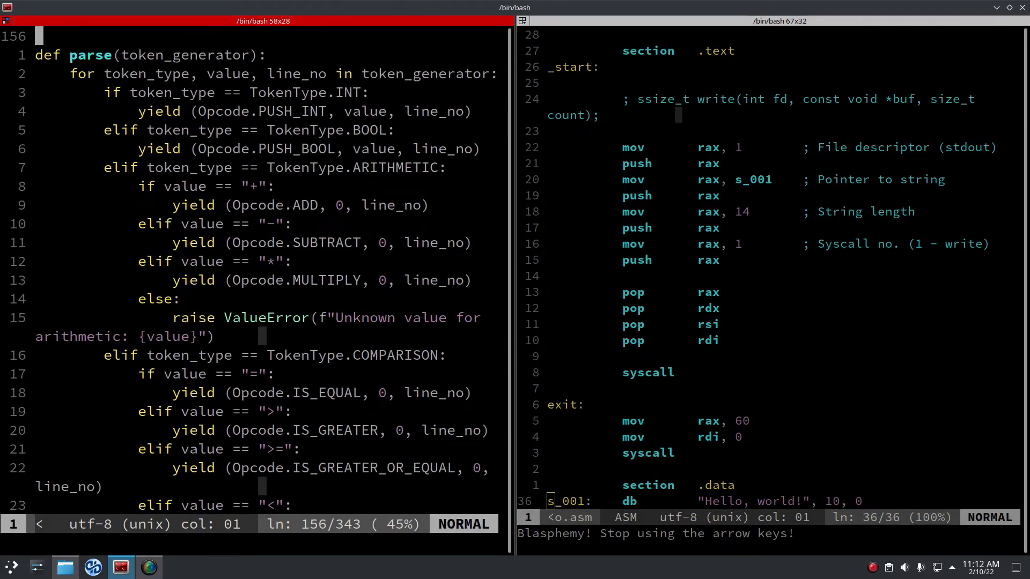
key("V")
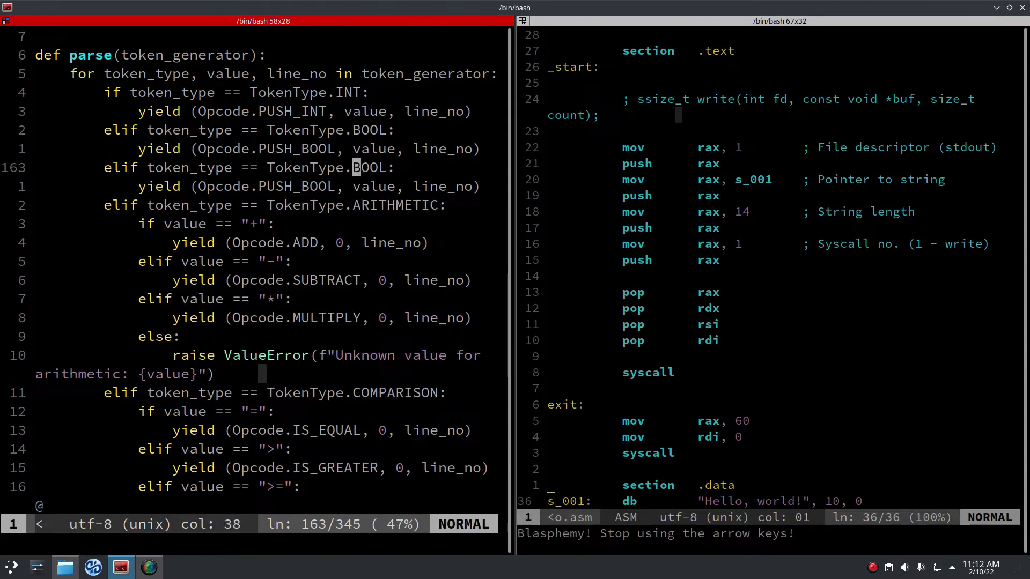
type("STRING")
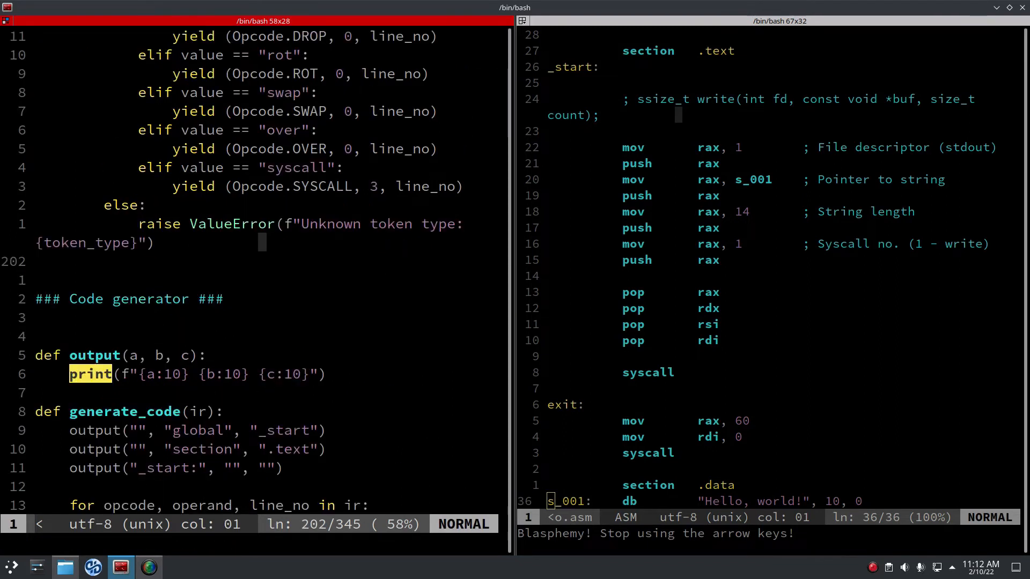
scroll("down", 3)
type("data =")
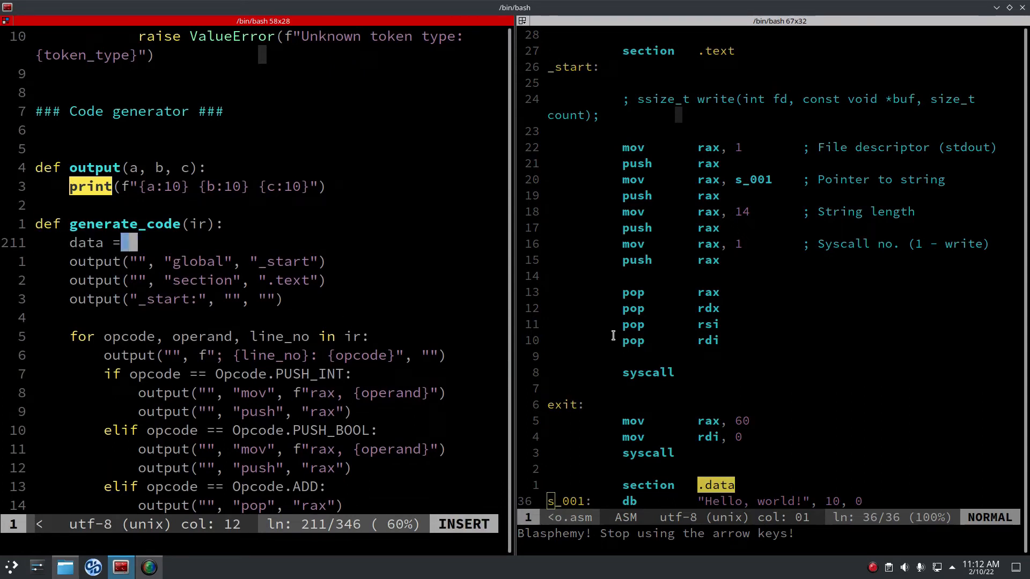
Give output a to_string=False parameter that returns the line instead of printing it.
type("\"")
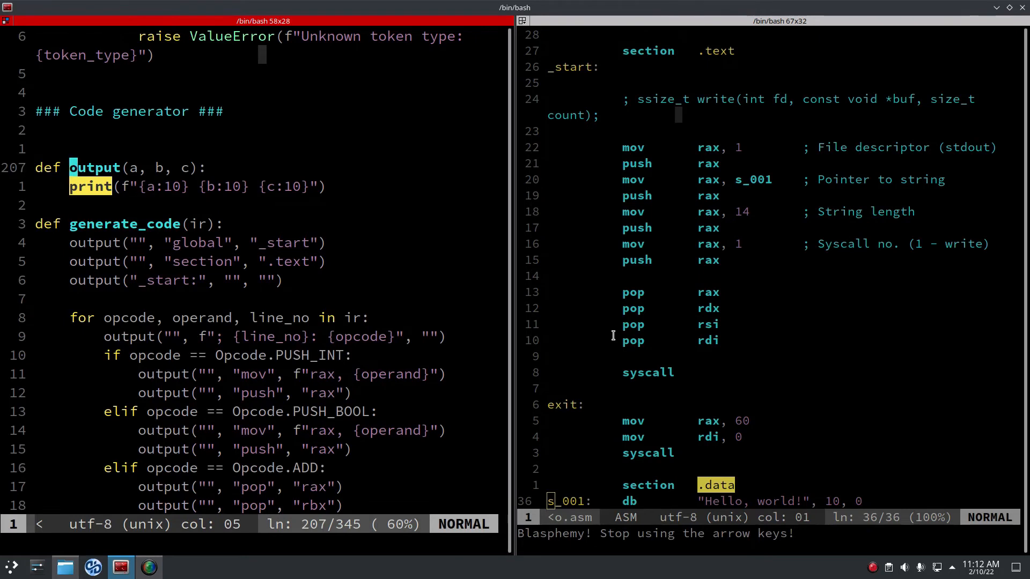
type(", to_string=False")
type("return")
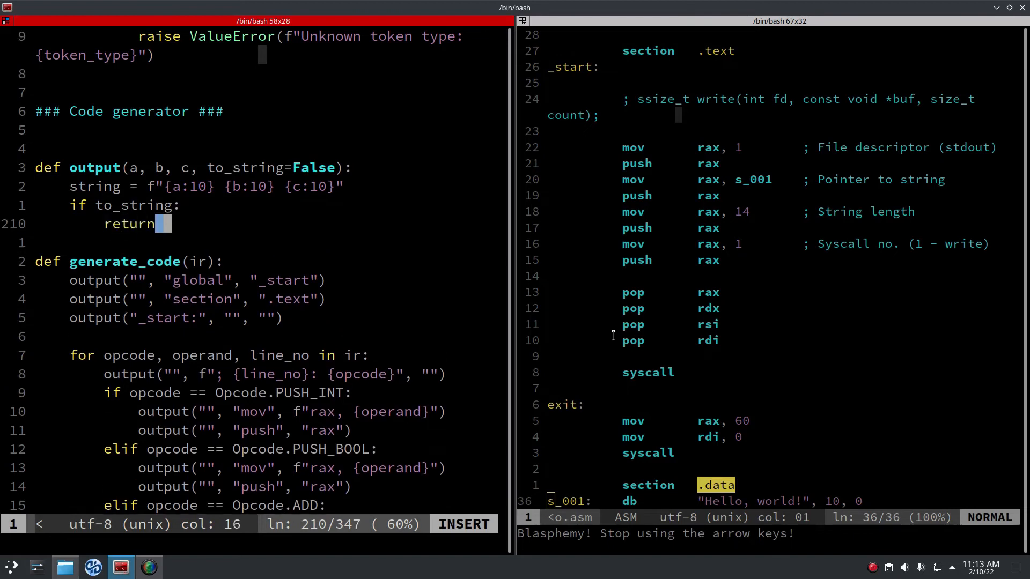
type("string")
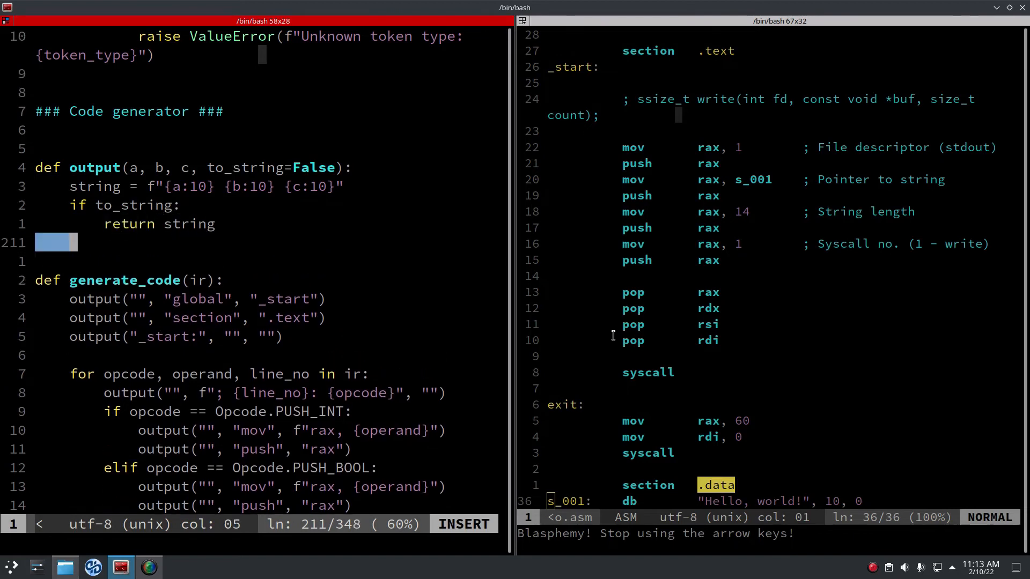
type("else:")
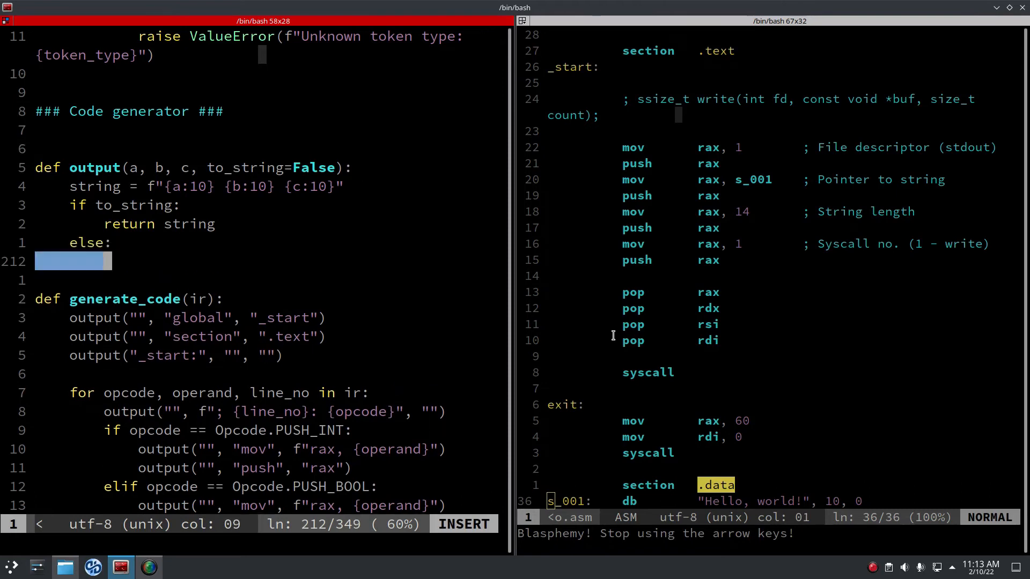
type("print(string")
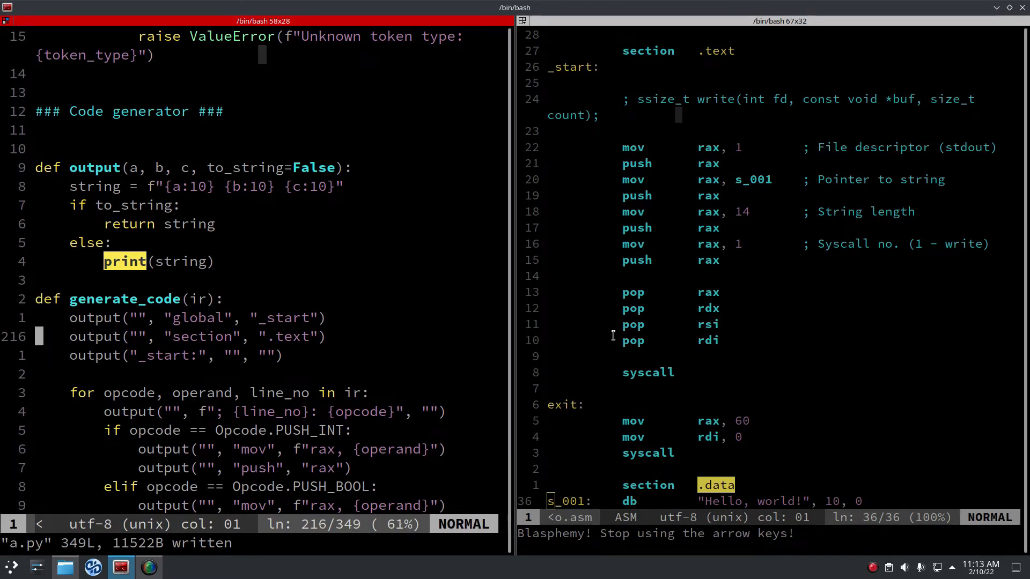
Build data = output("", "section", ".data") + "\n" in generate_code and print(data) after the exit code.
type("data =")
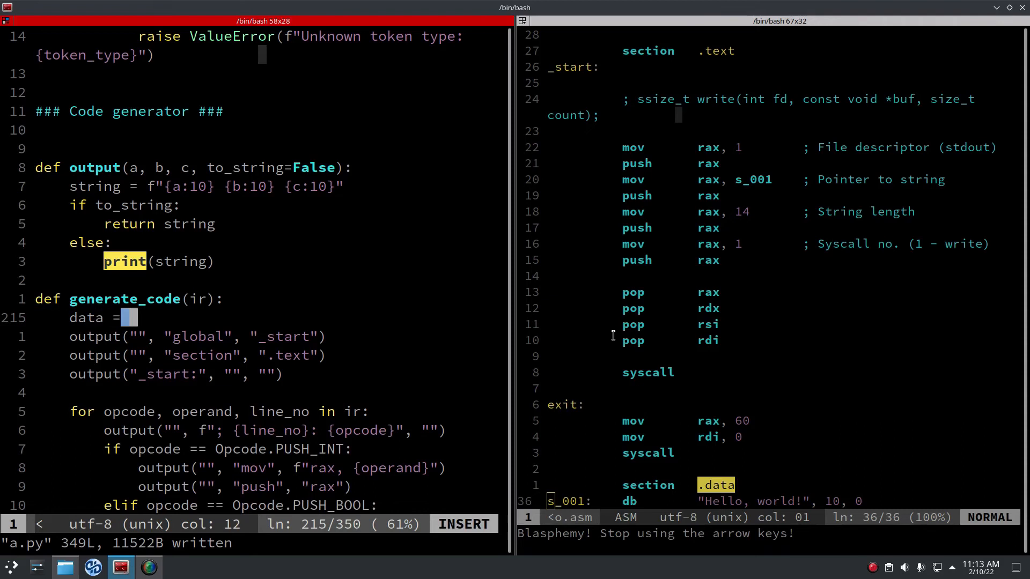
type("output")
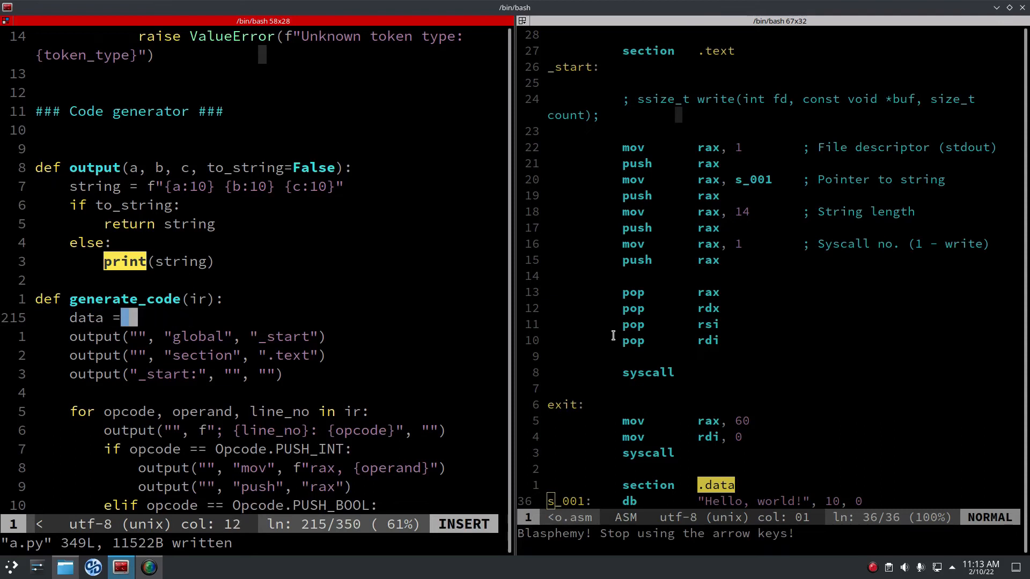
type("output")
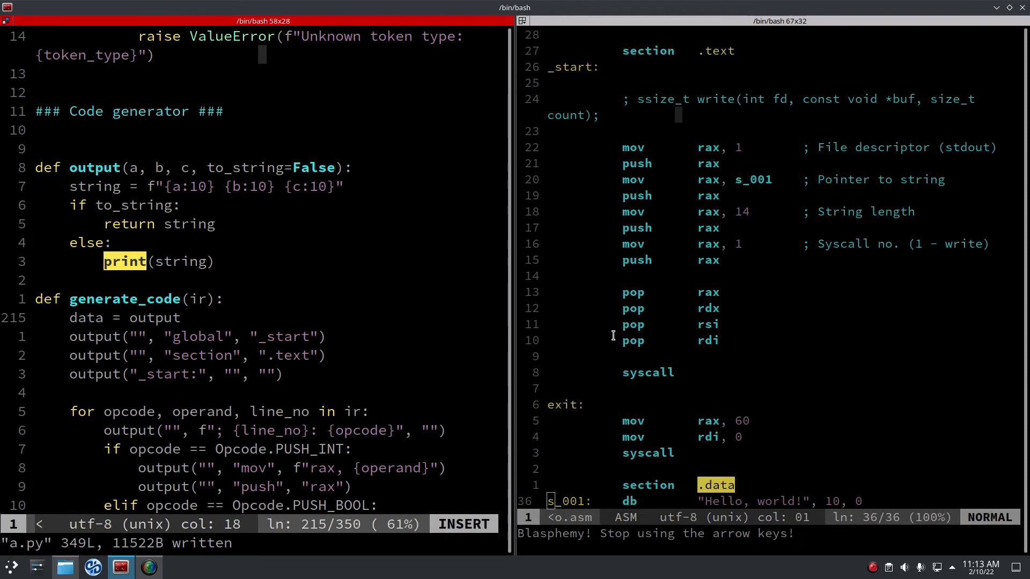
type("(\"\")")
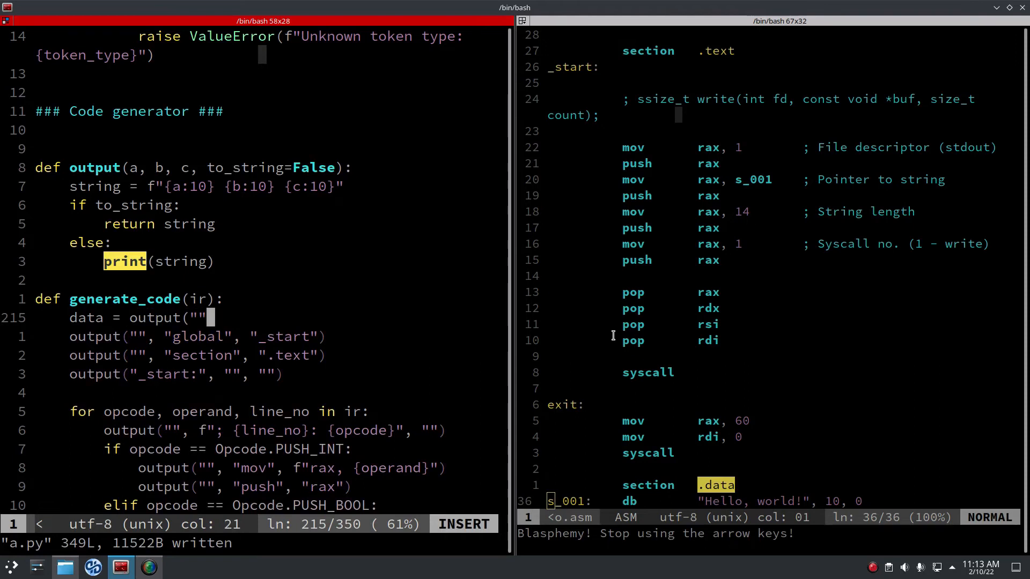
type(", \"section\"")
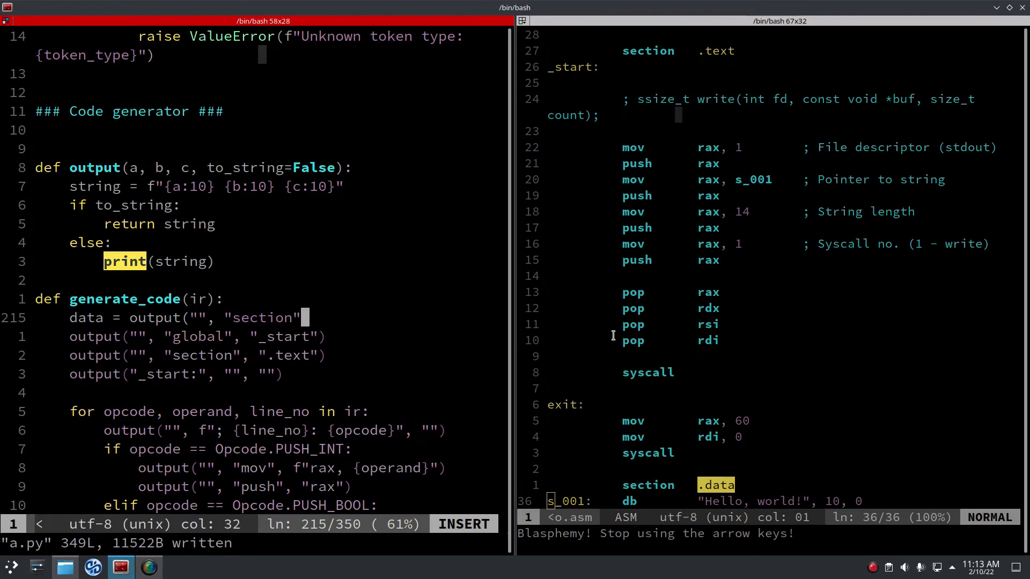
type(", \".data\"")
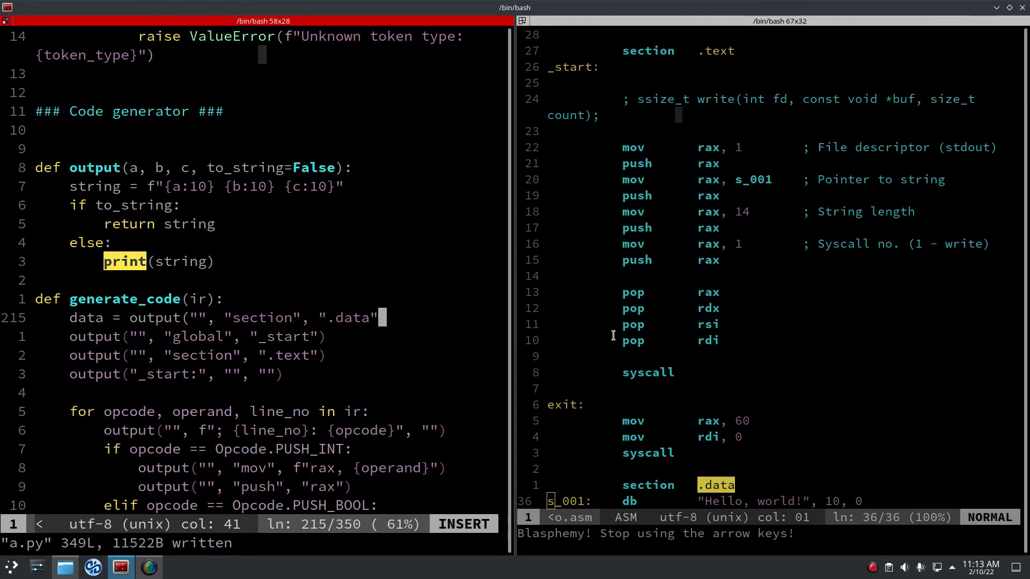
type("+ \"")
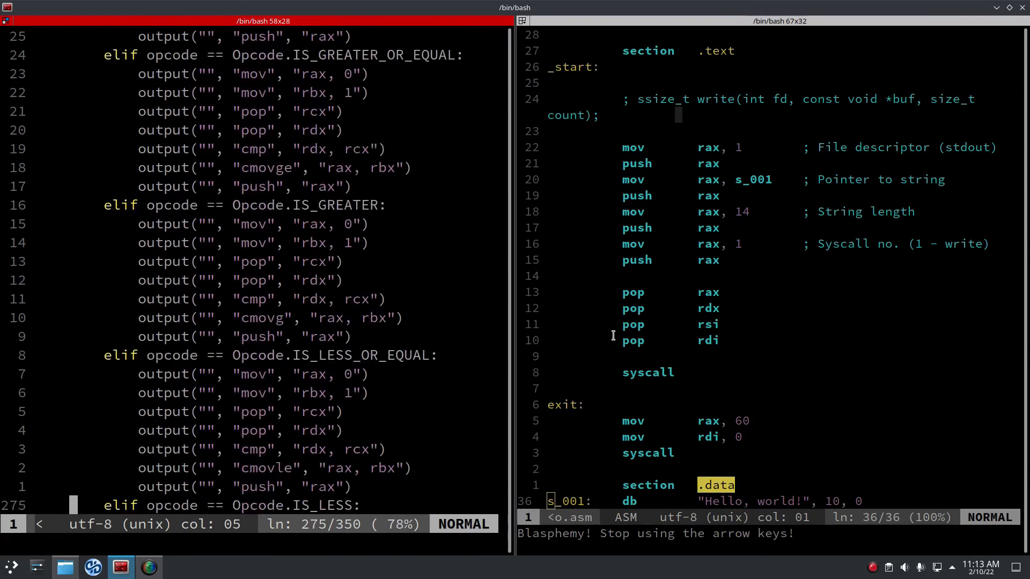
scroll("down", 3)
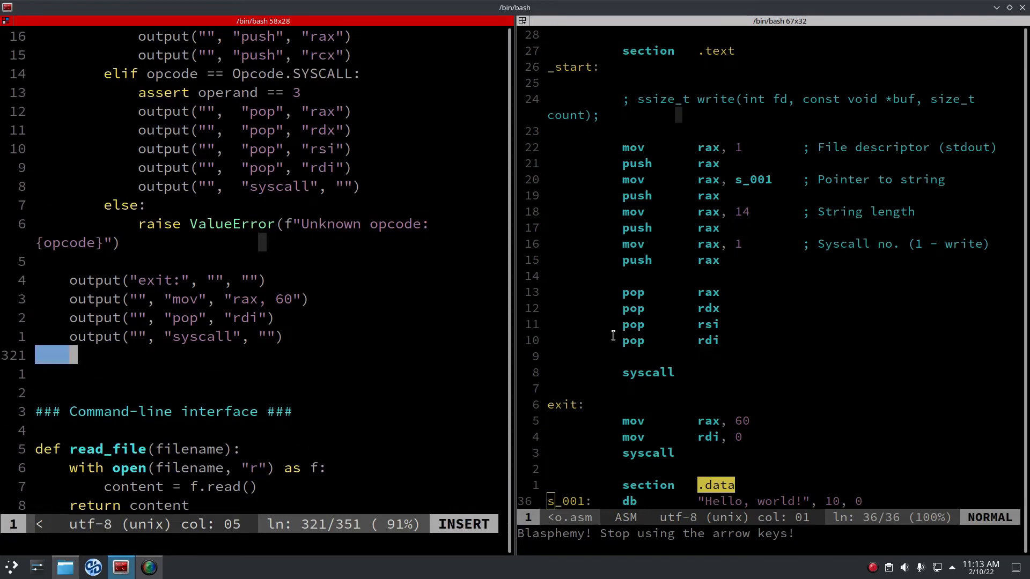
type("print")
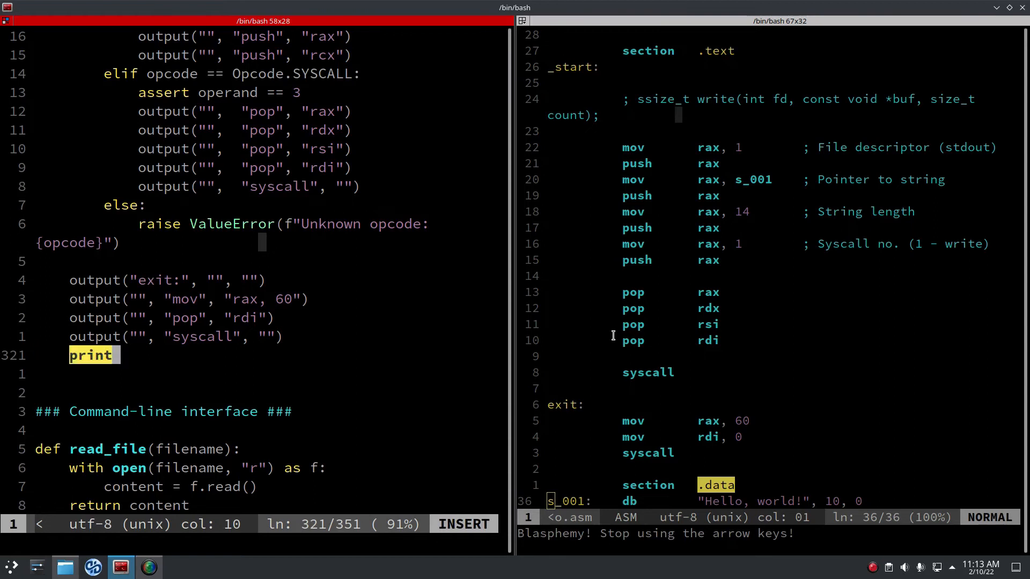
type("(d")
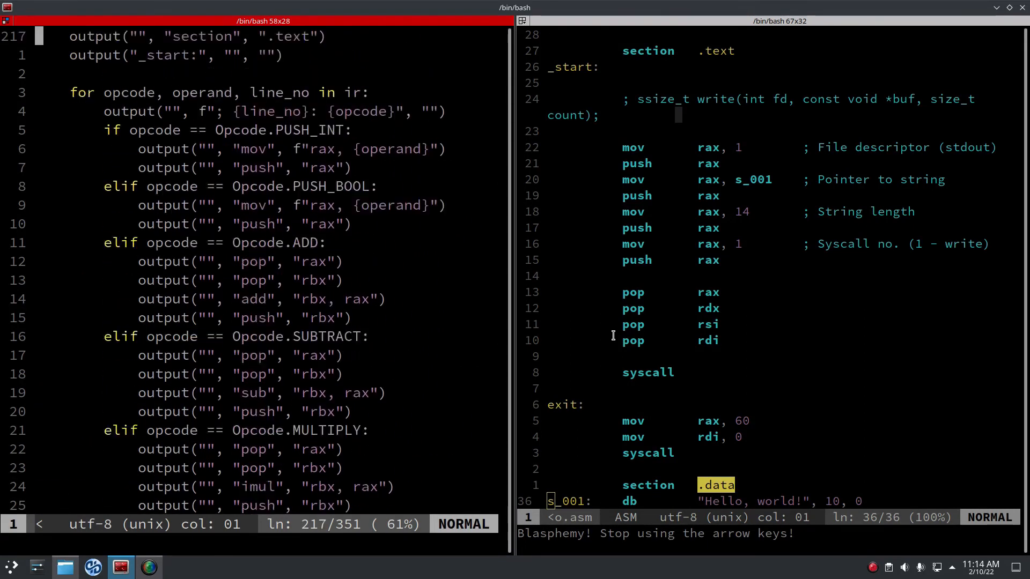
Rename the duplicated PUSH_BOOL branch to PUSH_STRING moving s_{string_index} into rax, and save.
scroll("down", 3)
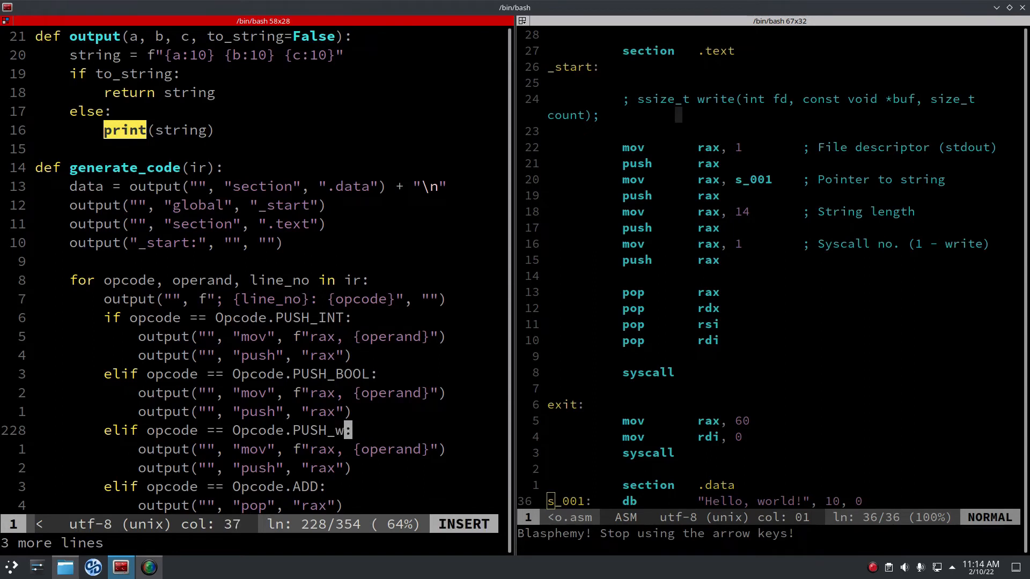
type("tring")
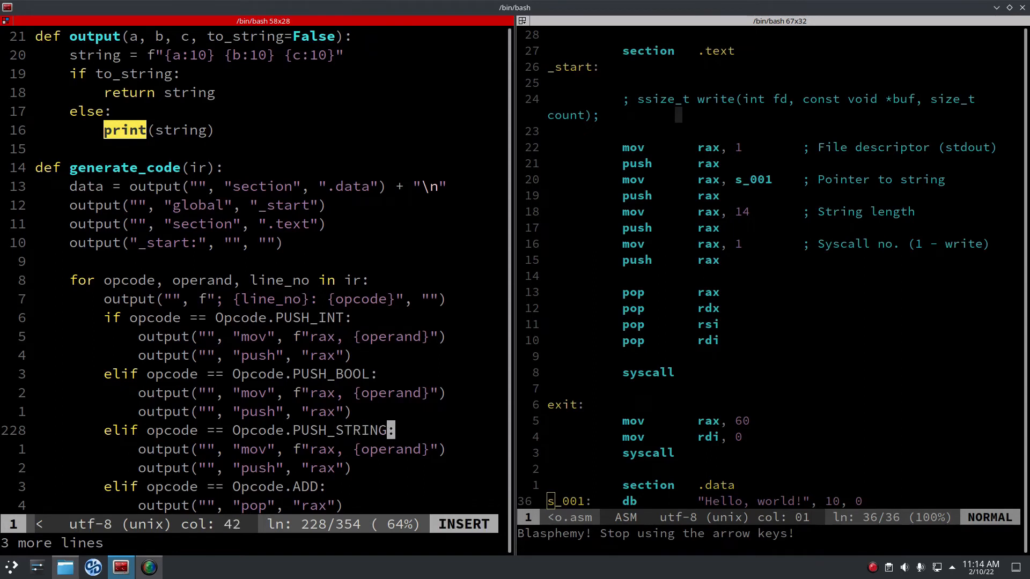
key("Escape")
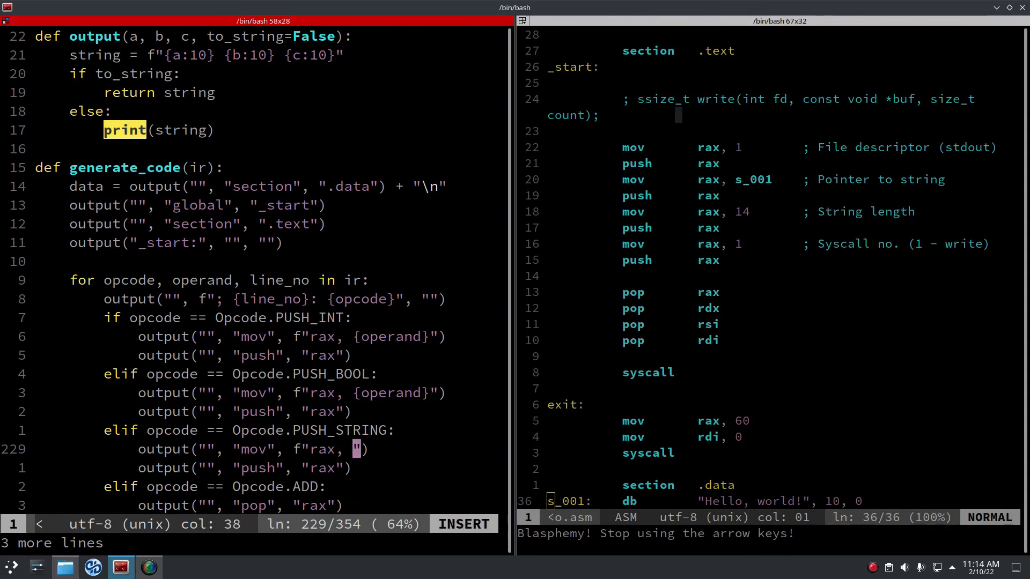
type("{string_")
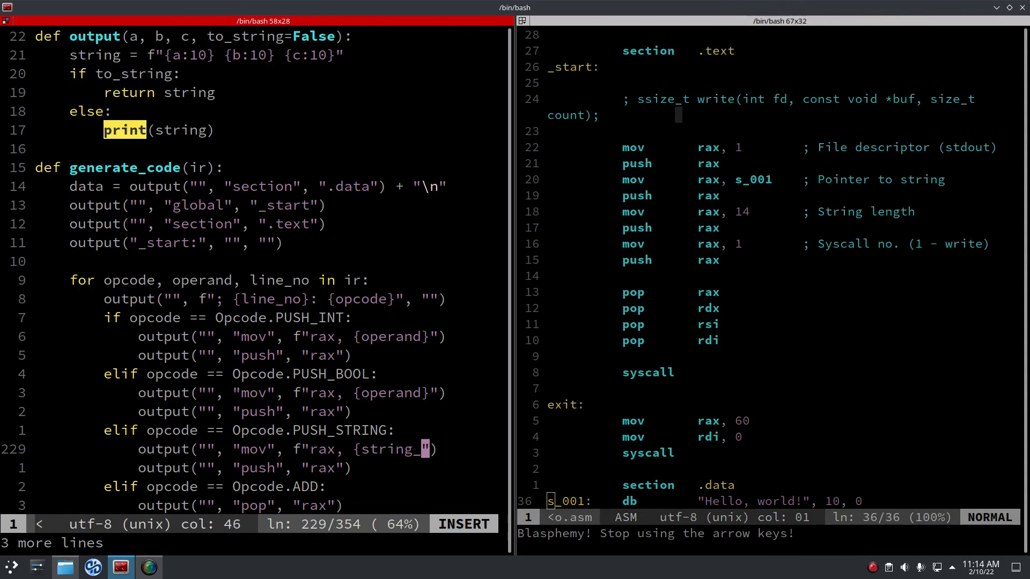
type("index")
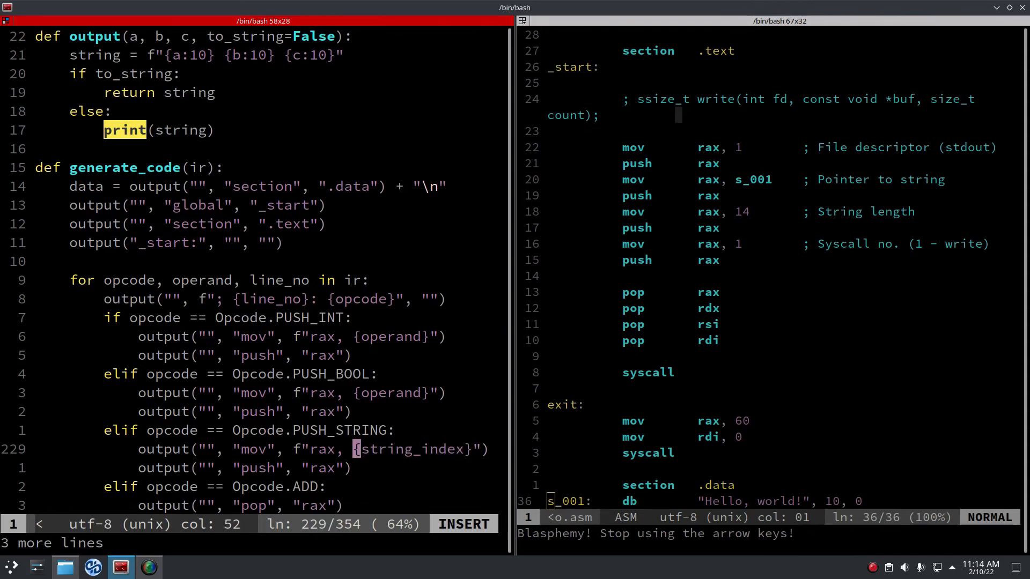
key("Escape")
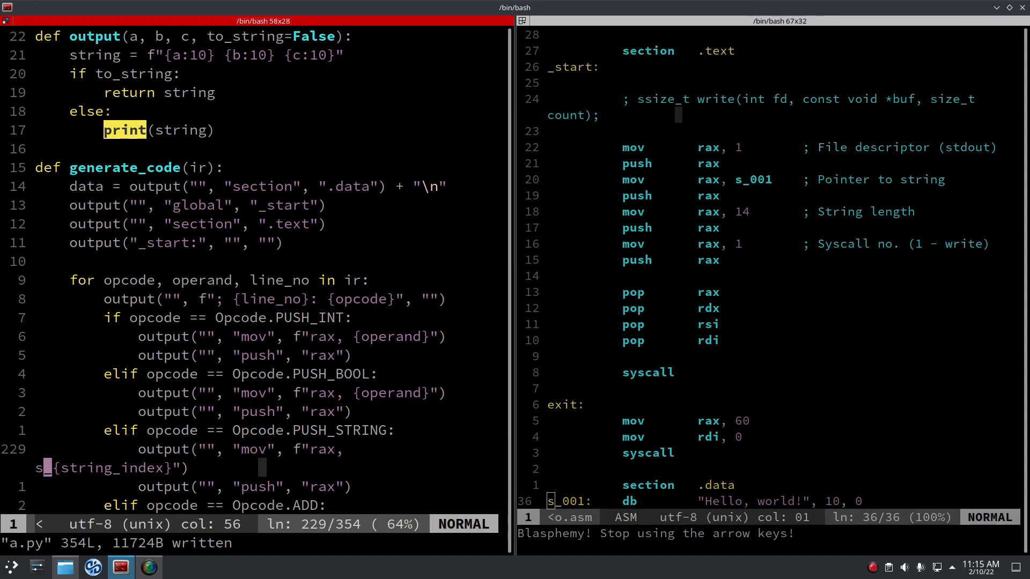
left_click(721, 179)
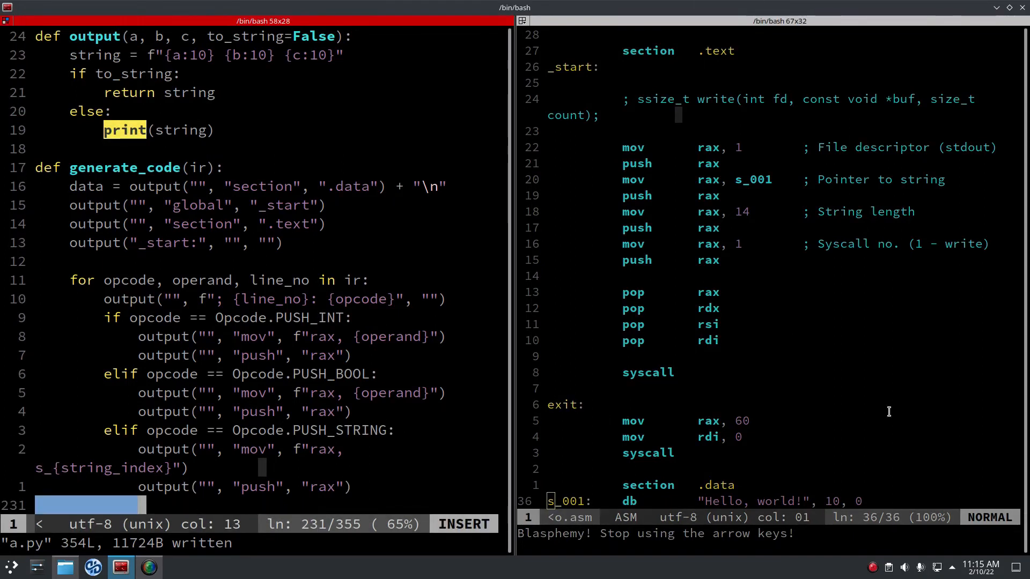
In PUSH_STRING, start data += output and define string_label = f"s_{string_index}".
type("data")
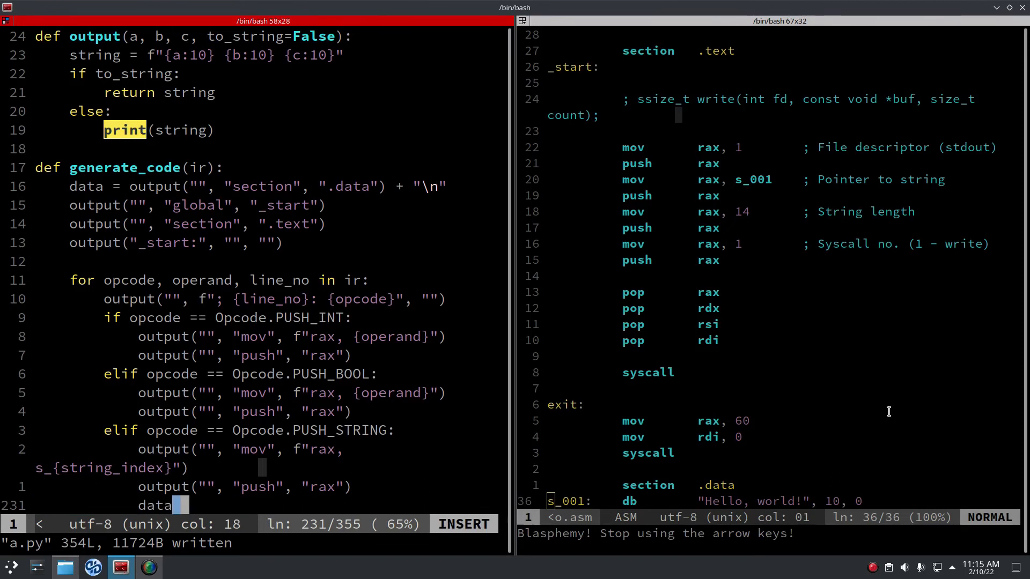
type("+= output(")
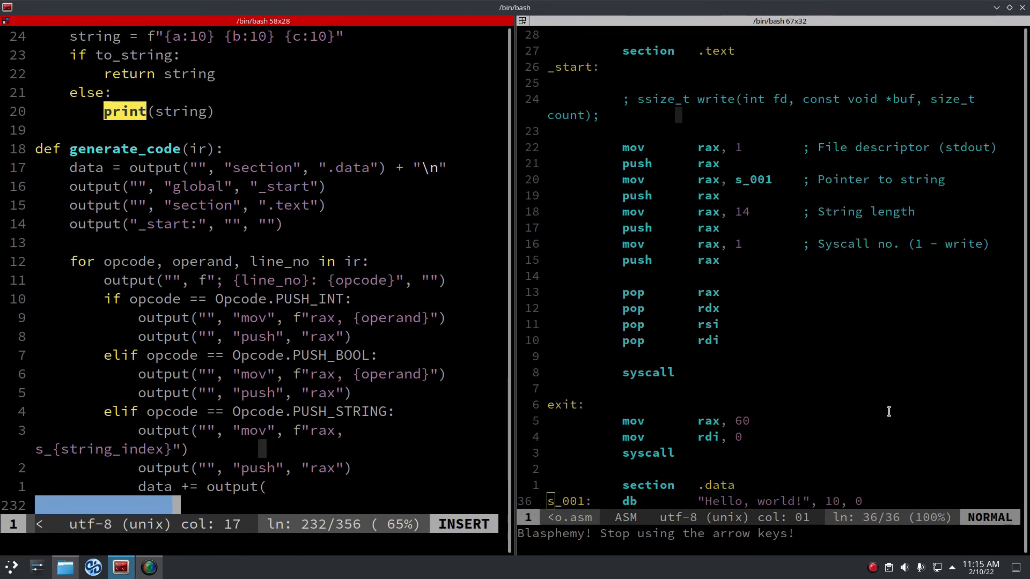
type("\"")
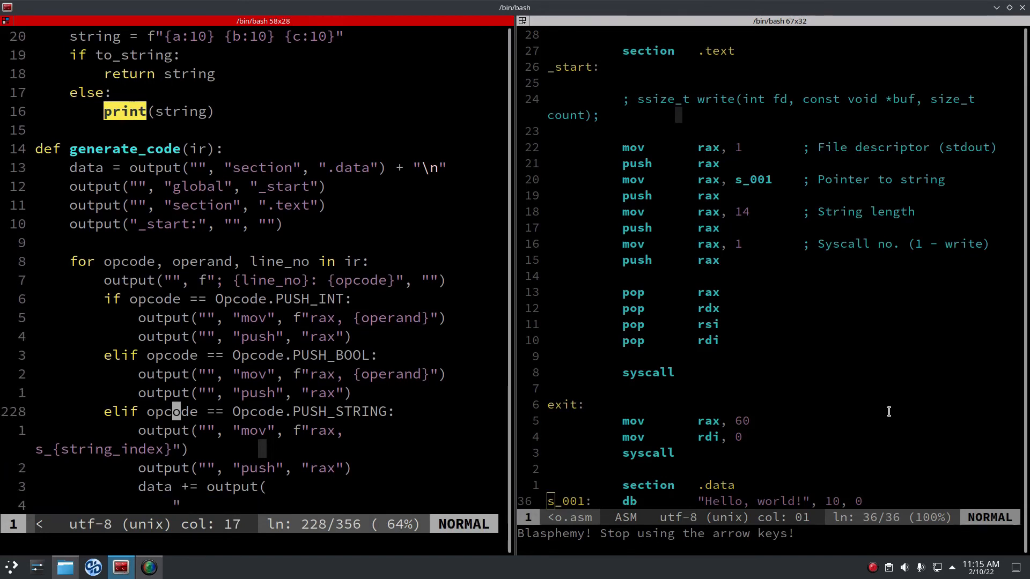
type("string_label =")
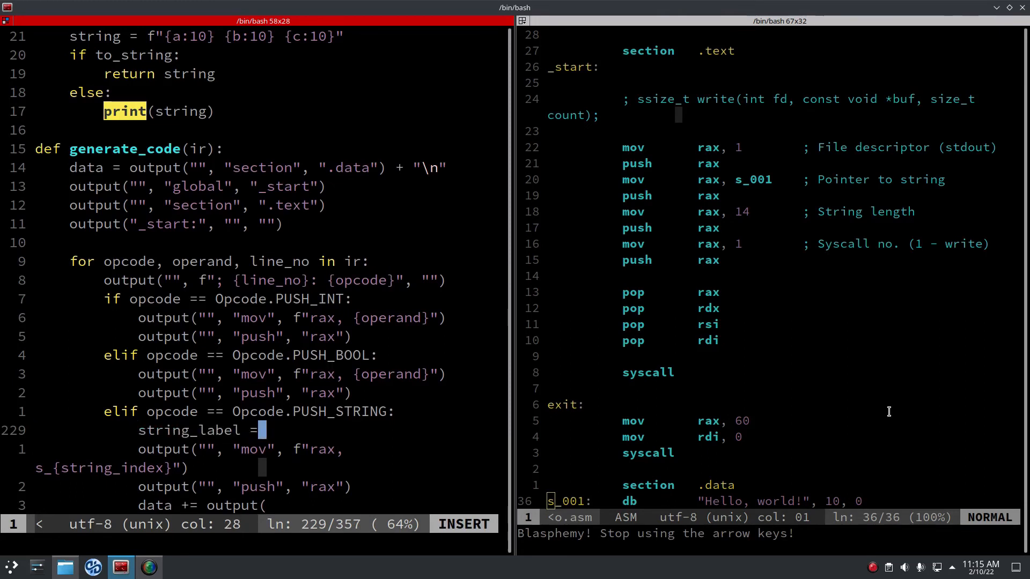
type("f\"s")
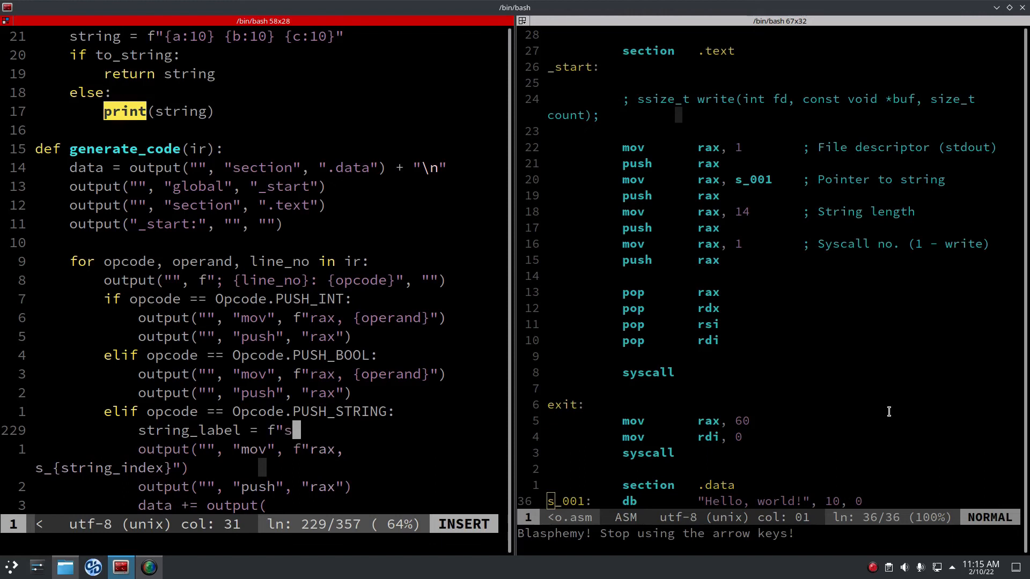
type("_{string_")
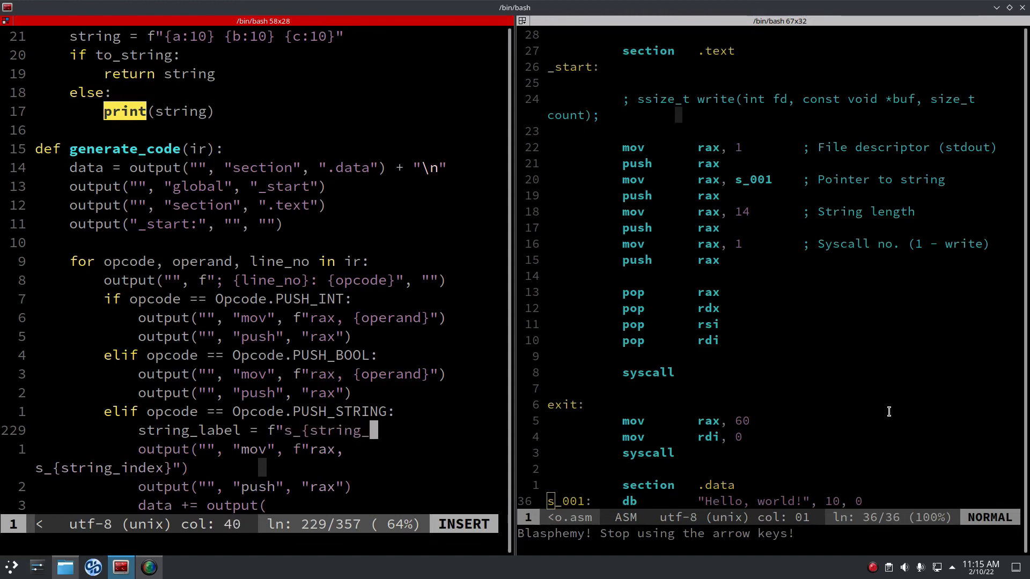
type("index\":")
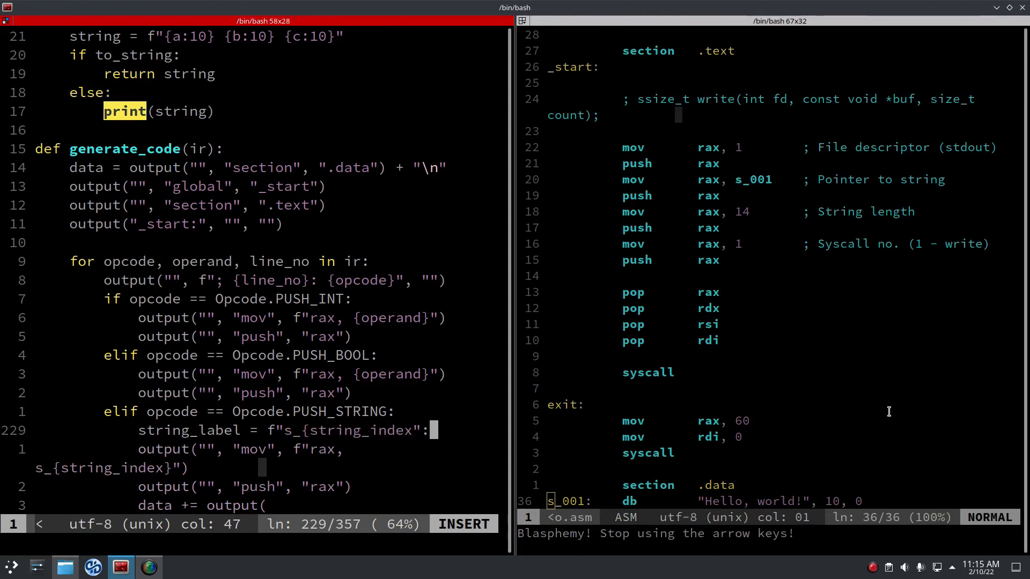
type("j")
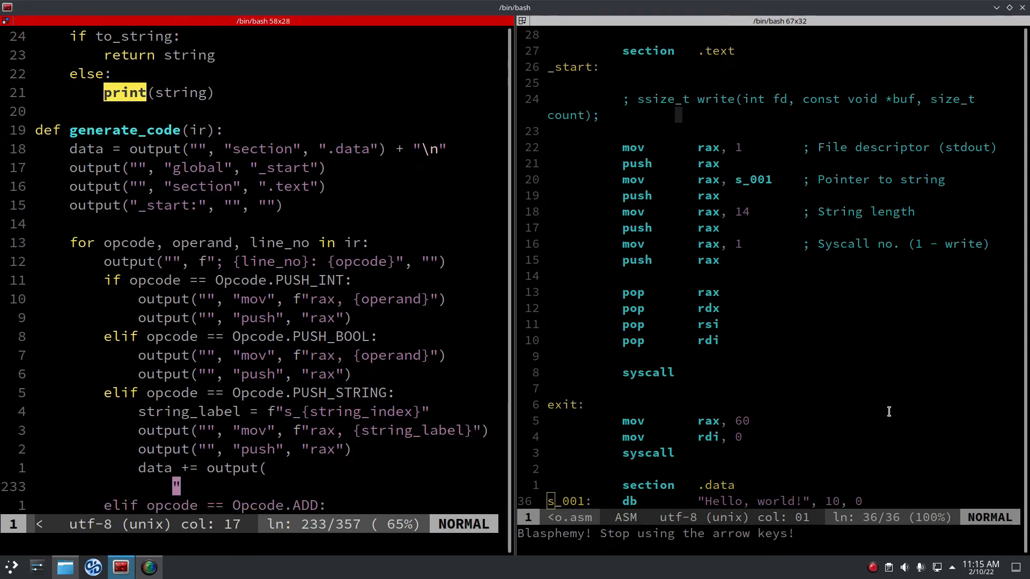
Write the data line f"{string_label}:" "db" f'"{value}"' for the pushed string.
key("i")
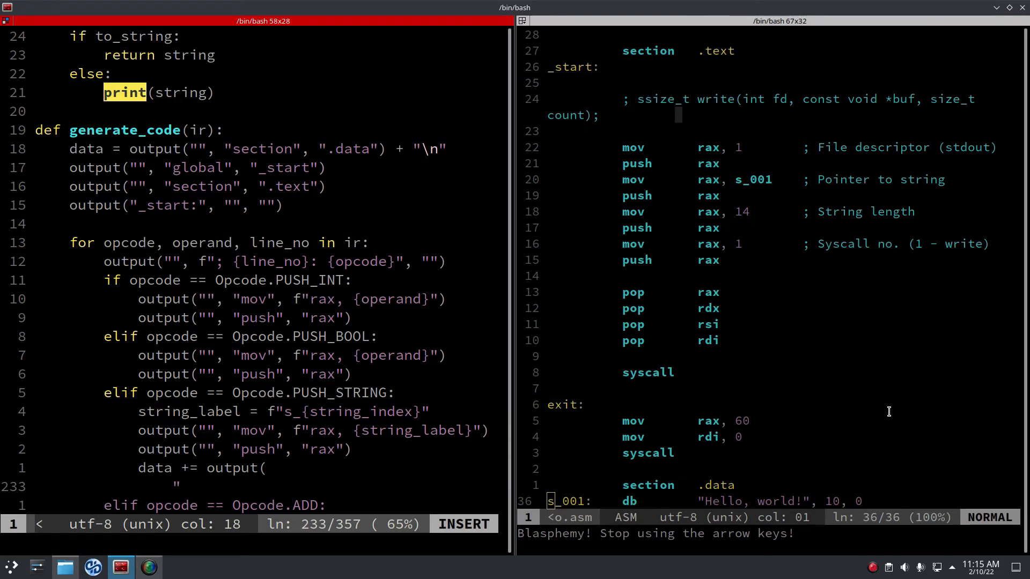
type("f:")
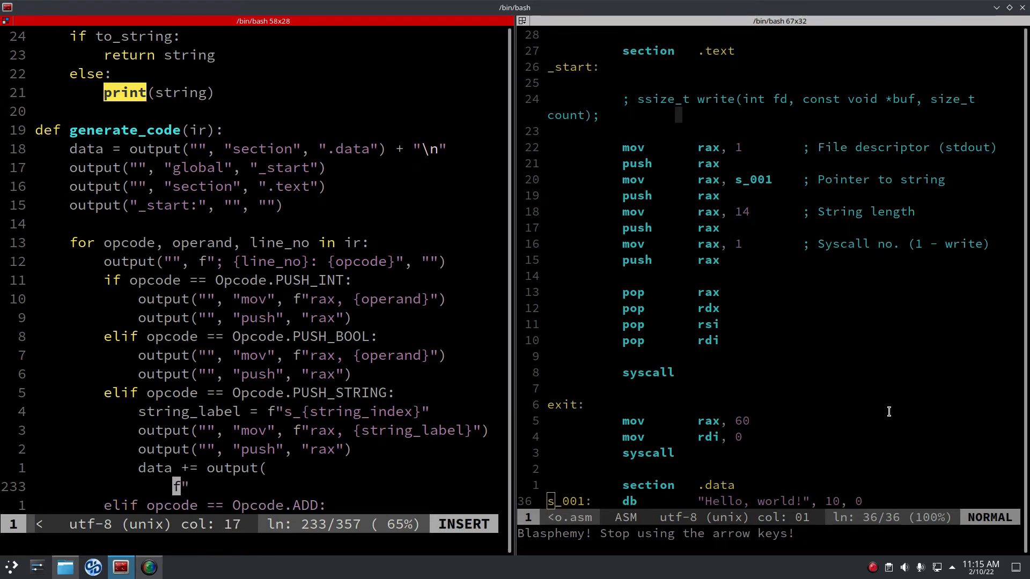
type("{string")
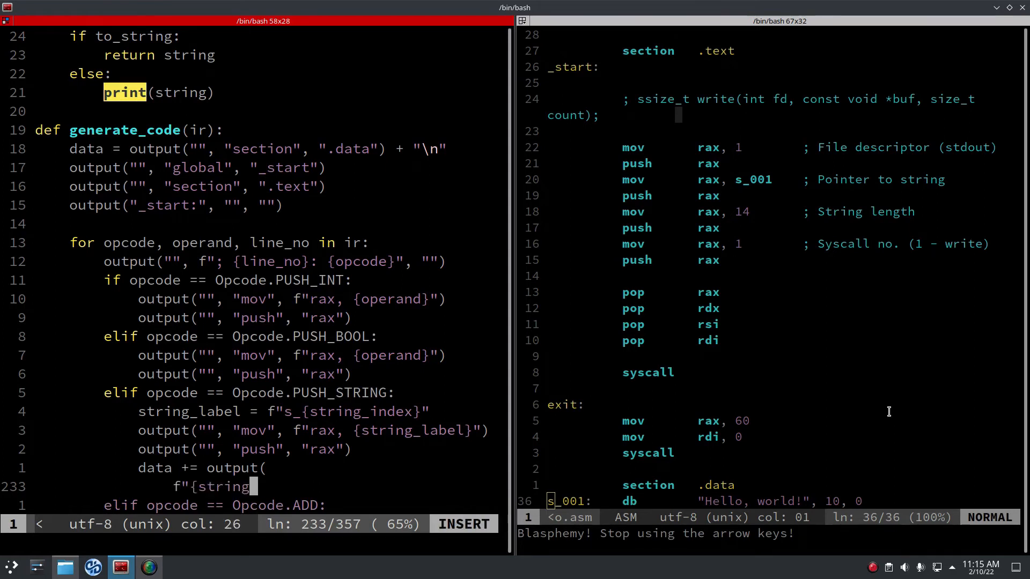
type("_label}:\",")
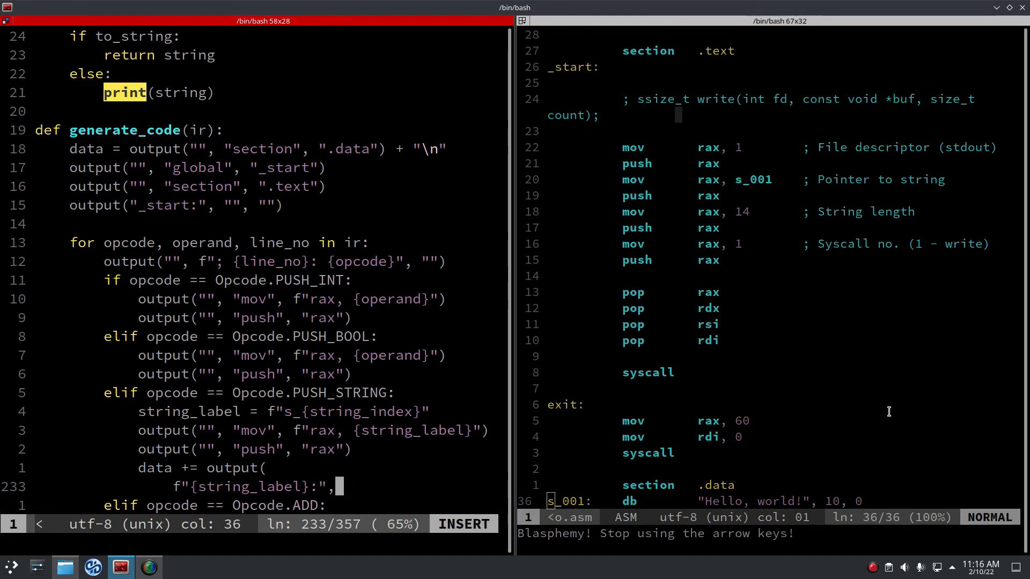
type("\"db\",")
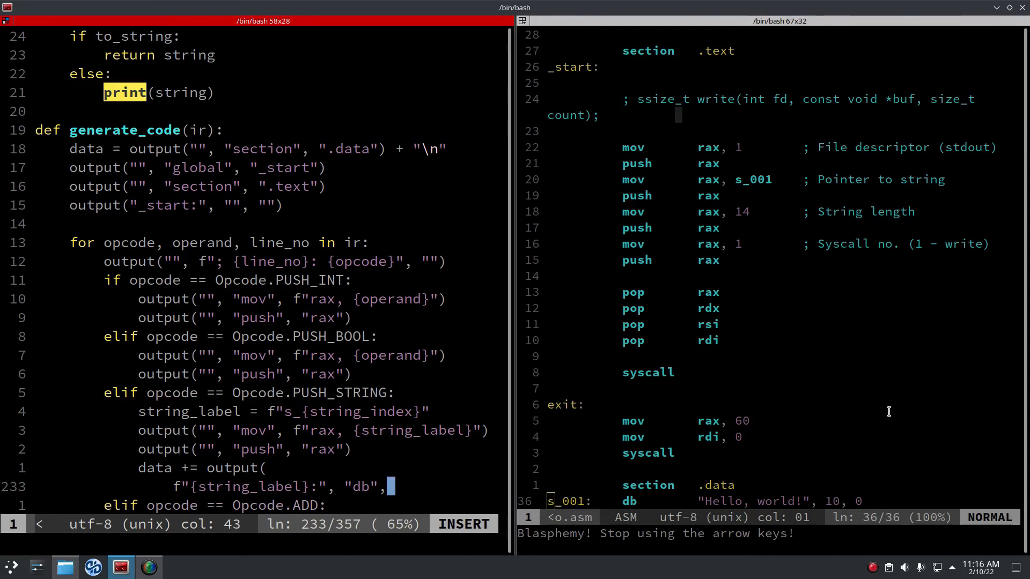
type("f'")
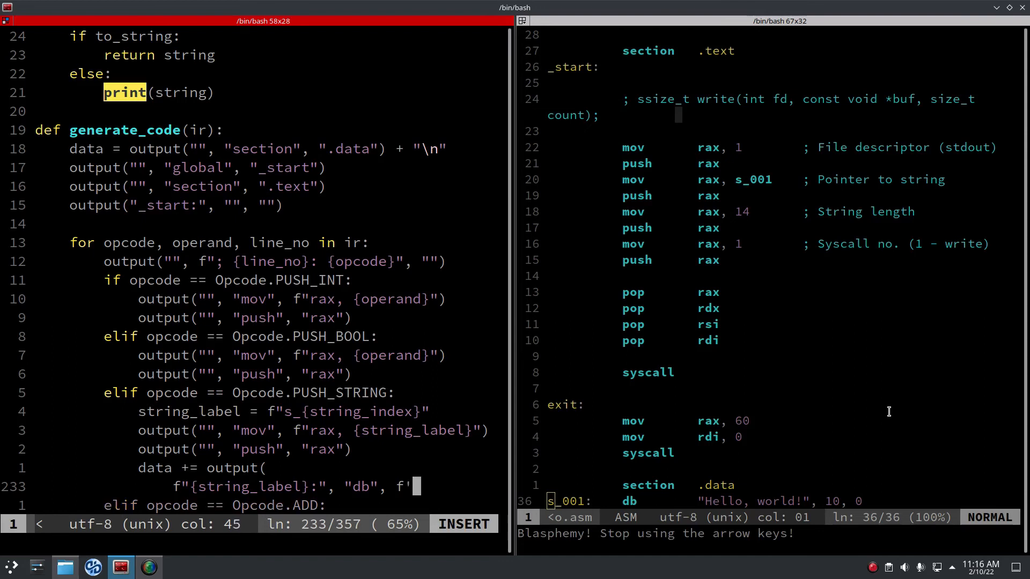
type("\"\\")
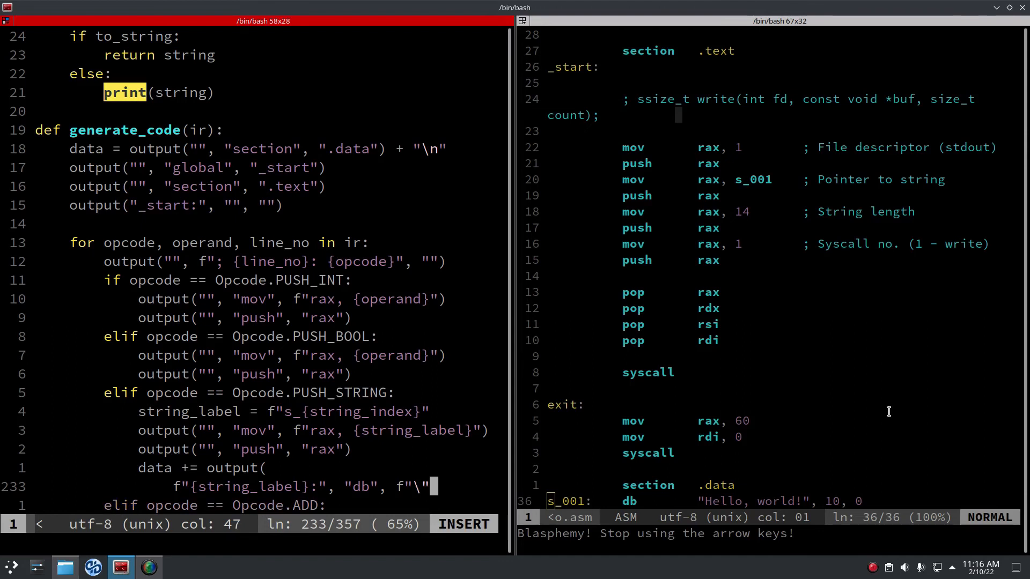
type("{value")
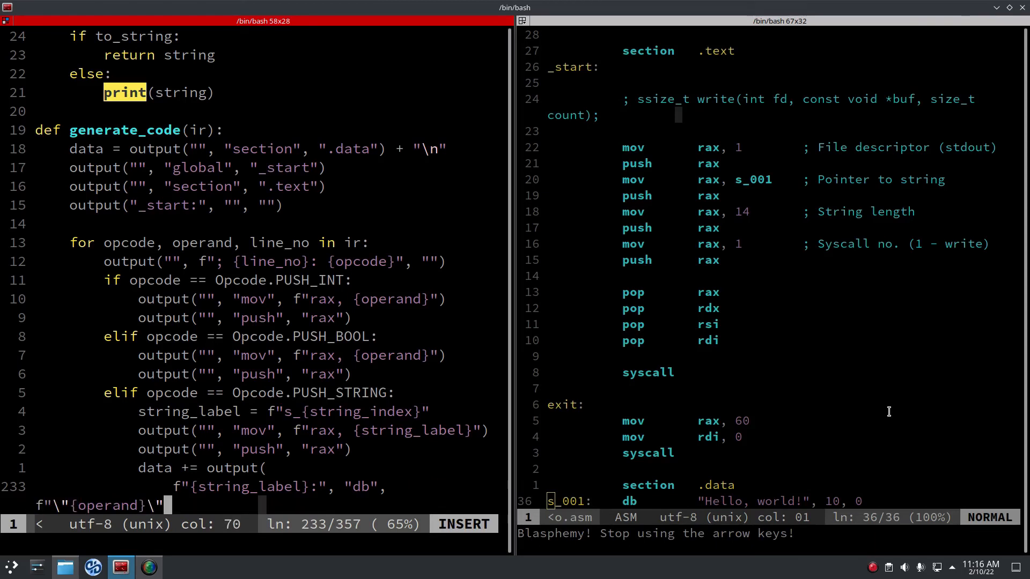
type("\"")
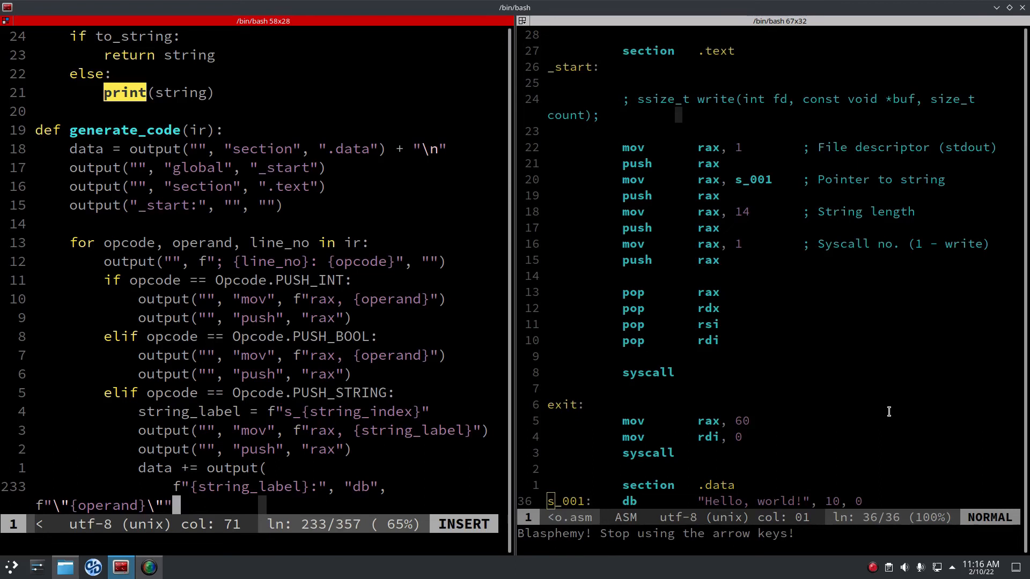
key("Escape")
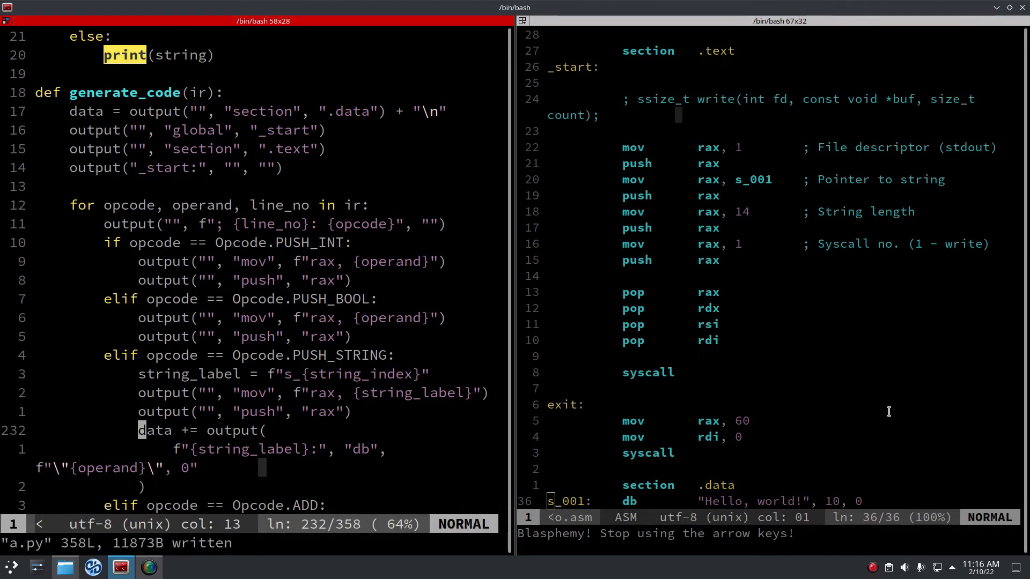
Initialise string_index at the top of generate_code, increment it per string, then save and quit.
key("Up")
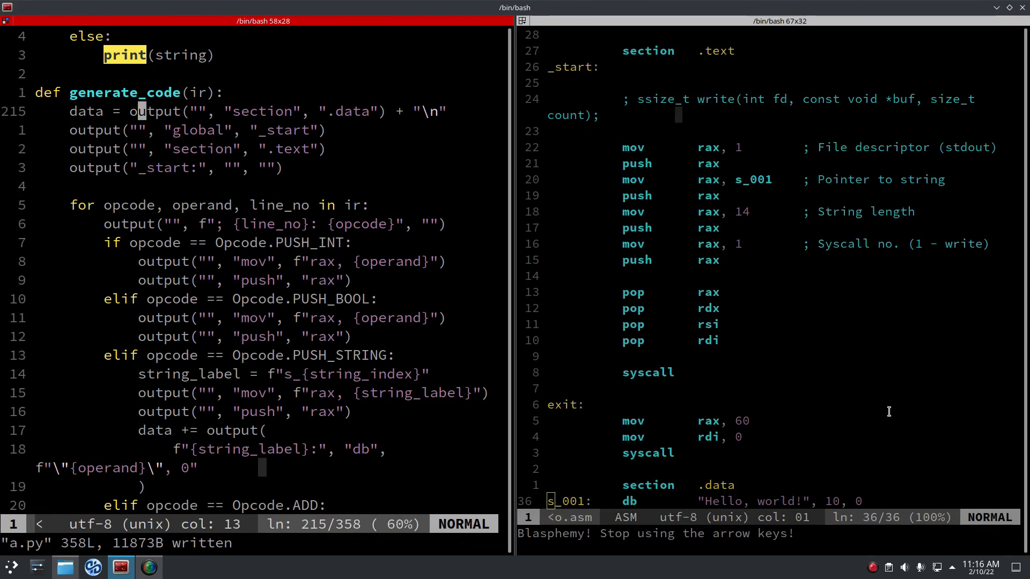
type("string_index = 1")
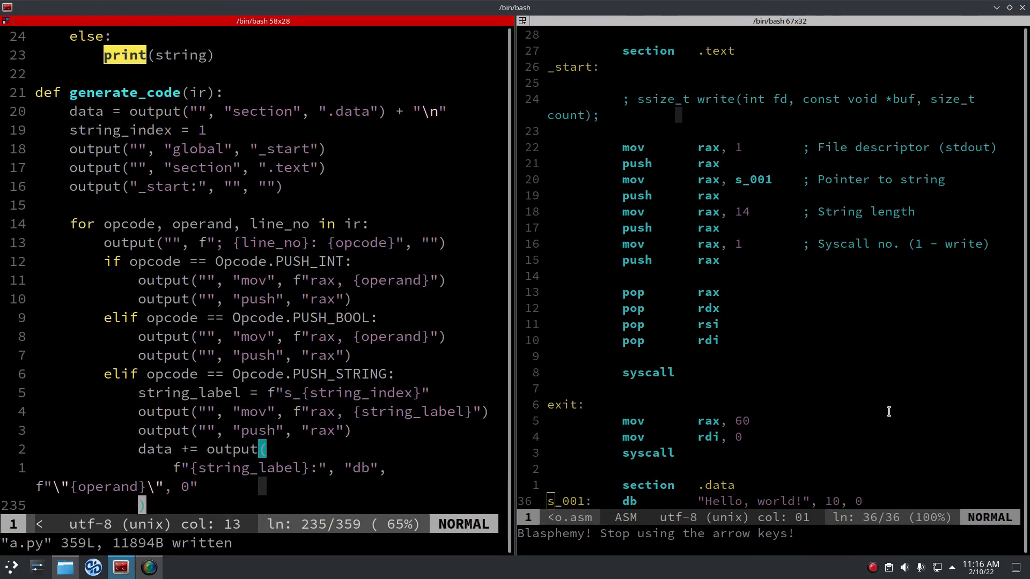
scroll("down", 3)
type("s")
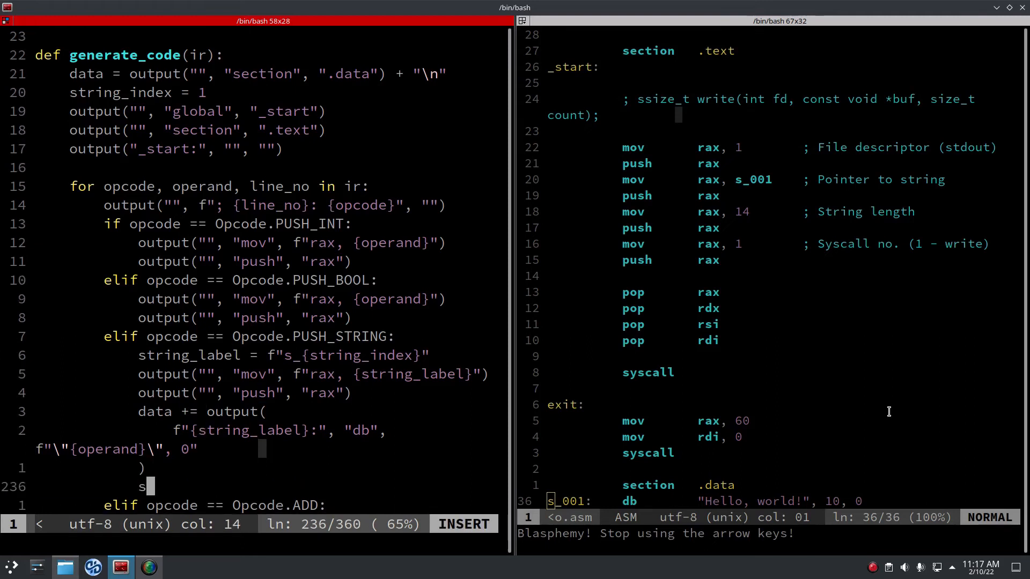
type("tring_index +=")
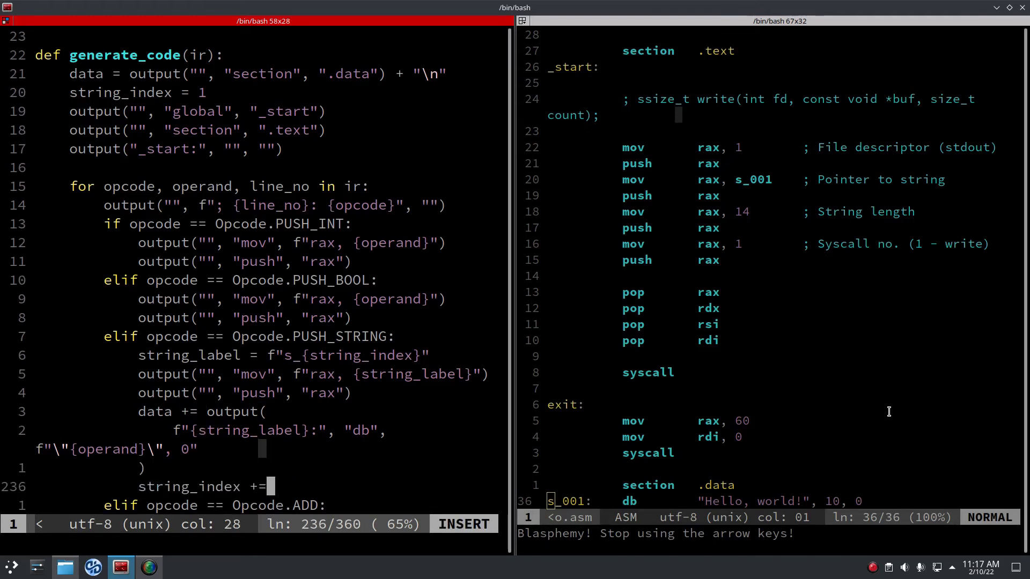
key("Escape")
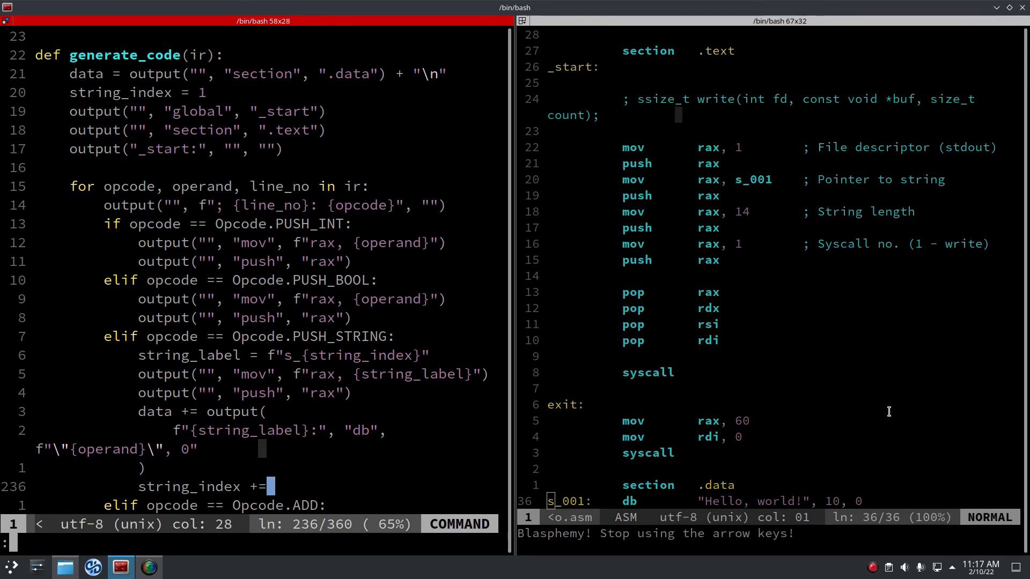
type("11")
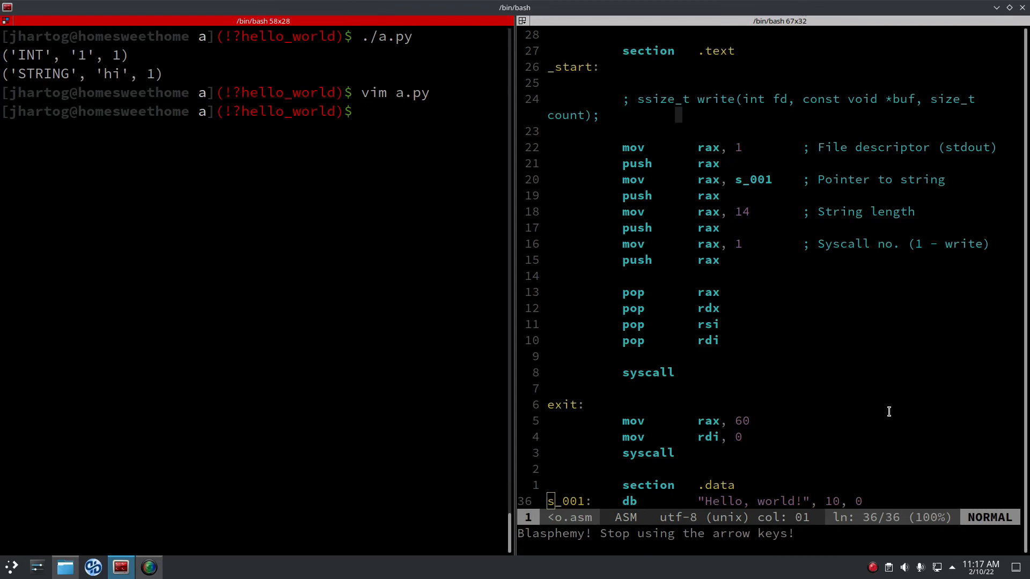
In test.a push 1 with a file-descriptor comment and the "Hello, world!" string.
type("vim tes")
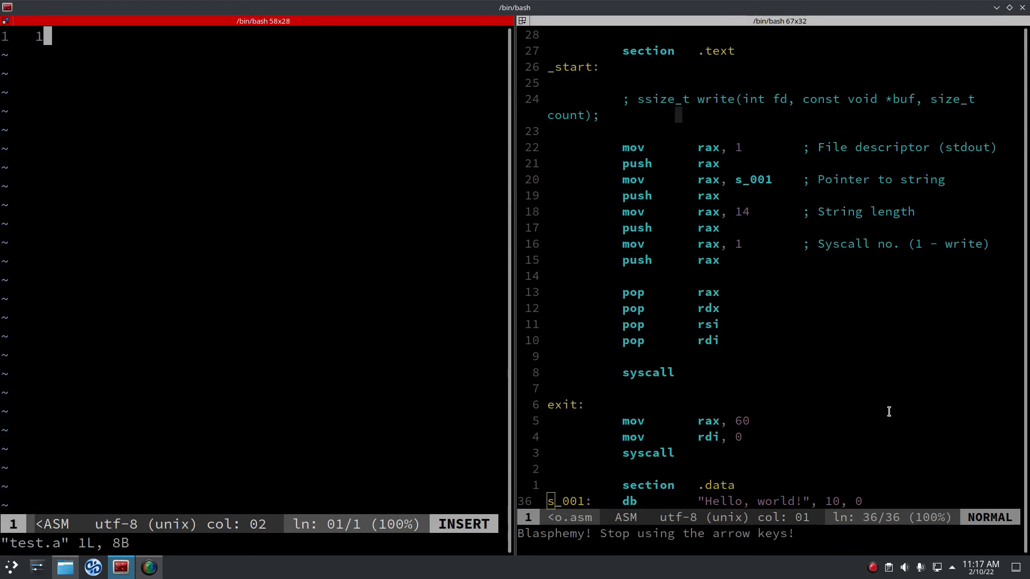
type("\"")
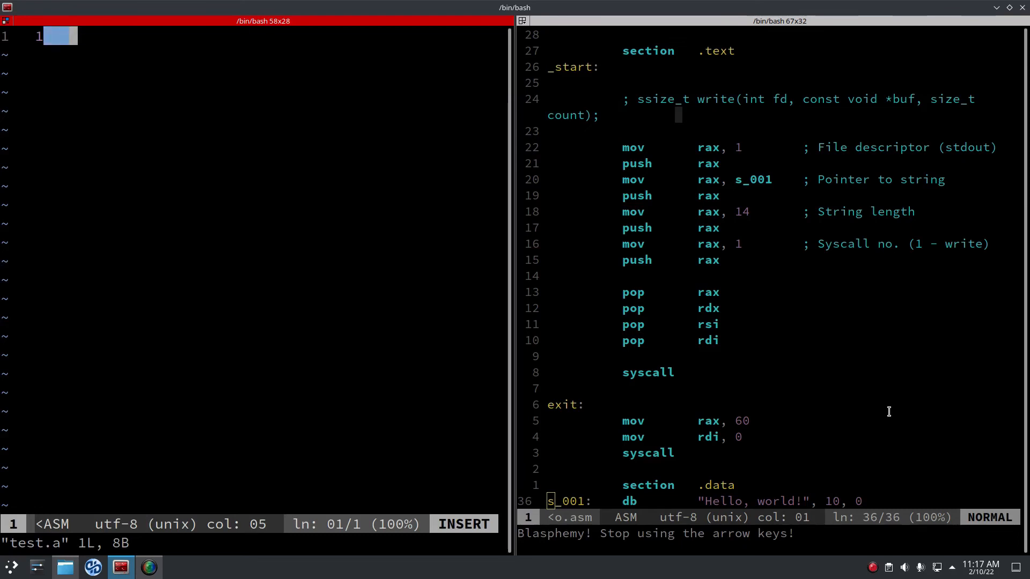
type("# File descriptor")
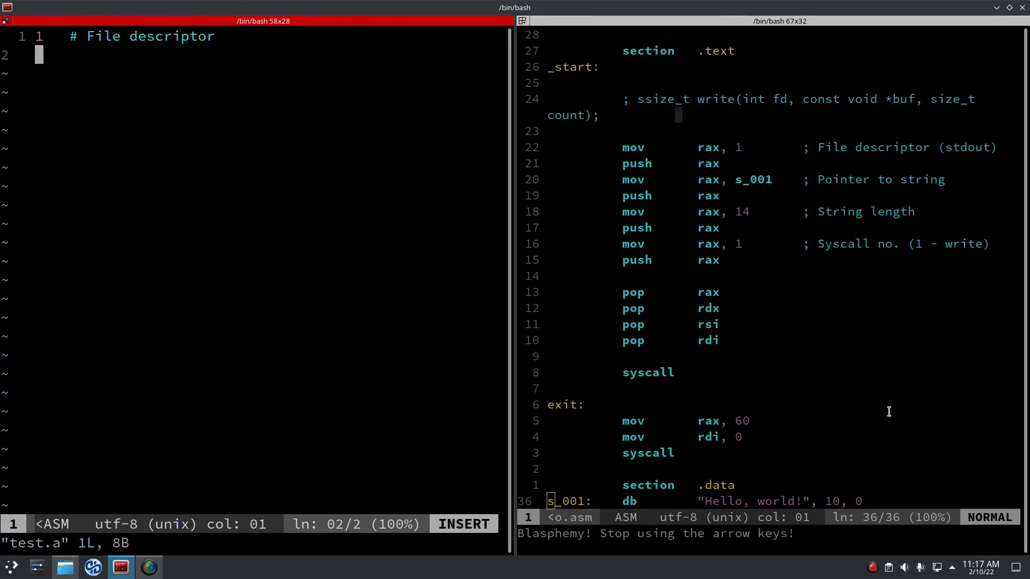
type("\"Hello")
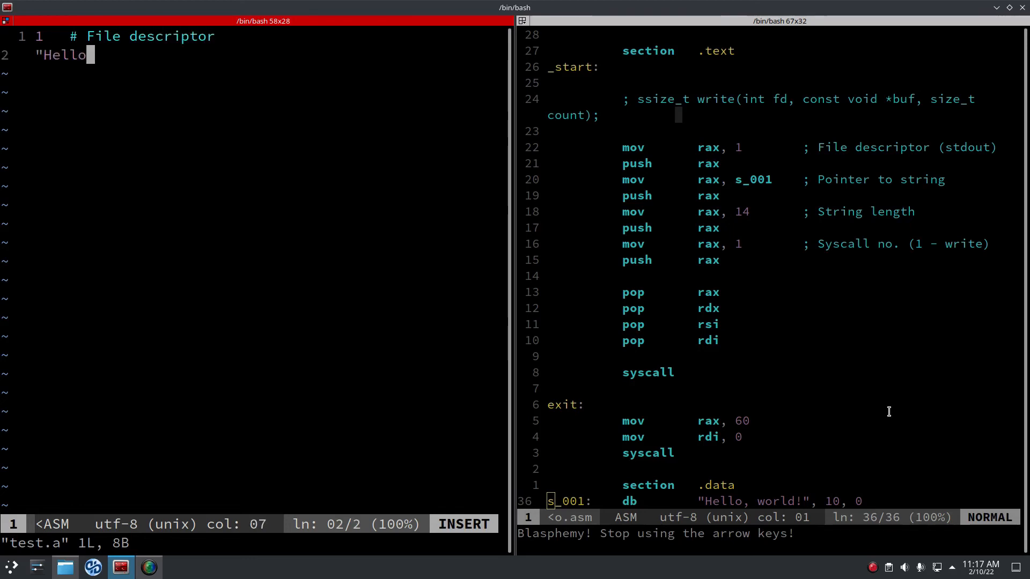
type(", world!\"  # String")
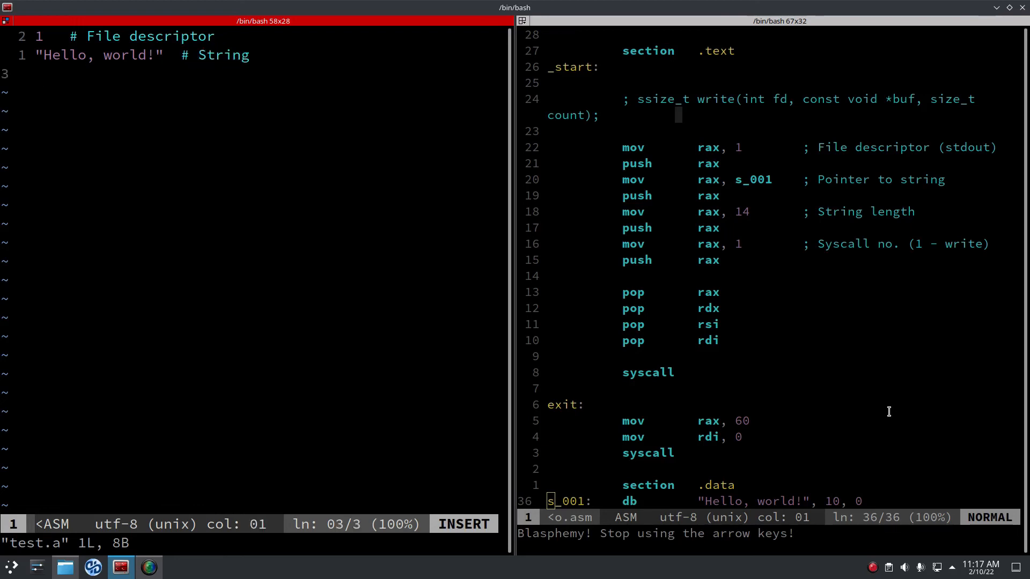
Add length 14, syscall number 1 and syscall to test.a, then run ./a.py on it.
type("14")
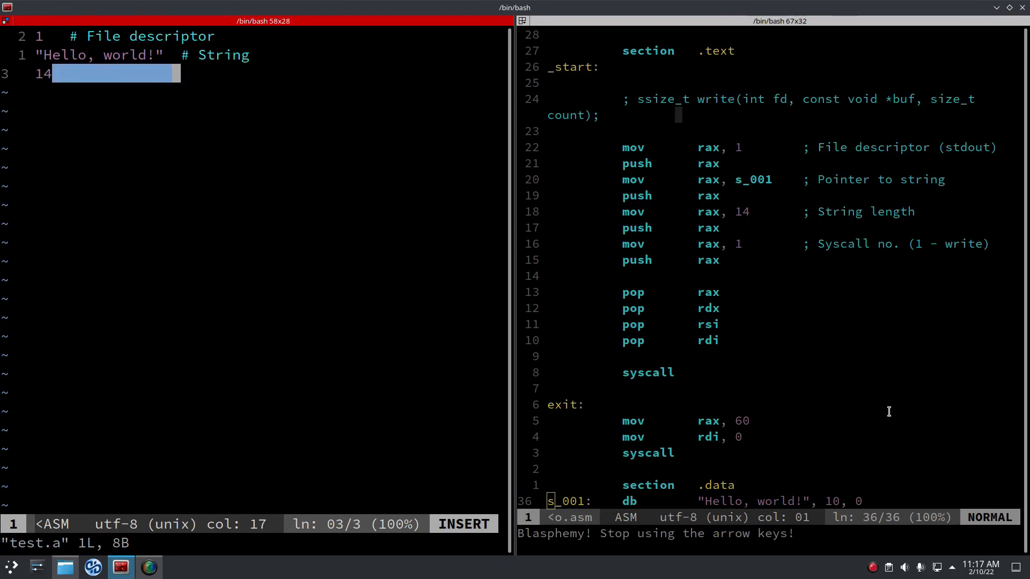
type("# String length")
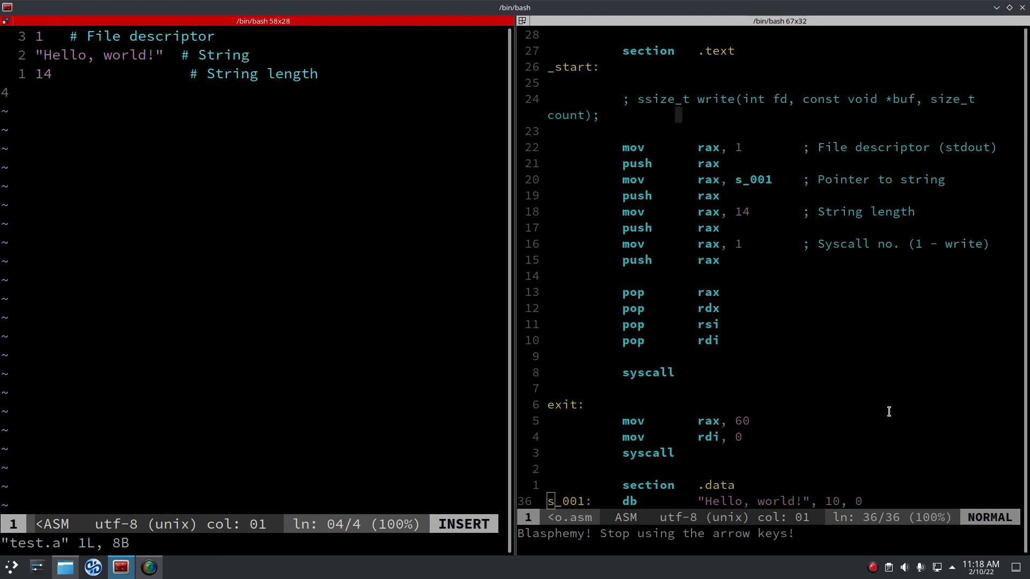
type("1")
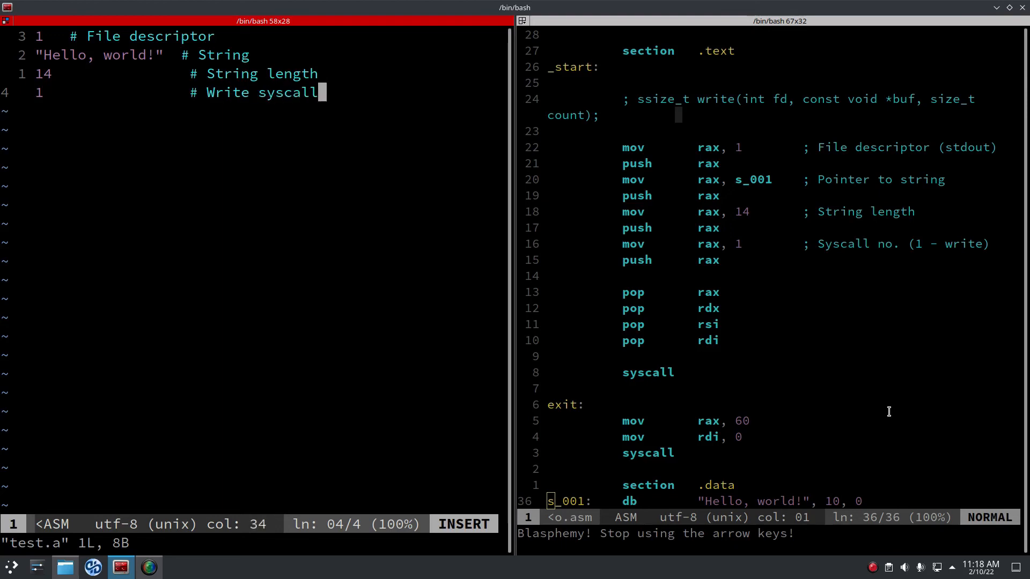
type("syscall")
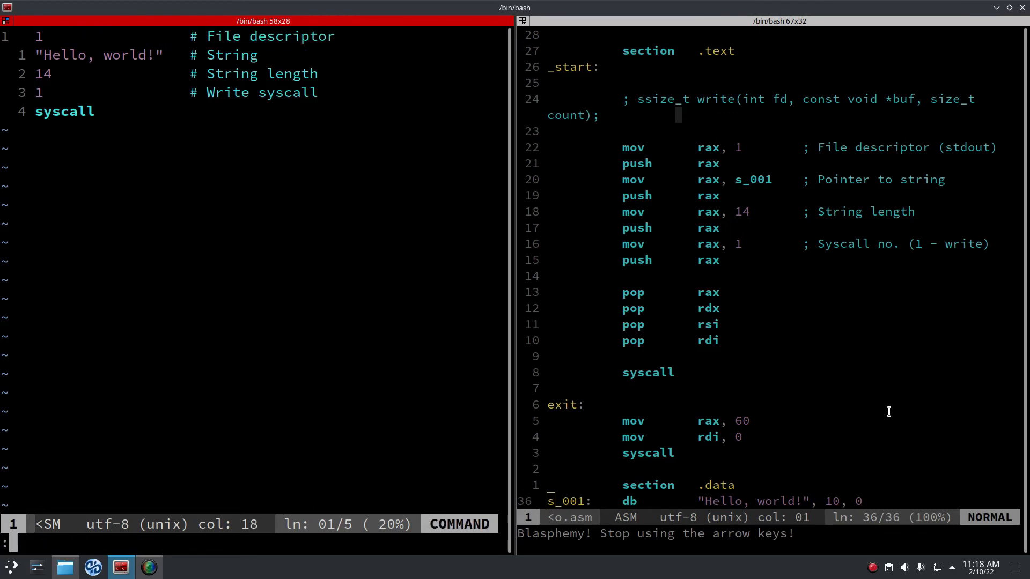
type("./ap")
type("vim")
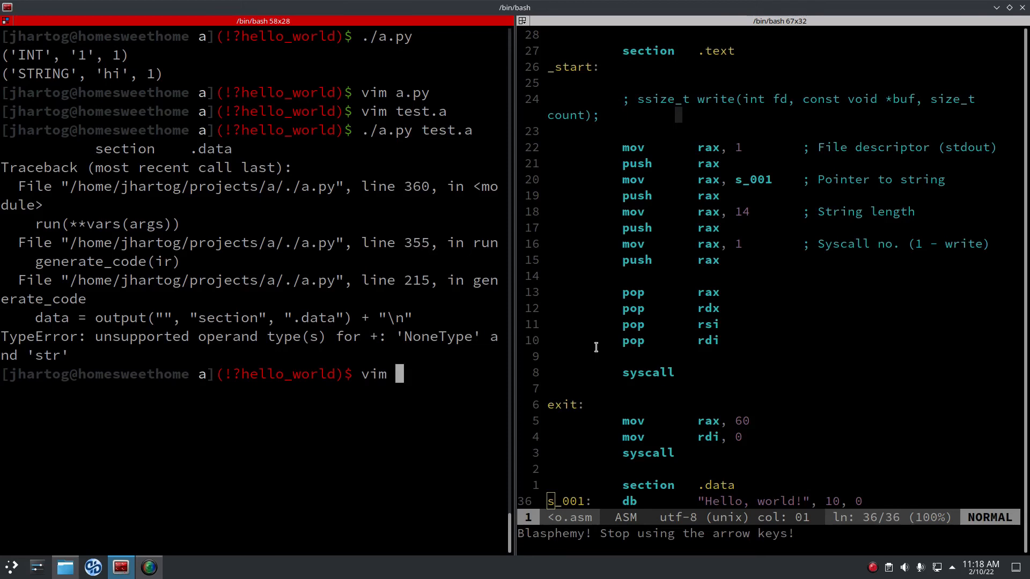
Add to_string=True to the .data section output call in a.py.
type("a.py")
type(",")
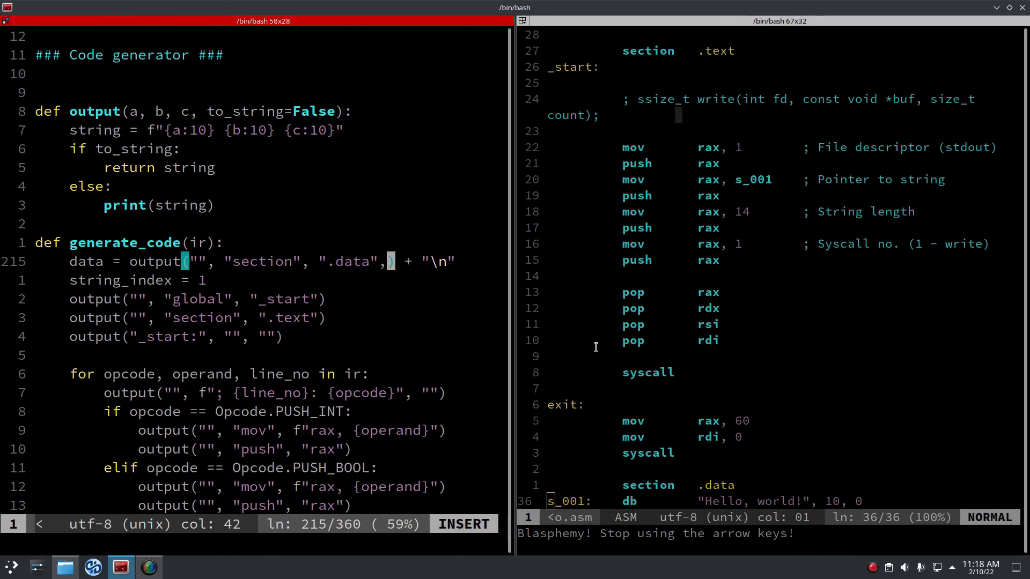
type("to_string")
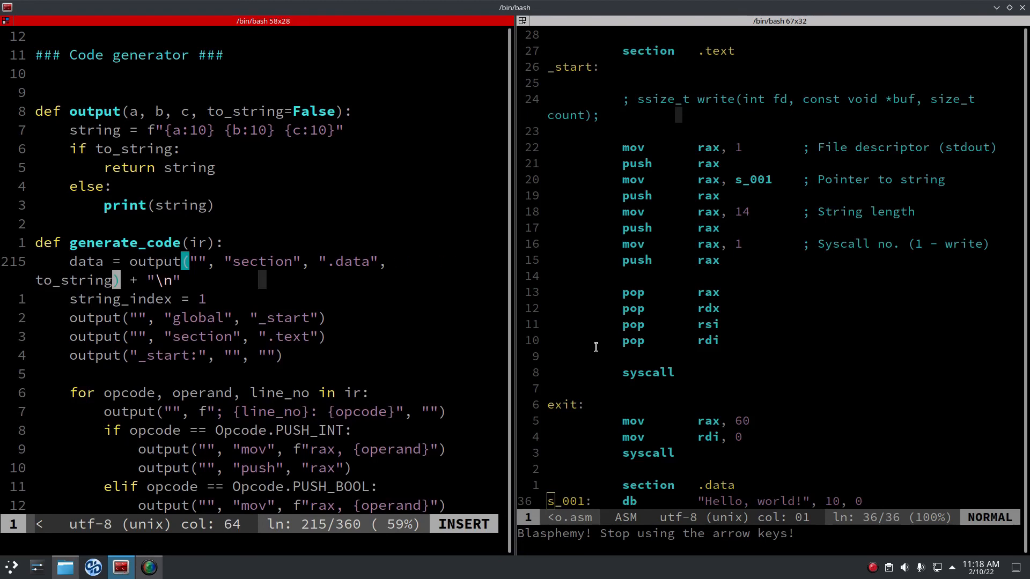
type("=T")
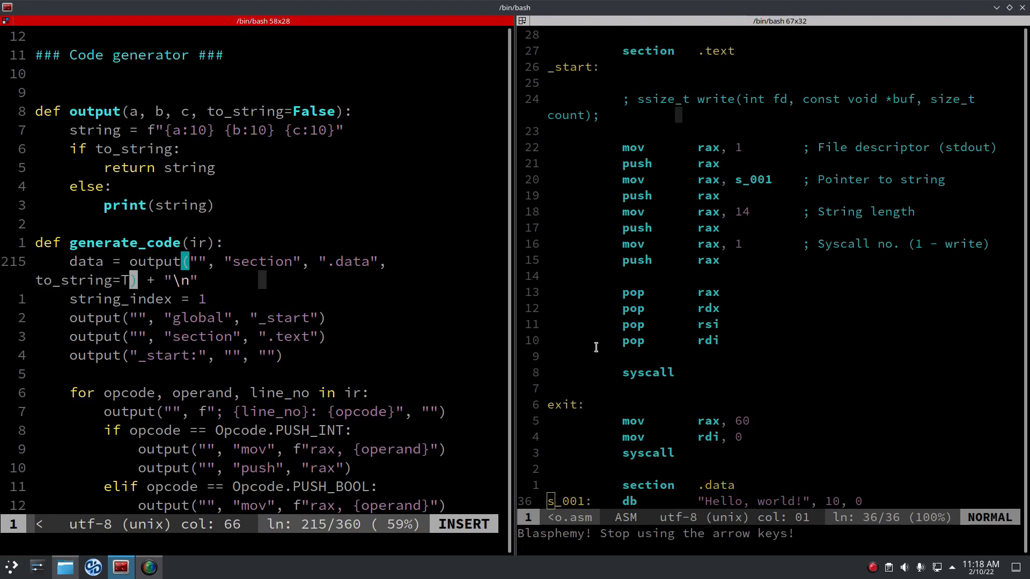
key("Escape")
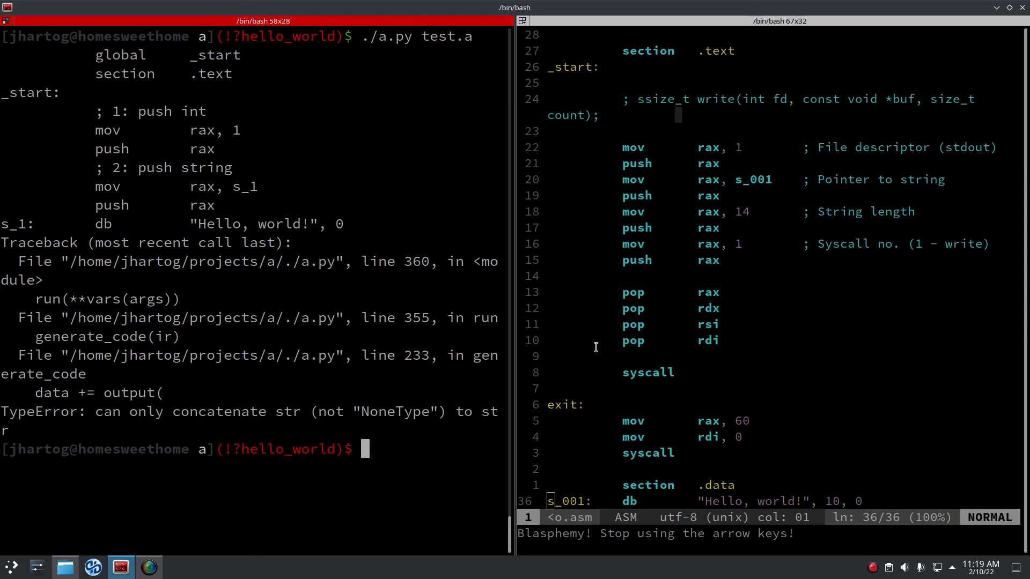
Reopen a.py and add to_string=True to the string db output call.
type("vim a.py")
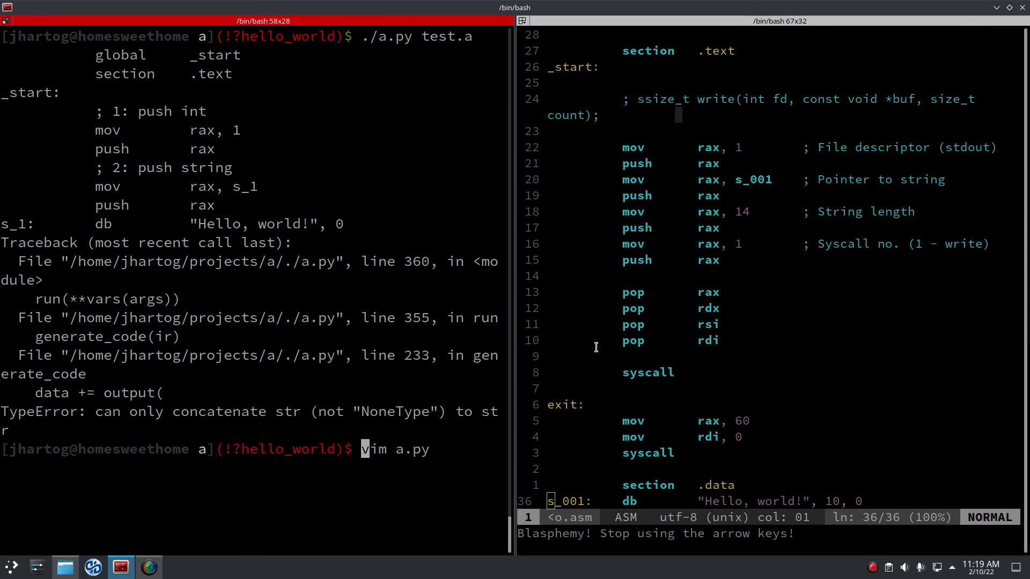
key("Return")
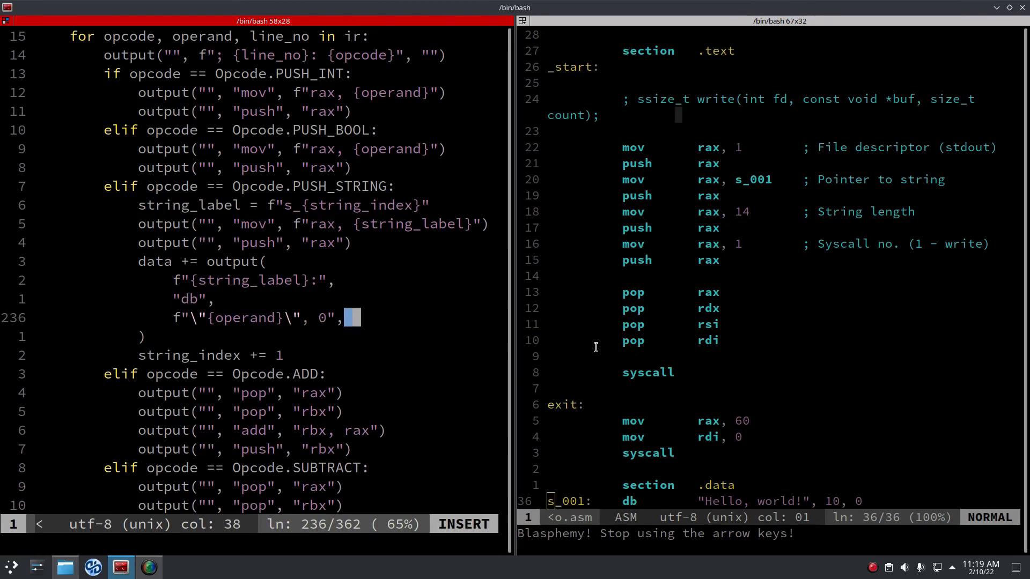
type("to_string=True")
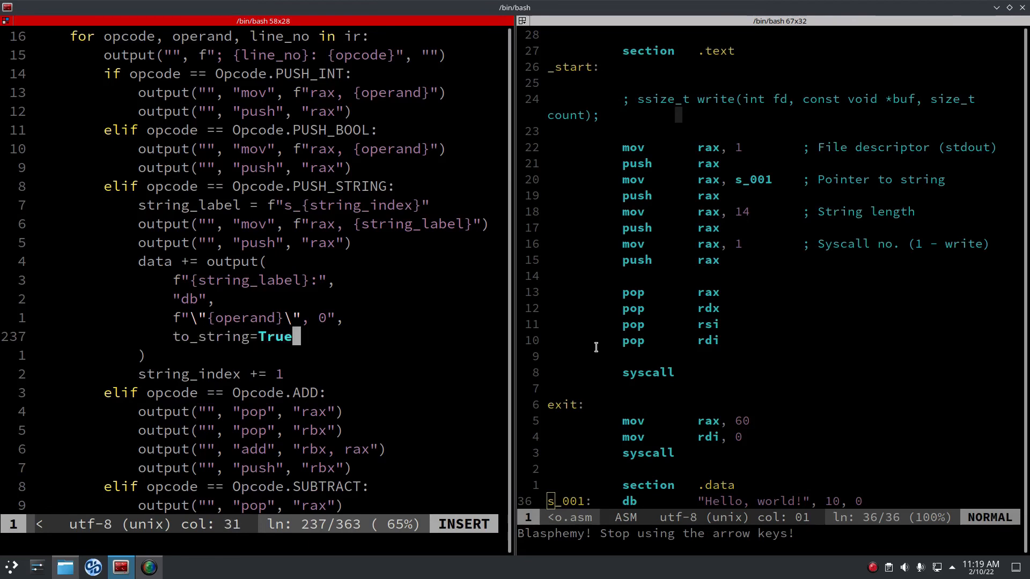
type(",")
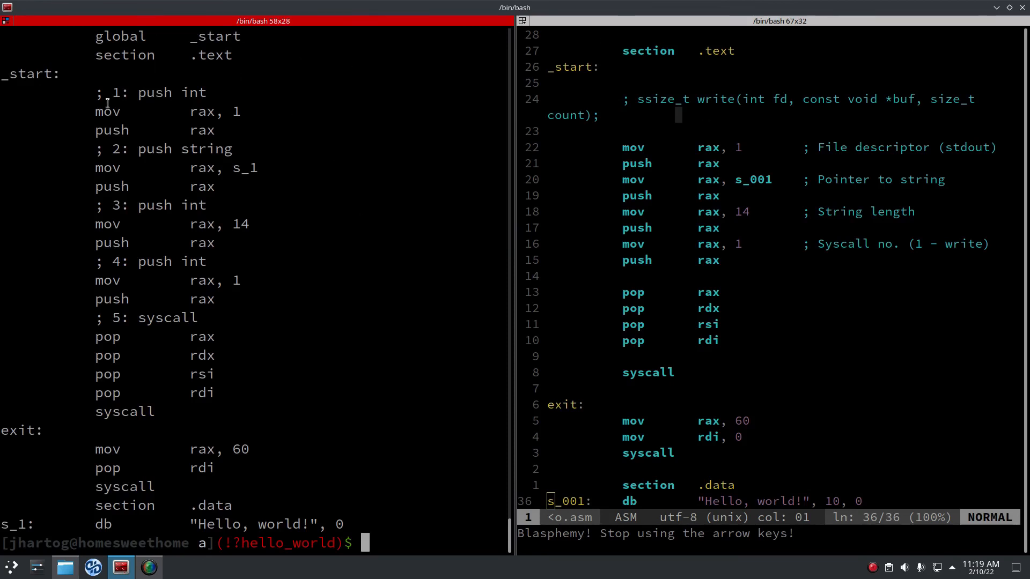
mouse_move(192, 172)
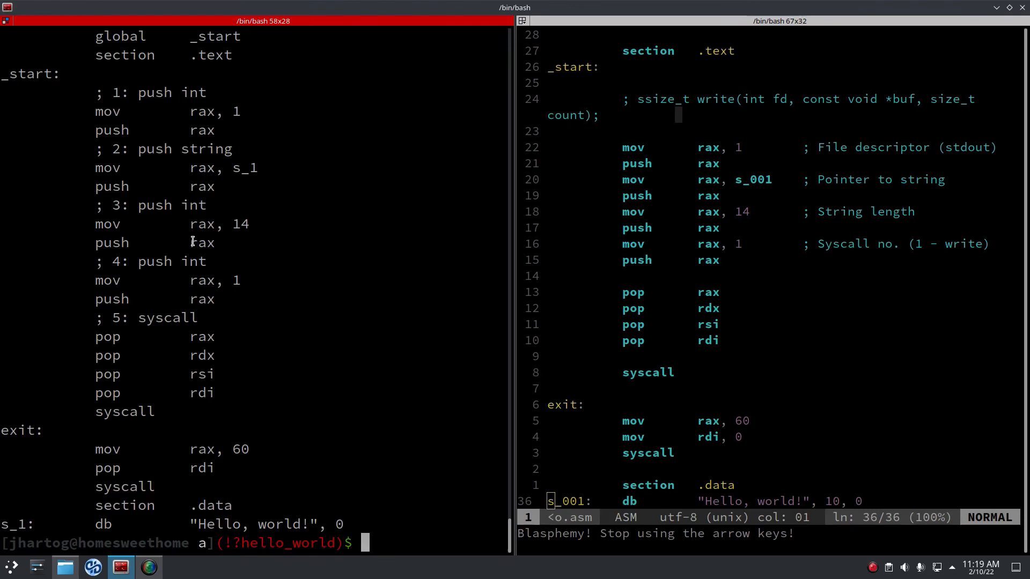
mouse_move(158, 368)
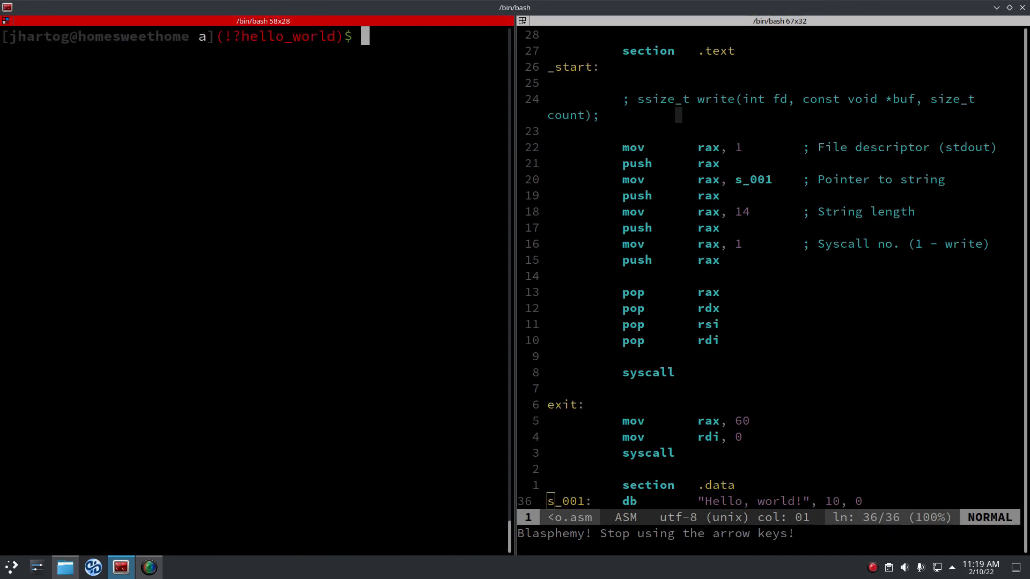
Compile test.a into hello_world.asm and assemble it with nasm -felf64 into hello.o.
type("nasm he")
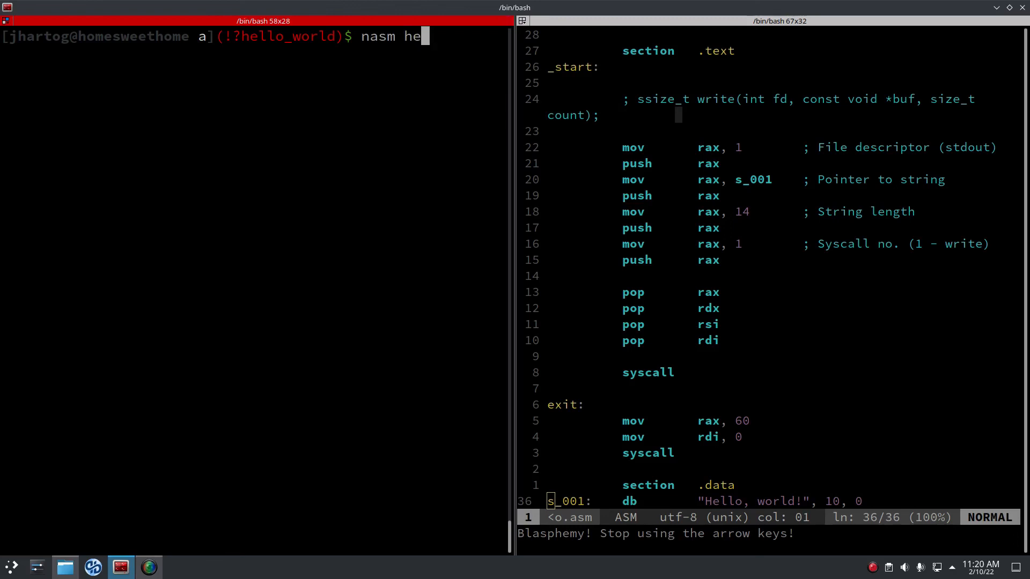
type("llo.as")
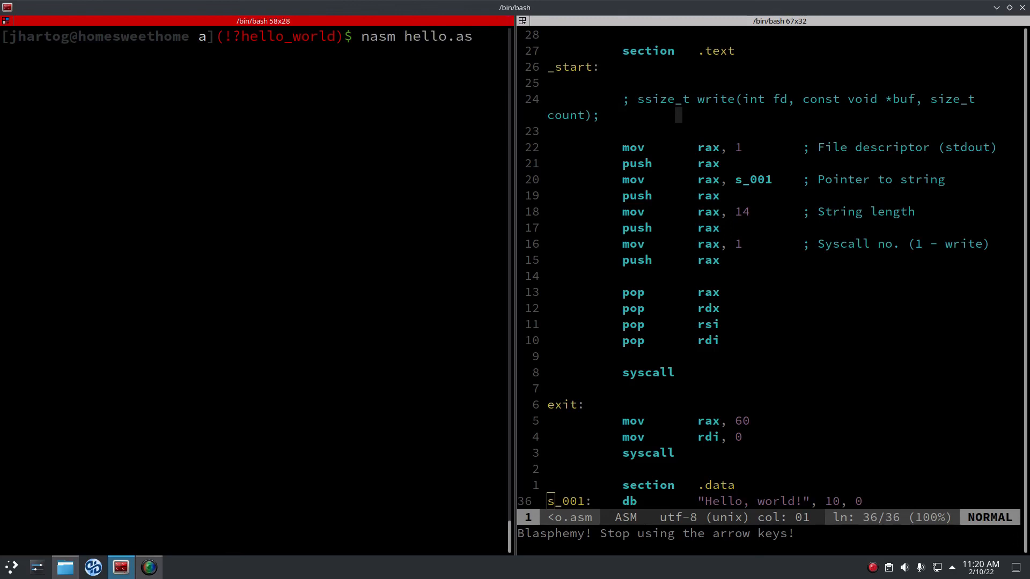
type("vim a.py")
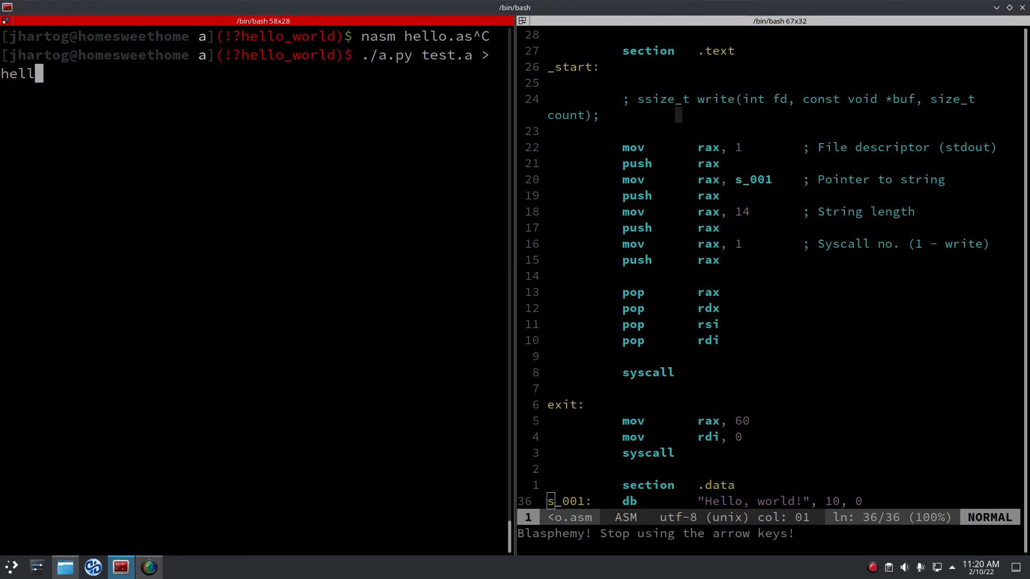
type("o_world.asm")
type("nasm")
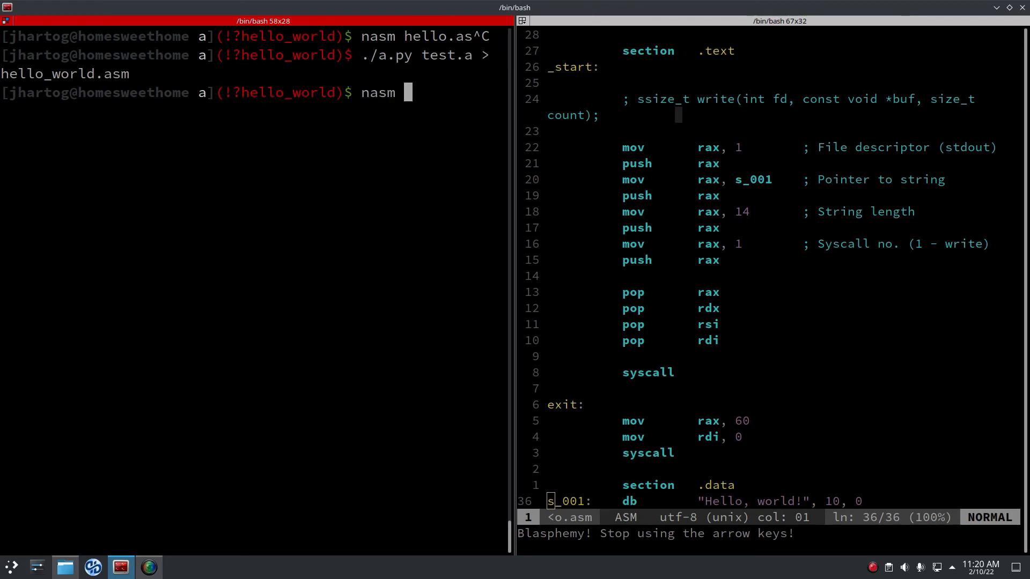
type("hello_world.asm -o")
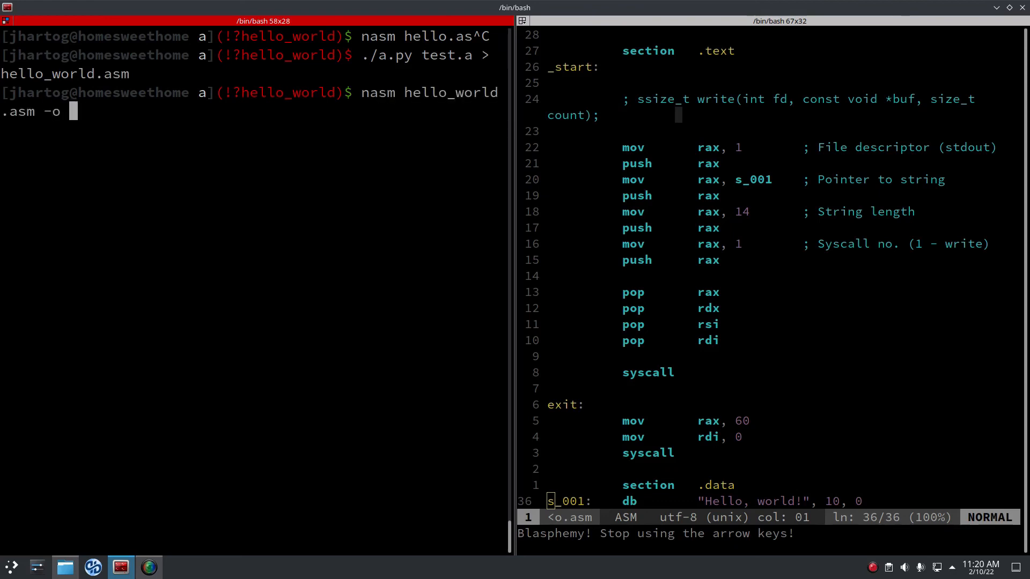
type("hello")
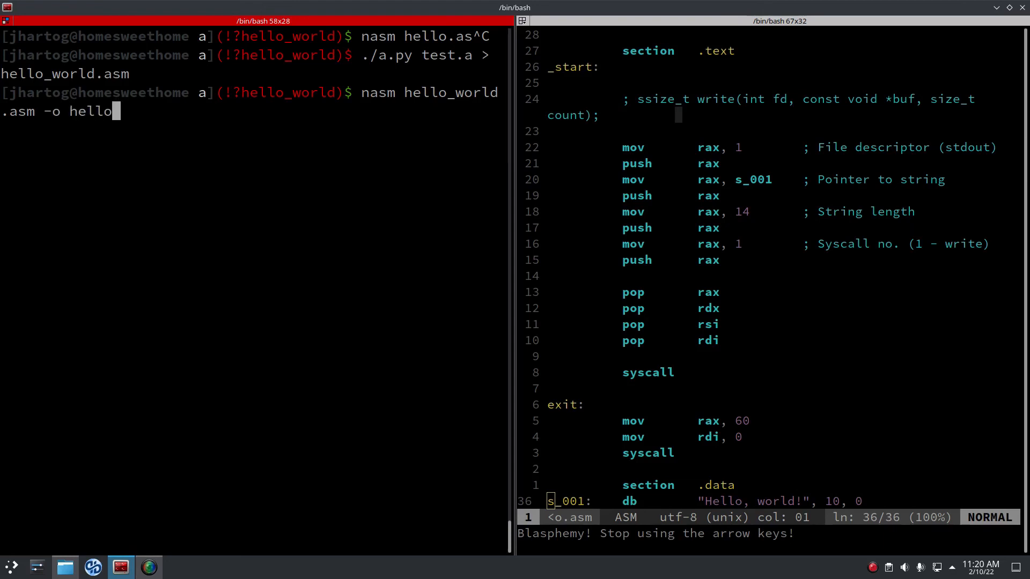
type("o")
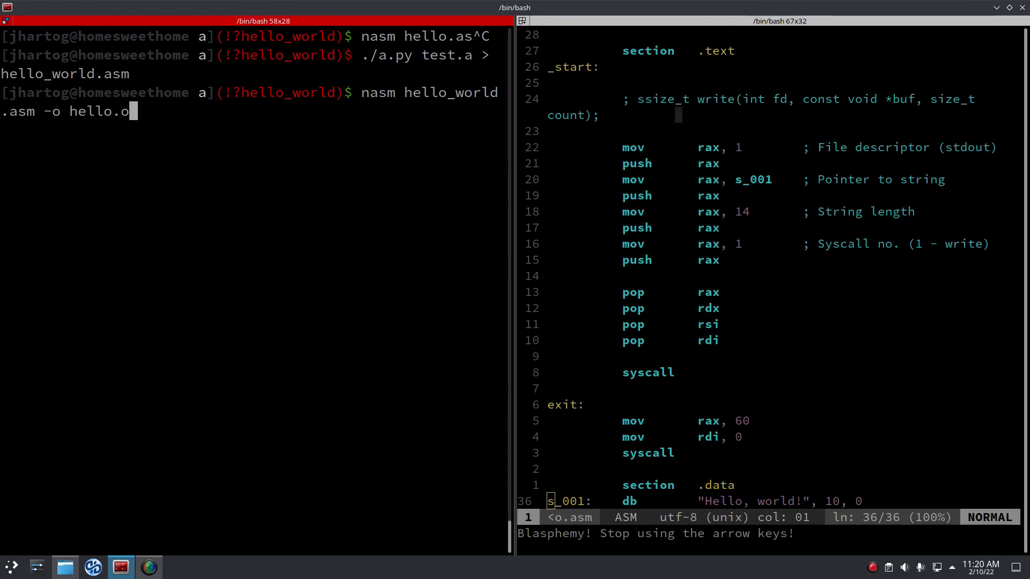
type("-felf64")
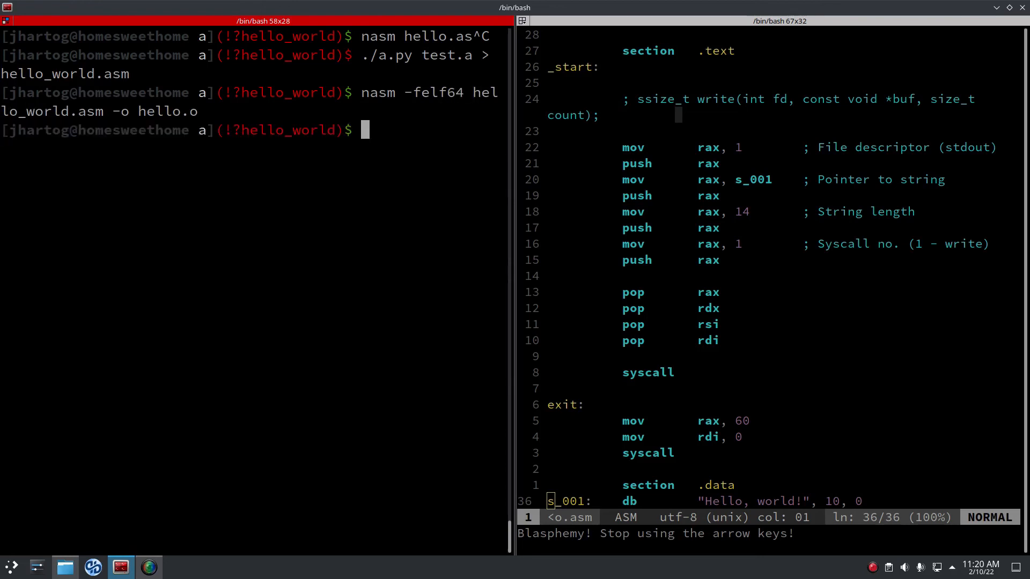
Link hello.o into hello with ld and run ./hello.
type("ld")
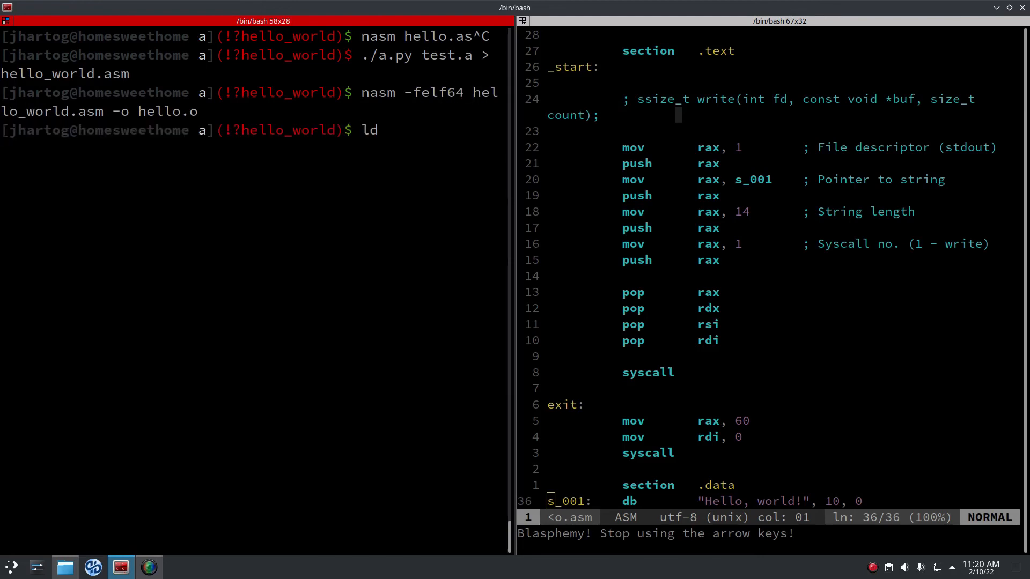
type("hello.o")
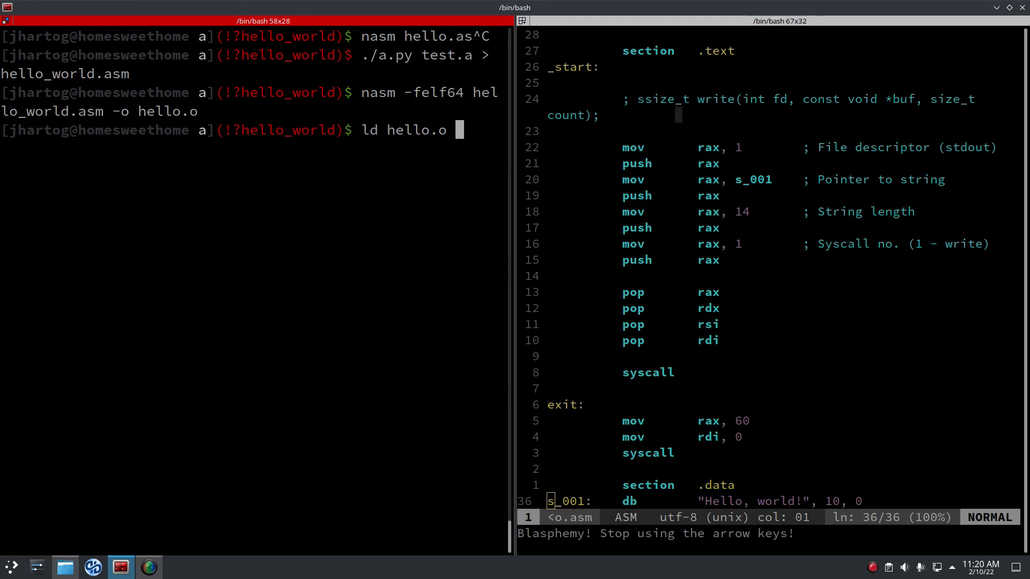
type("-o hello")
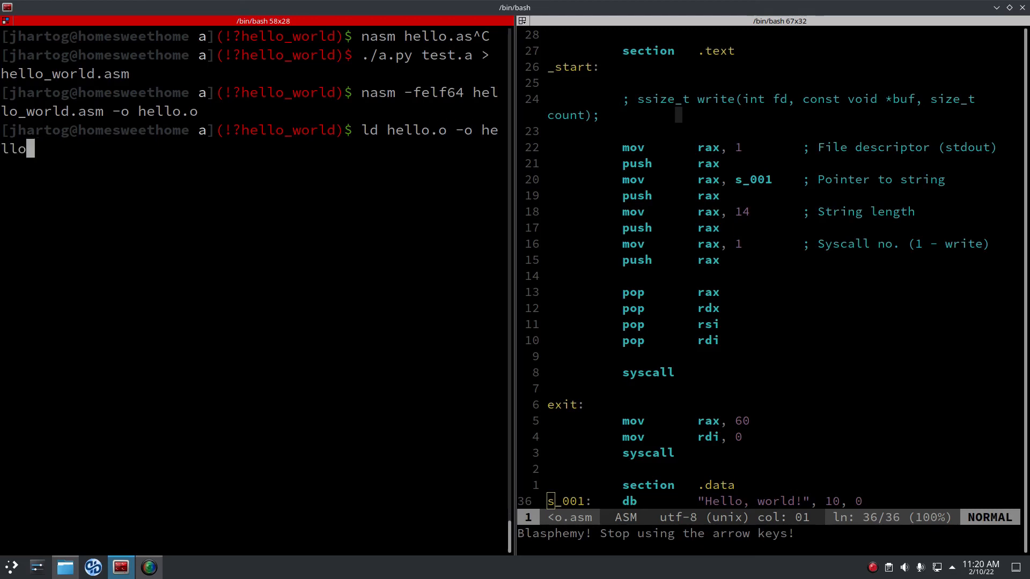
type("./hello")
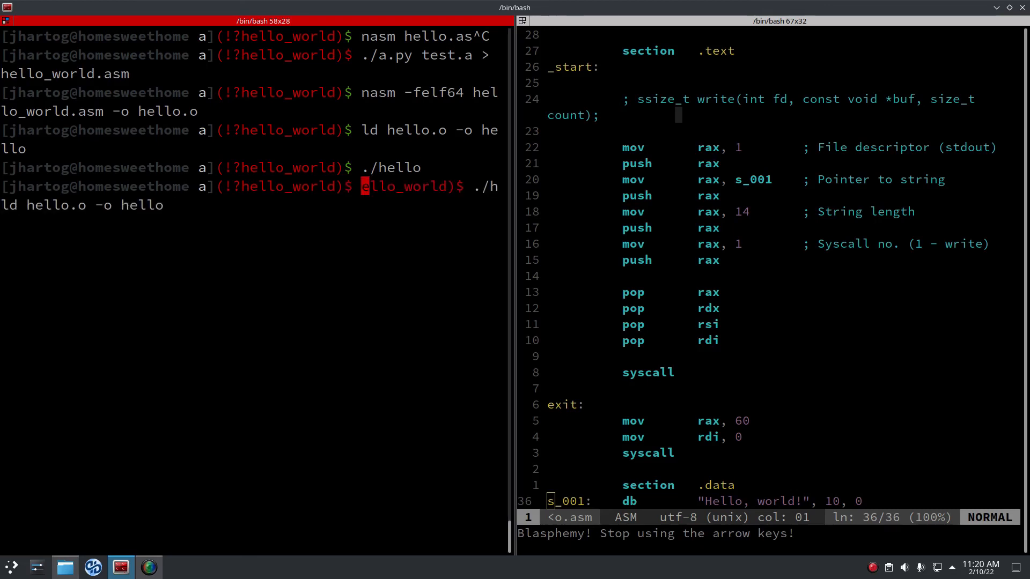
Revisit test.a, then rerun the compile, assemble and link commands so ./hello prints Hello, world!
key("Up")
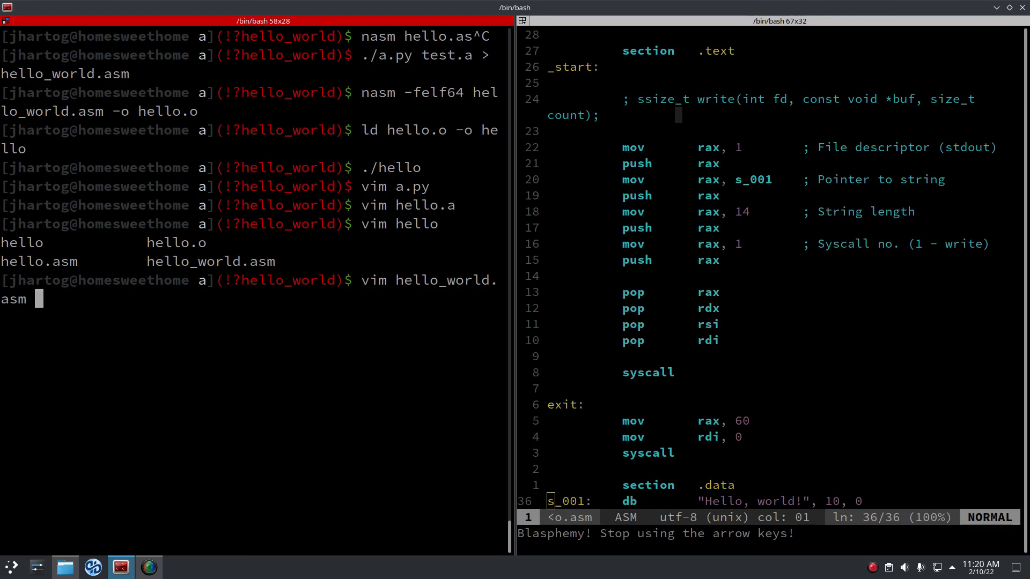
type("vim test.a")
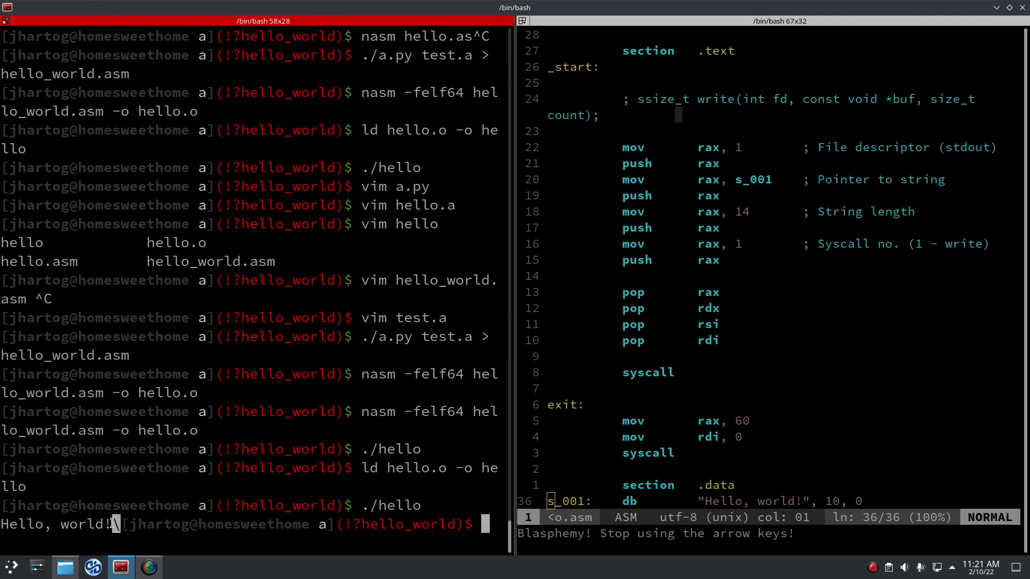
type("vim")
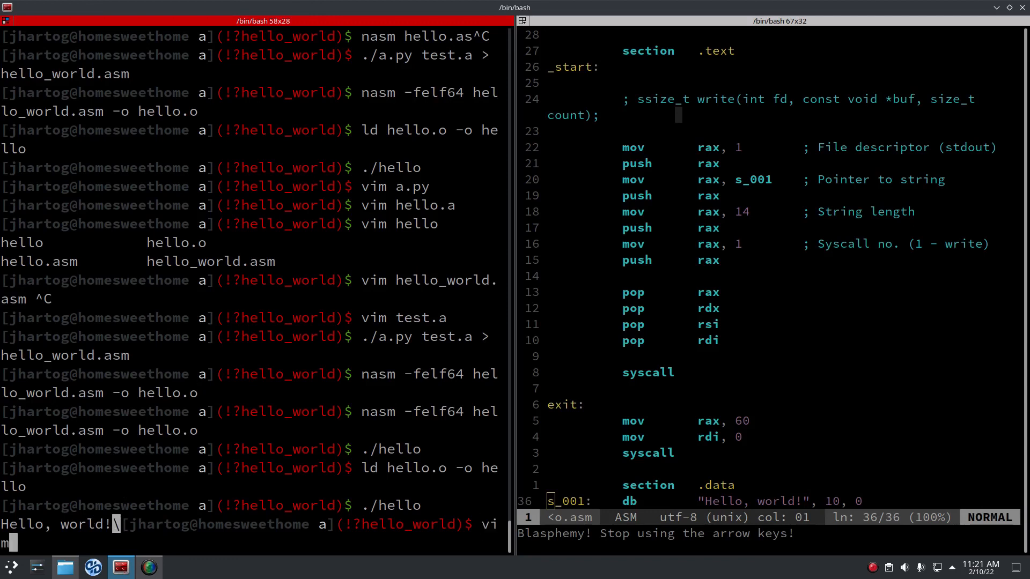